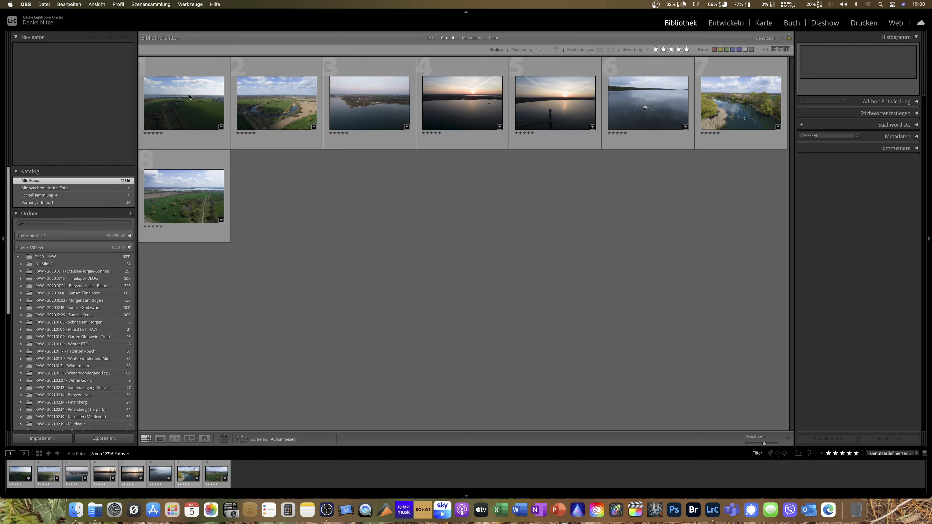
pyautogui.moveTo(250, 122)
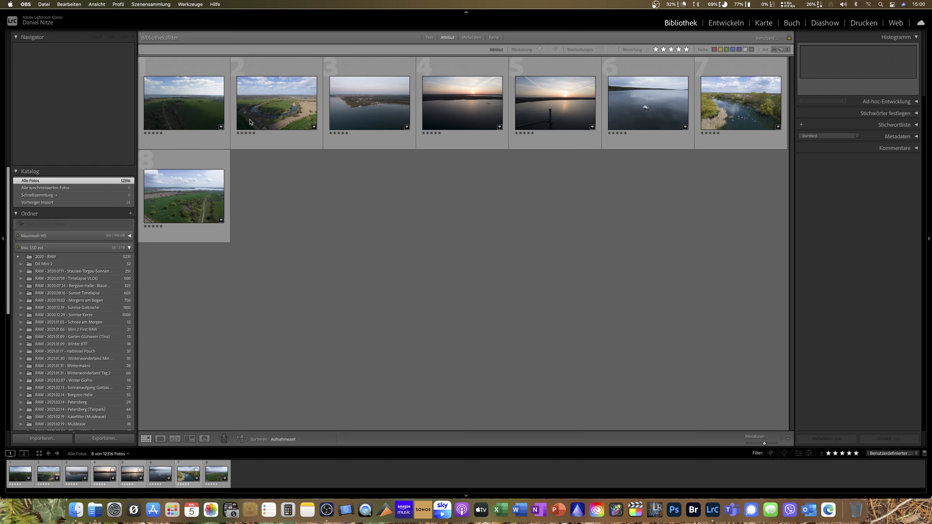
pyautogui.moveTo(202, 118)
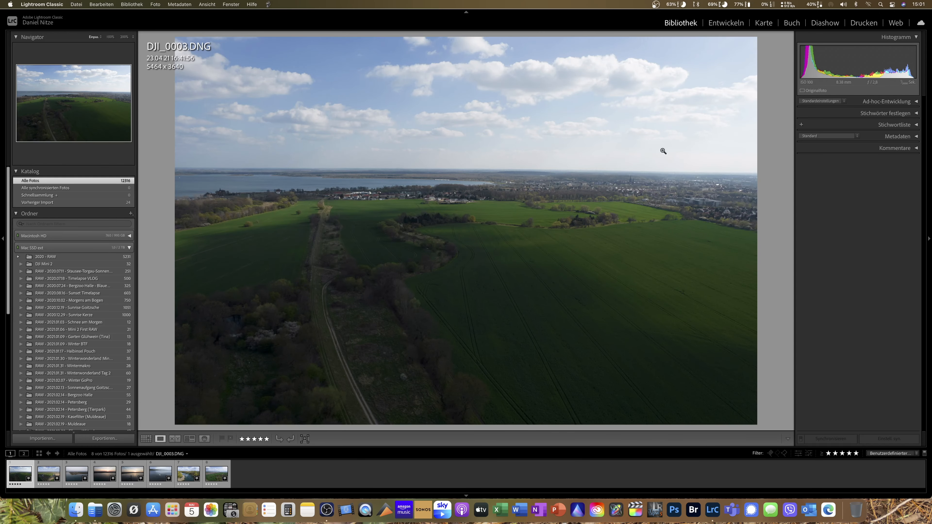
pyautogui.moveTo(237, 276)
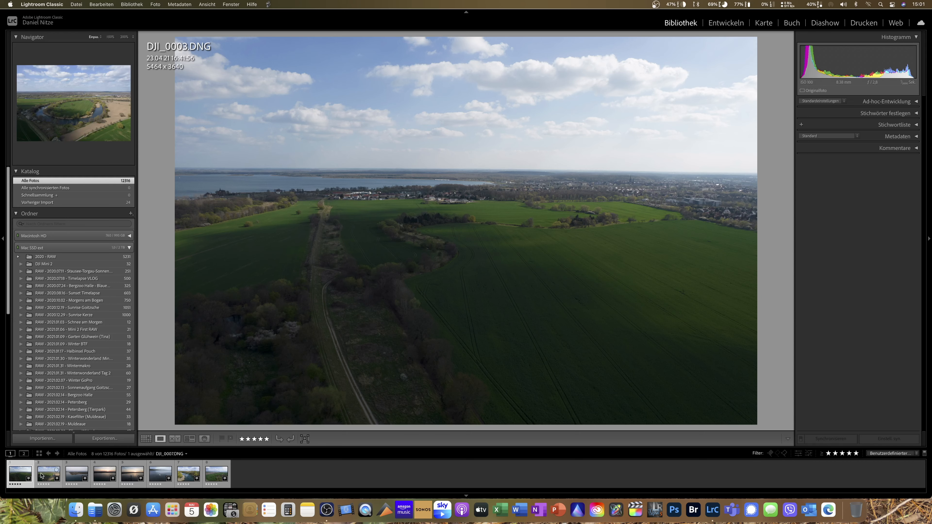
# Page through the filmstrip: river bend, harbour dusk, sunrise contrails, lookout tower, swan, swans on river.
pyautogui.click(48, 474)
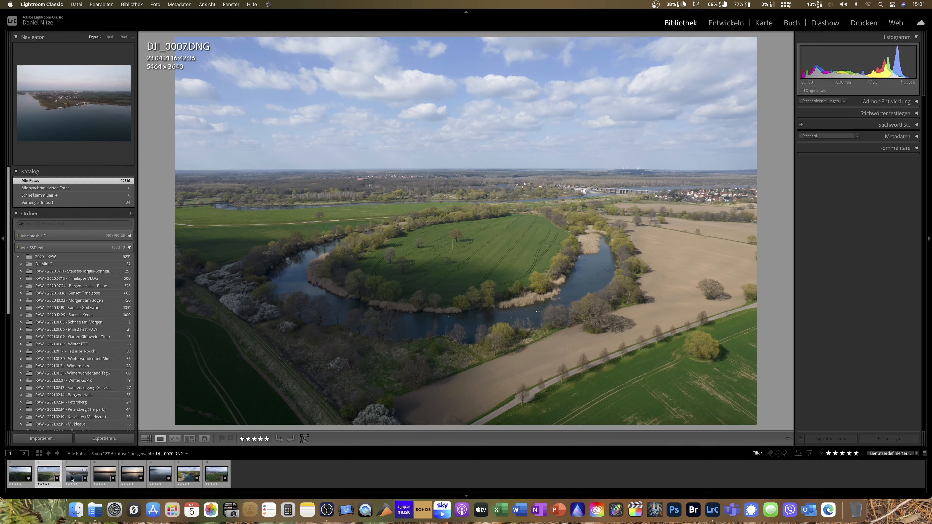
pyautogui.click(76, 474)
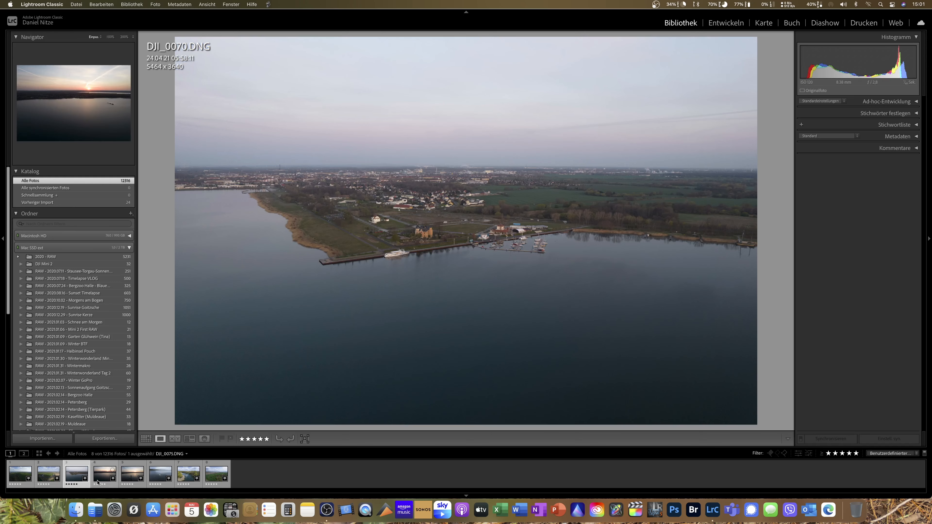
pyautogui.click(105, 474)
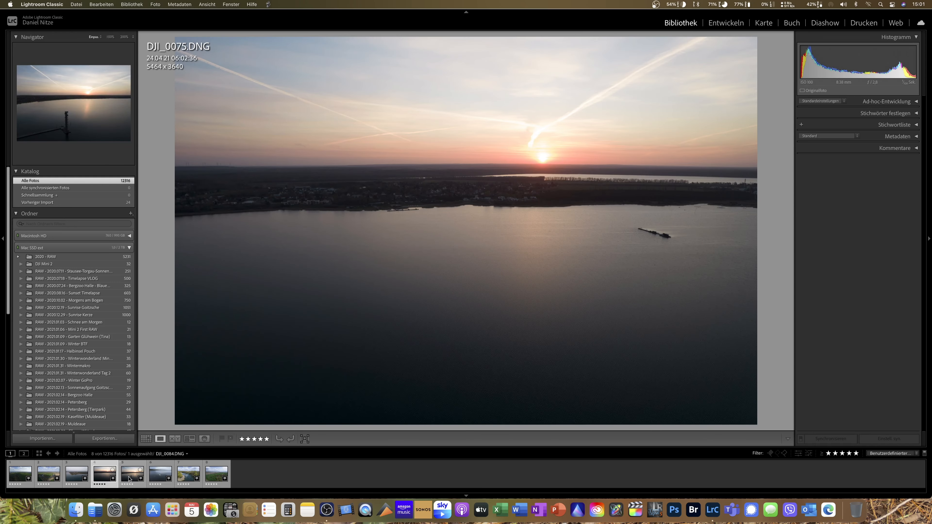
pyautogui.click(132, 474)
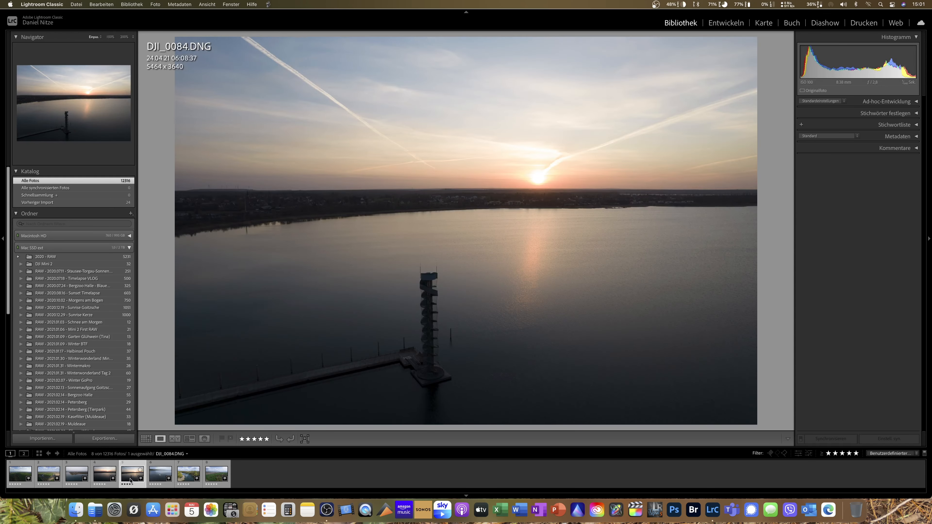
pyautogui.moveTo(131, 481)
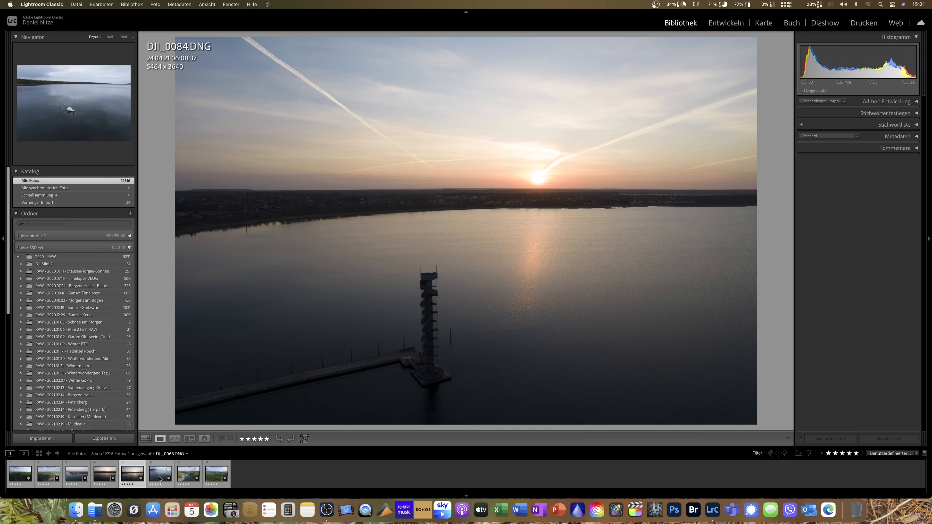
pyautogui.moveTo(156, 477)
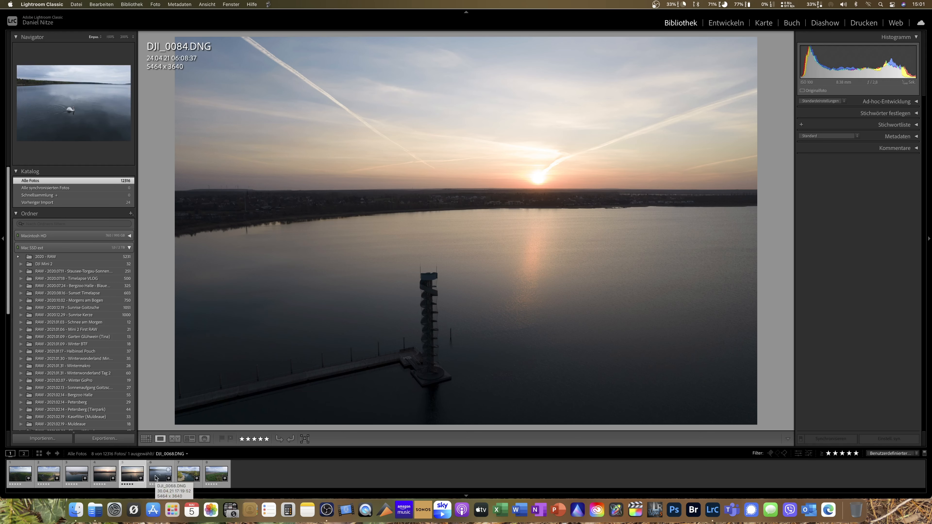
pyautogui.click(160, 474)
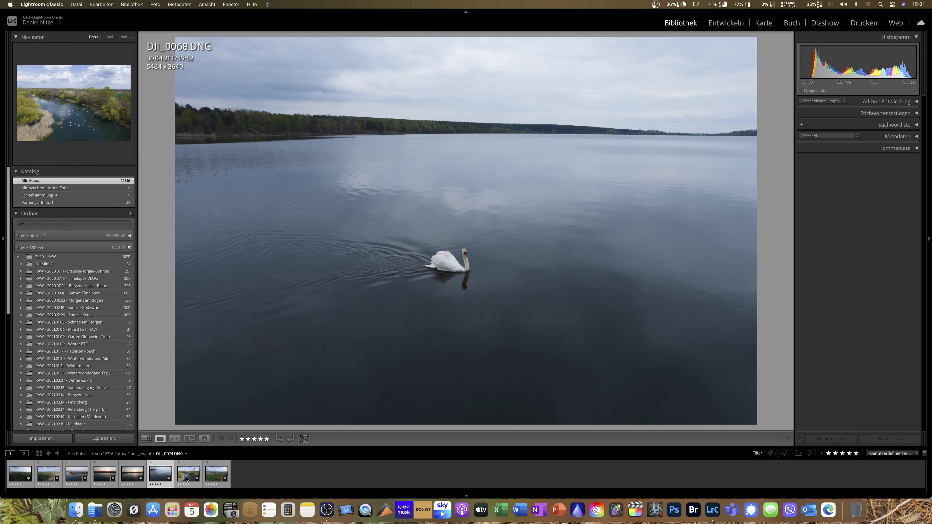
pyautogui.click(188, 474)
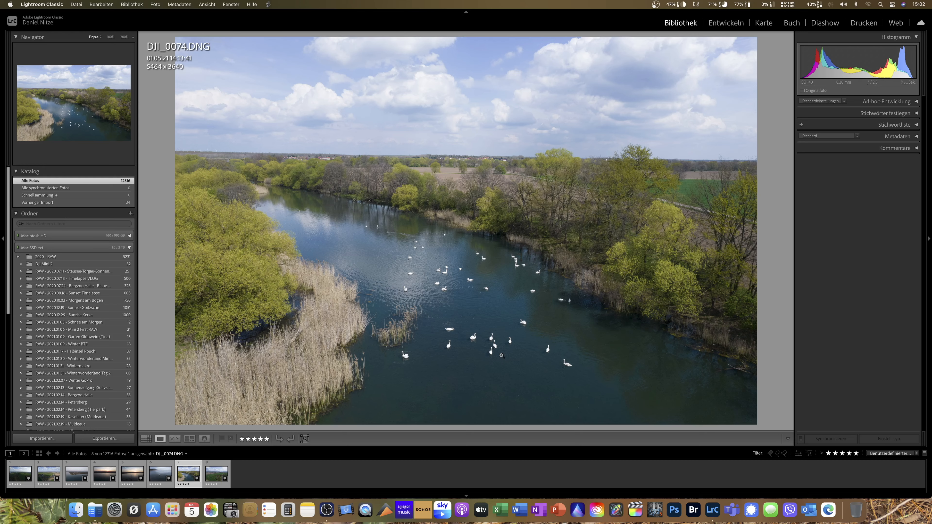
pyautogui.moveTo(502, 365)
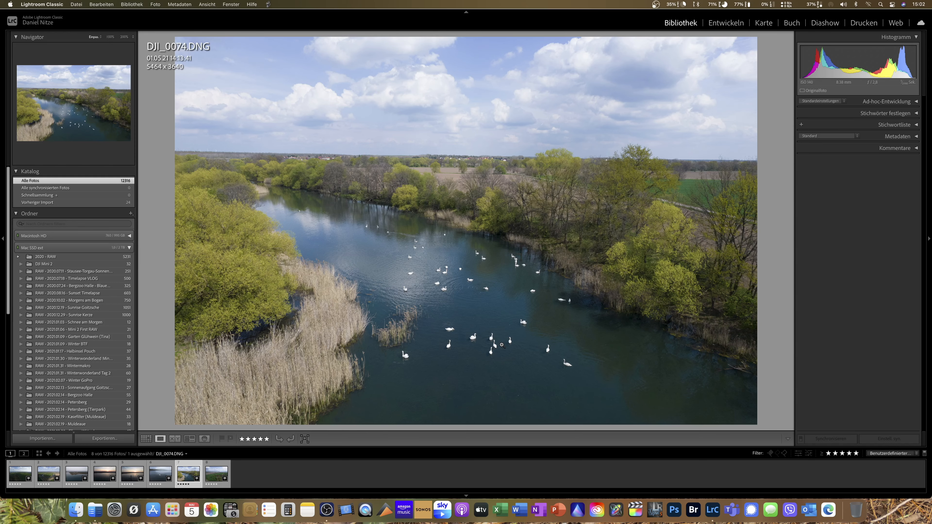
# Show the last photo DJI_0093, the track through fields toward the lake, after a glance back at the swans.
pyautogui.click(216, 476)
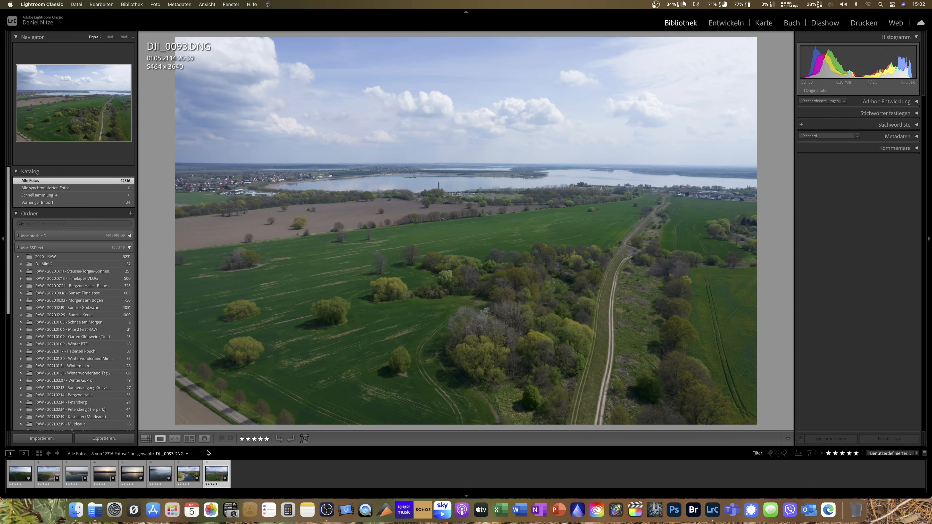
pyautogui.click(189, 474)
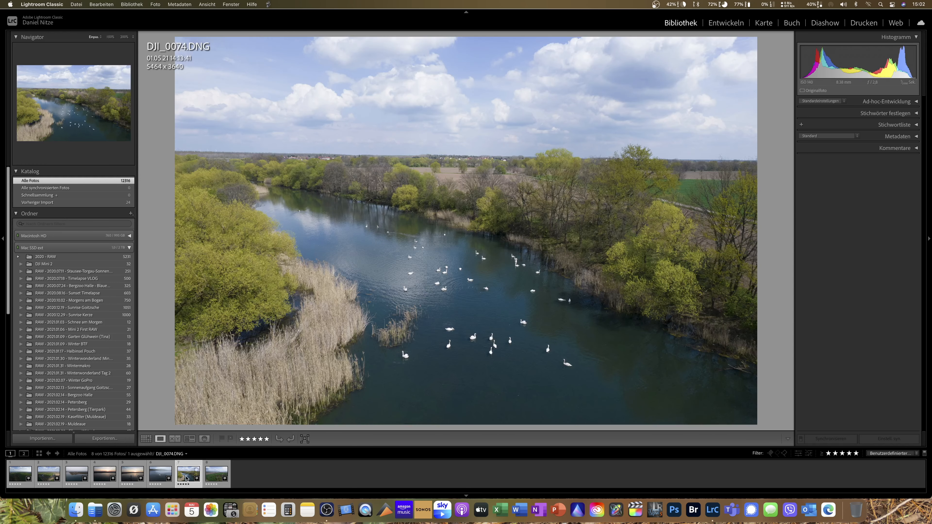
pyautogui.moveTo(186, 478)
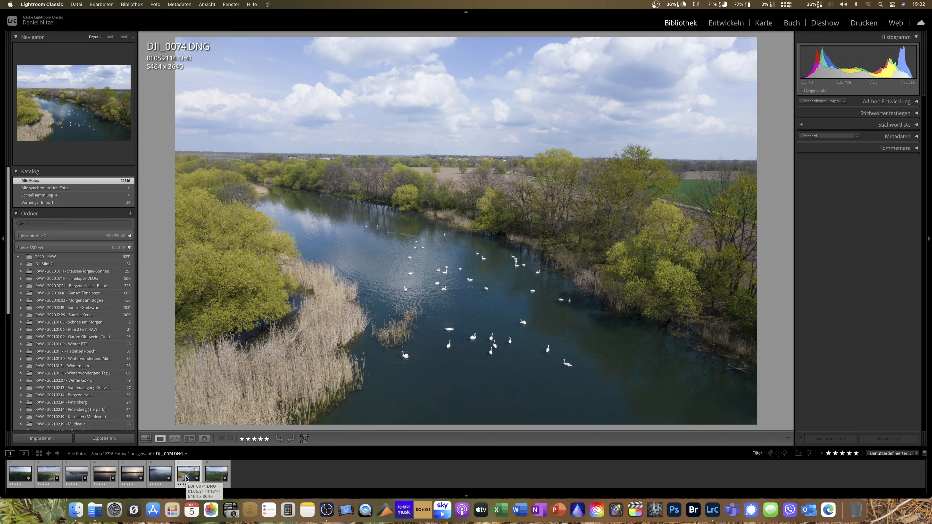
pyautogui.click(217, 476)
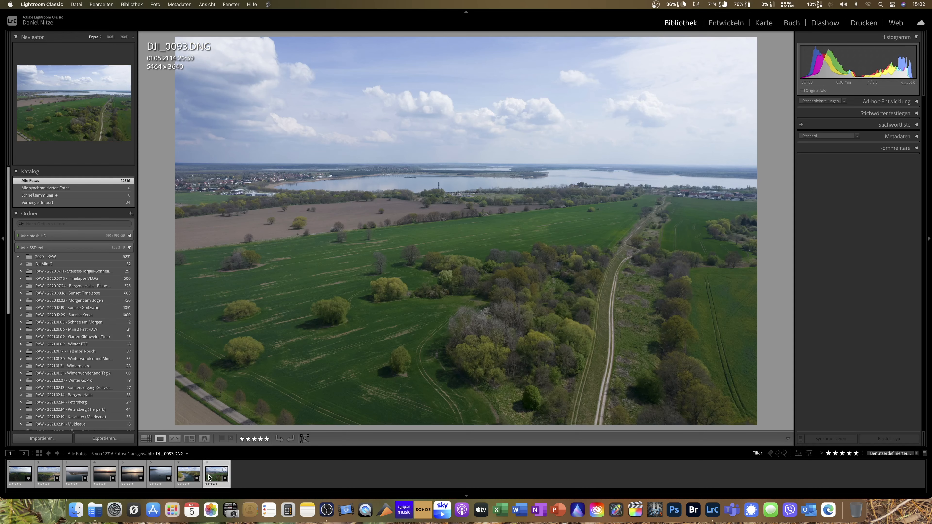
pyautogui.moveTo(210, 477)
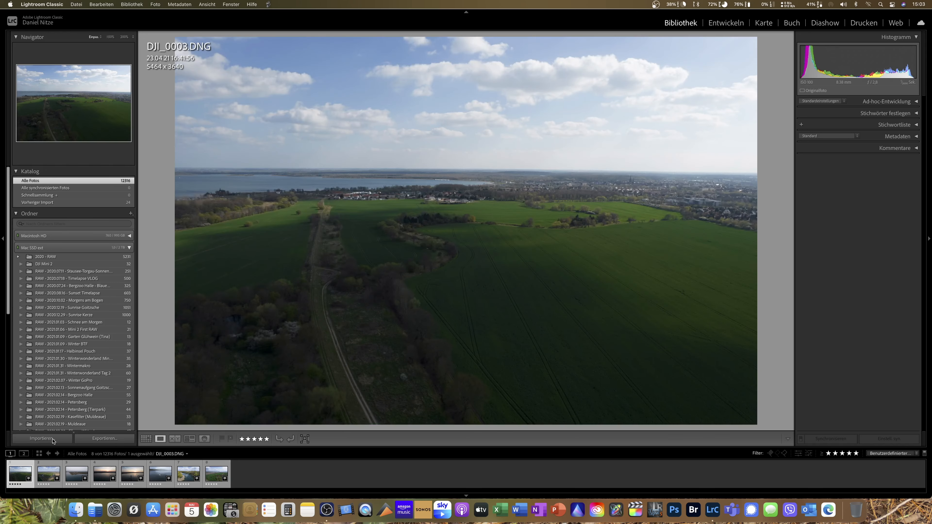
pyautogui.moveTo(725, 32)
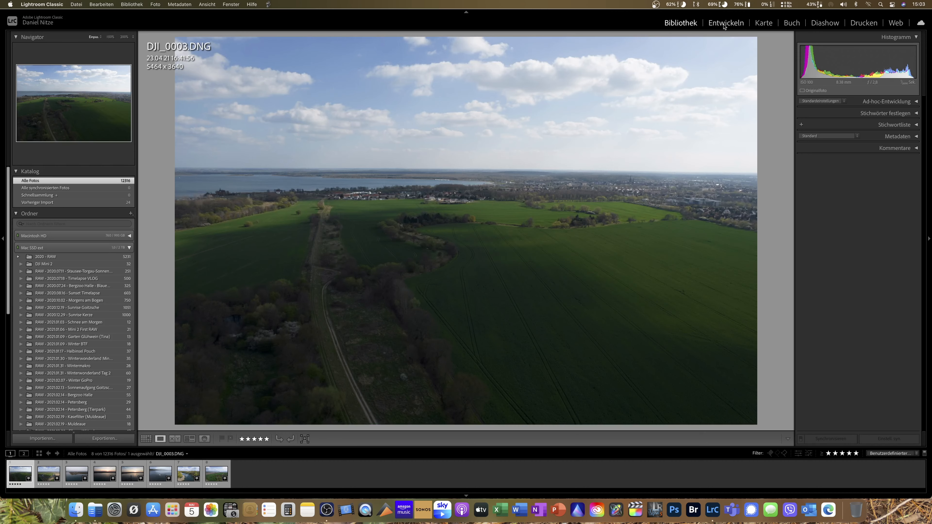
# Enter the Develop module (Entwickeln) and collapse the left presets panel.
pyautogui.click(727, 22)
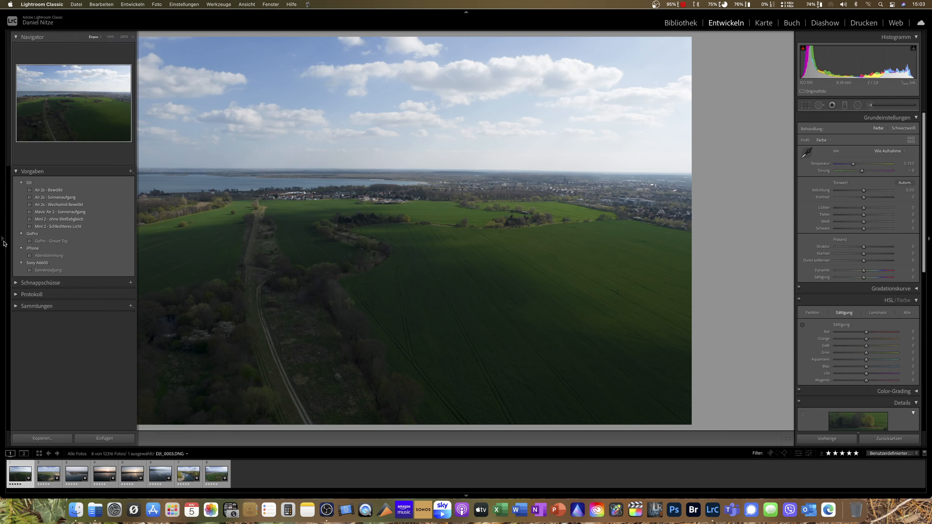
pyautogui.click(2, 238)
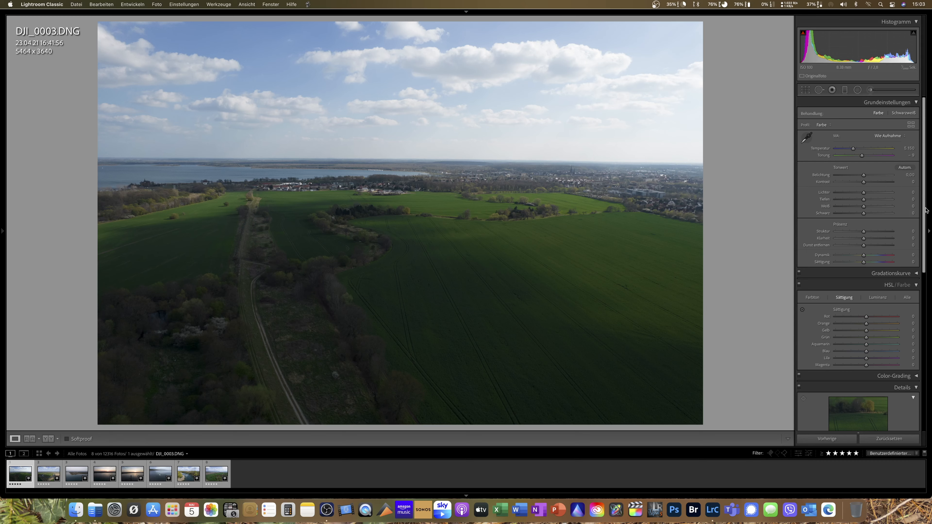
# Enable lens profile corrections with the DJI Mavic Pro FC220 profile.
pyautogui.scroll(-3)
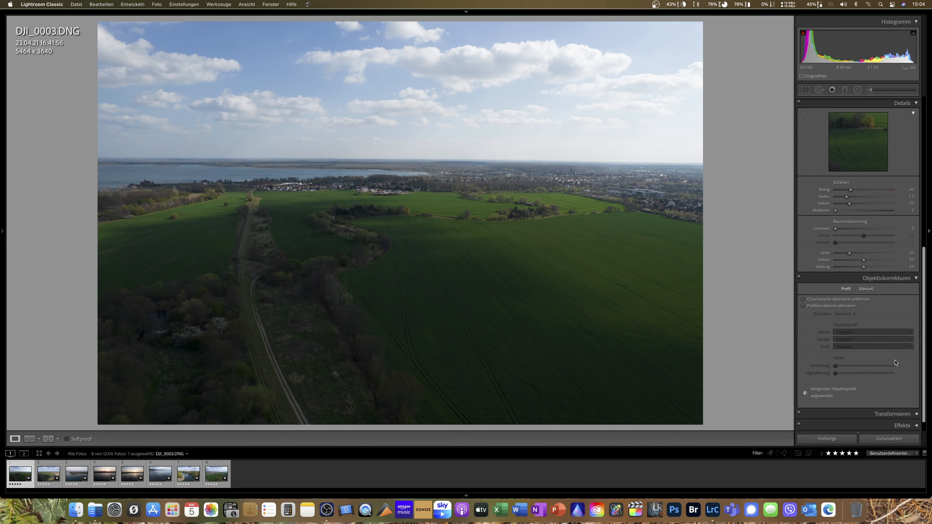
pyautogui.click(803, 306)
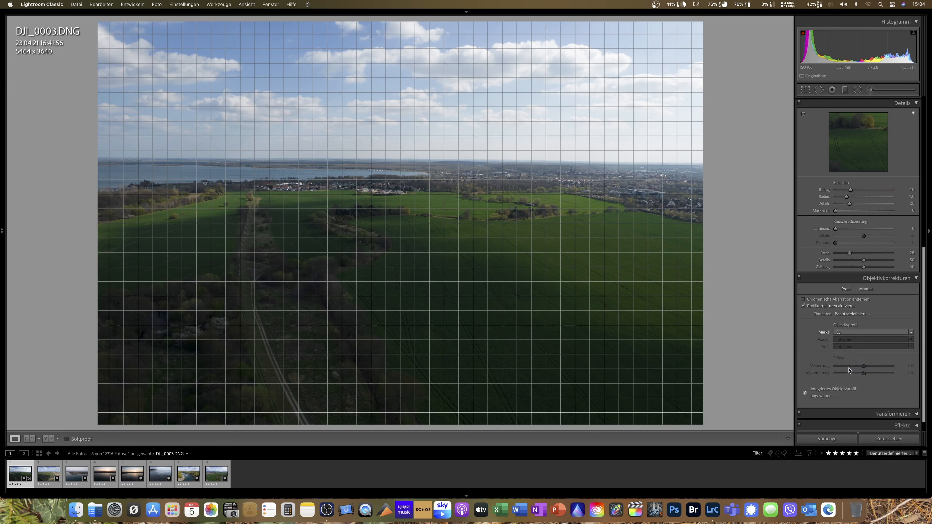
pyautogui.click(872, 339)
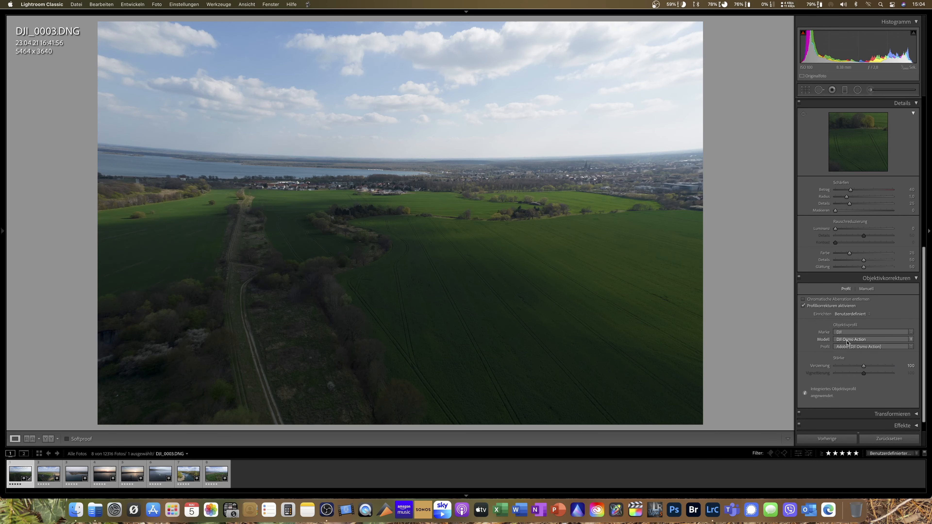
pyautogui.click(873, 339)
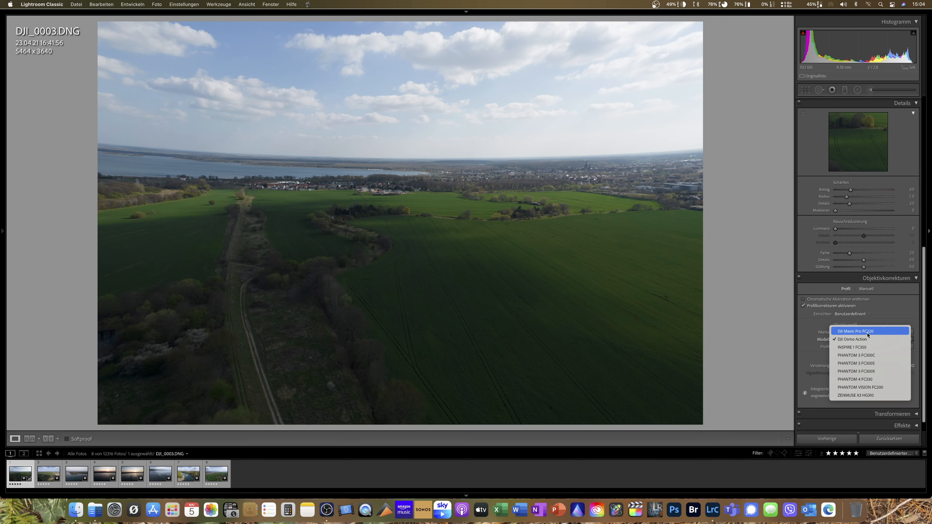
pyautogui.click(855, 331)
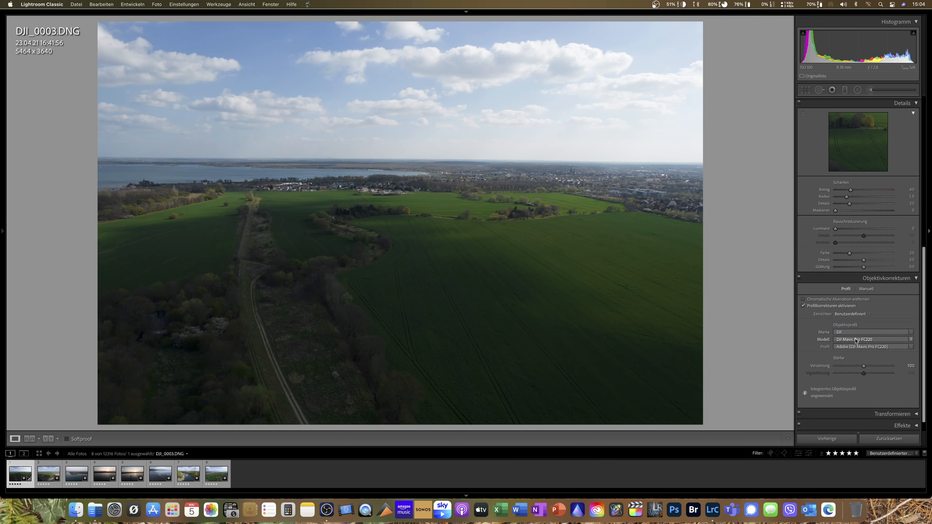
pyautogui.click(803, 306)
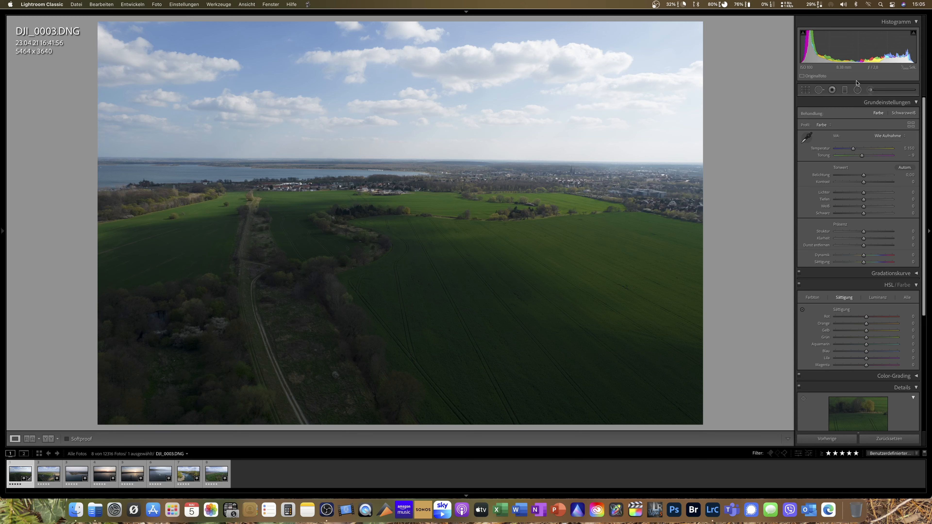
pyautogui.moveTo(627, 119)
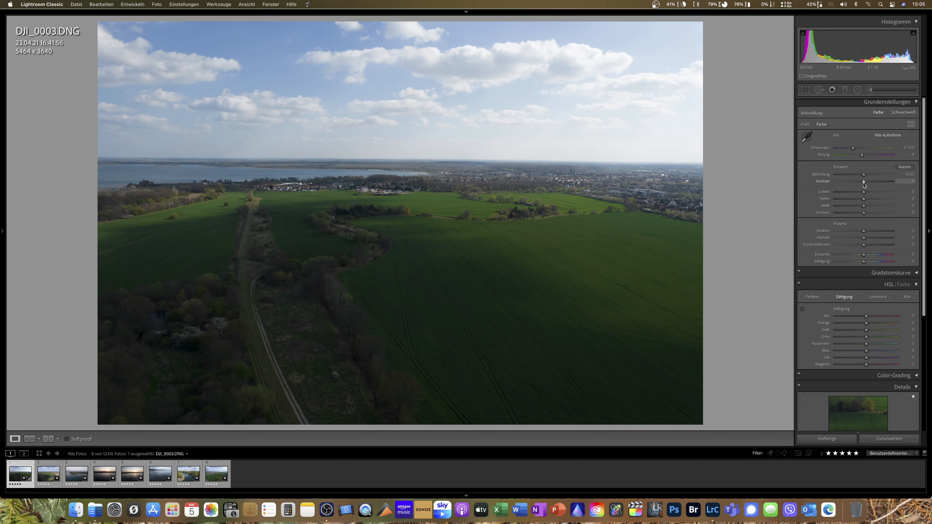
# Raise contrast to about +25 and pull highlights down to -70.
pyautogui.moveTo(864, 181); pyautogui.dragTo(871, 181)
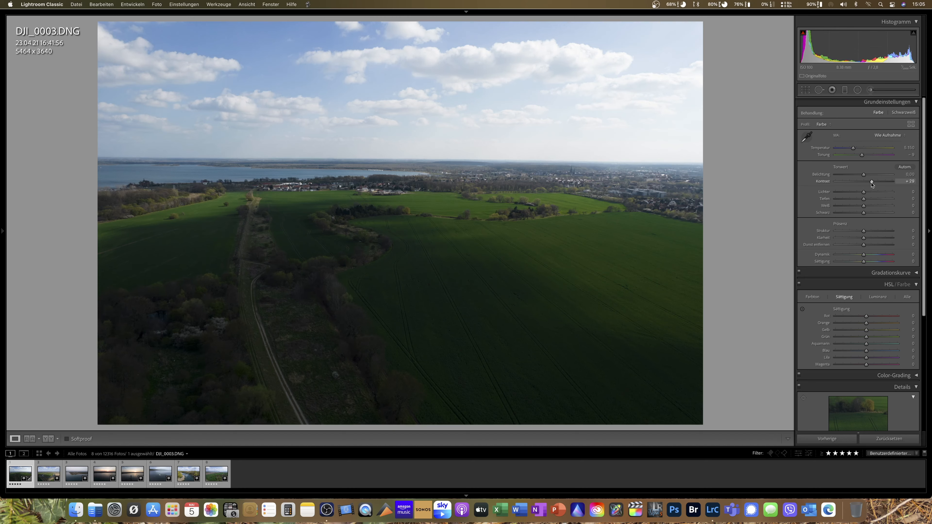
pyautogui.moveTo(865, 181); pyautogui.dragTo(864, 181)
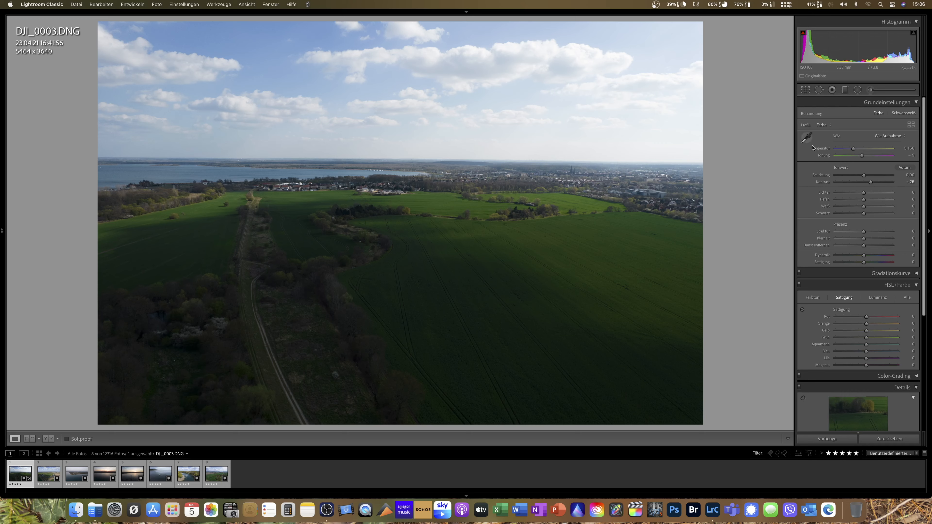
pyautogui.moveTo(856, 225)
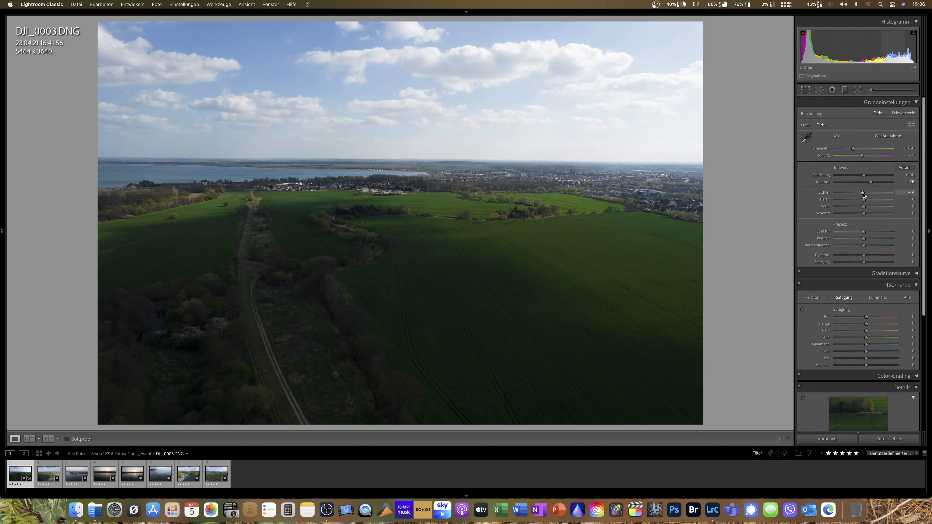
pyautogui.moveTo(862, 193); pyautogui.dragTo(843, 193)
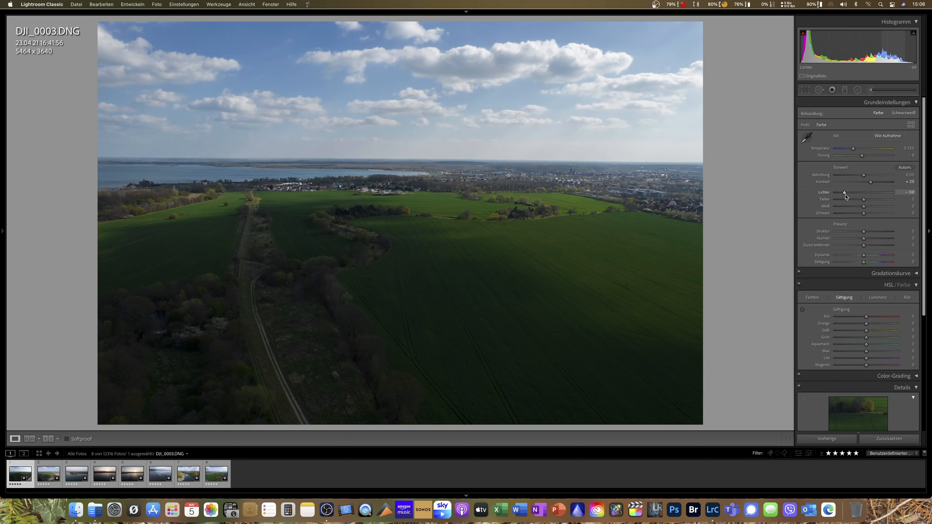
pyautogui.moveTo(844, 192); pyautogui.dragTo(842, 192)
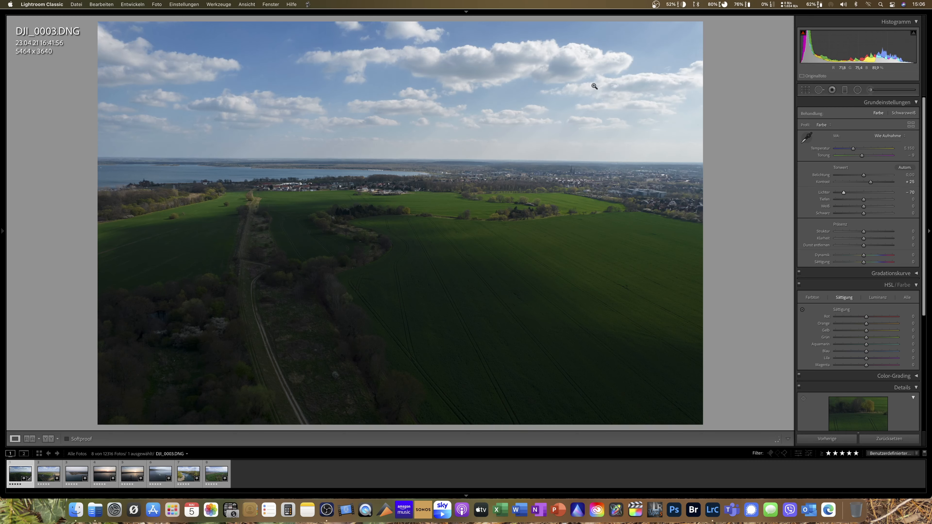
pyautogui.moveTo(635, 93)
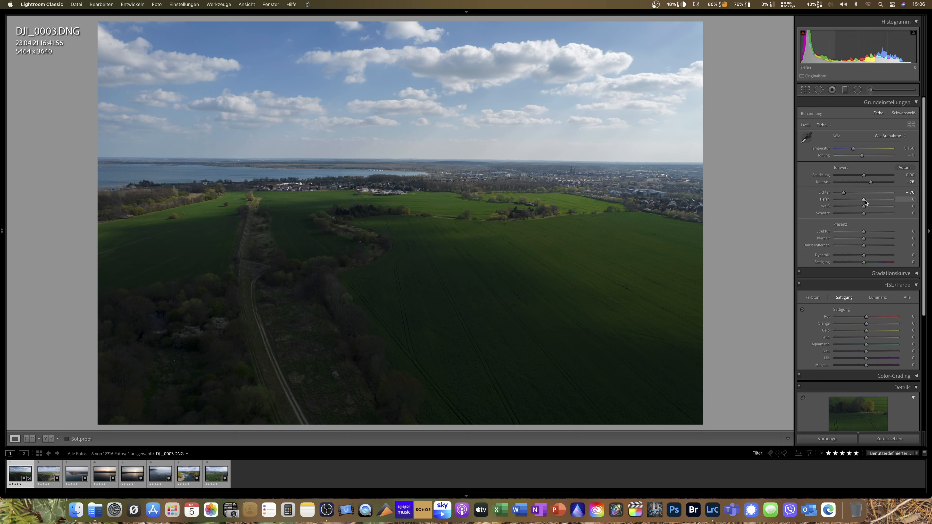
# Lift shadows to +74 and nudge exposure up to +0.10.
pyautogui.moveTo(864, 199); pyautogui.dragTo(886, 200)
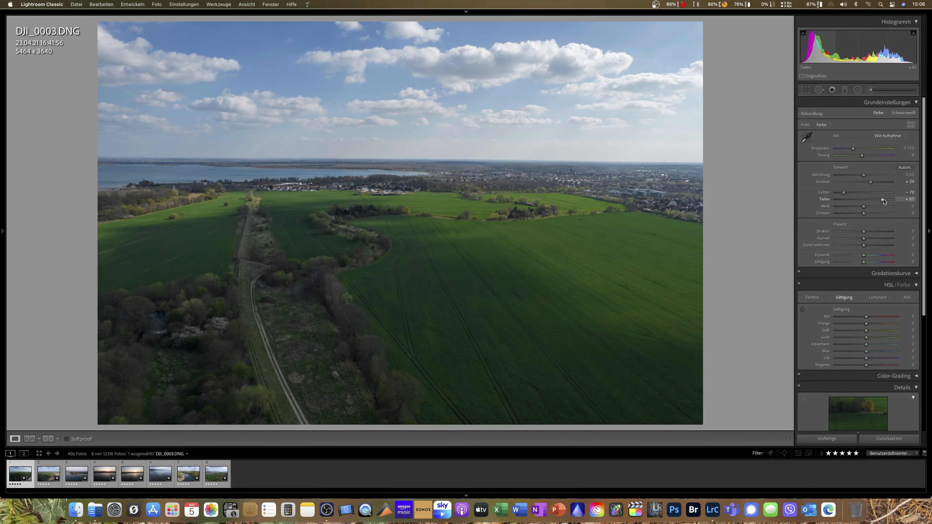
pyautogui.moveTo(874, 199); pyautogui.dragTo(883, 199)
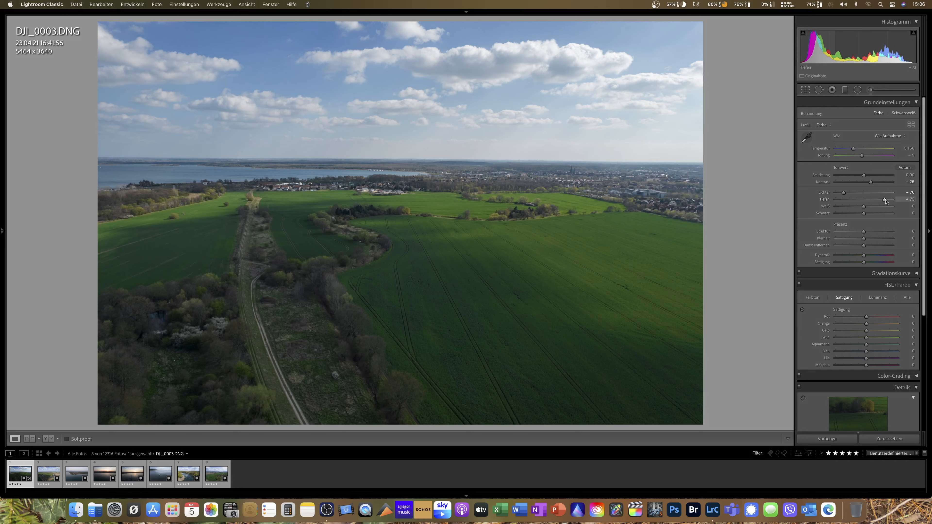
pyautogui.moveTo(865, 199); pyautogui.dragTo(871, 199)
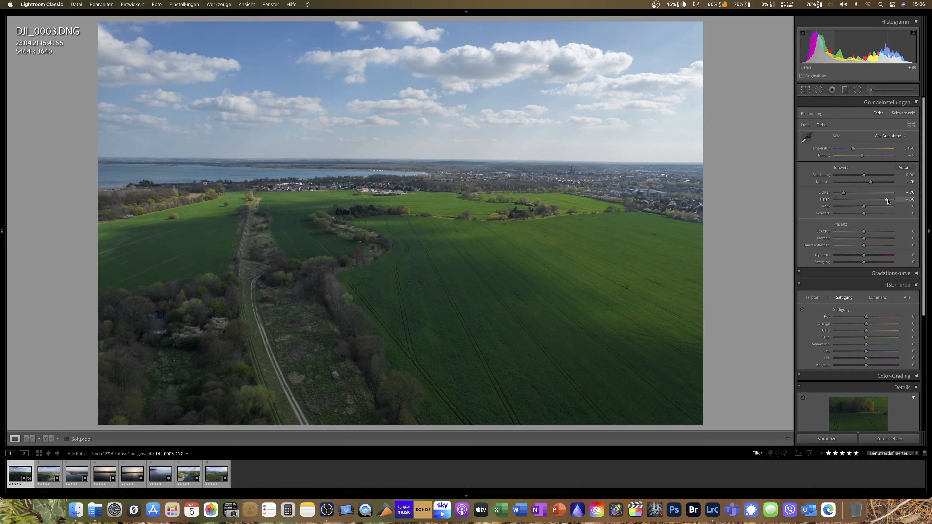
pyautogui.moveTo(885, 198); pyautogui.dragTo(884, 199)
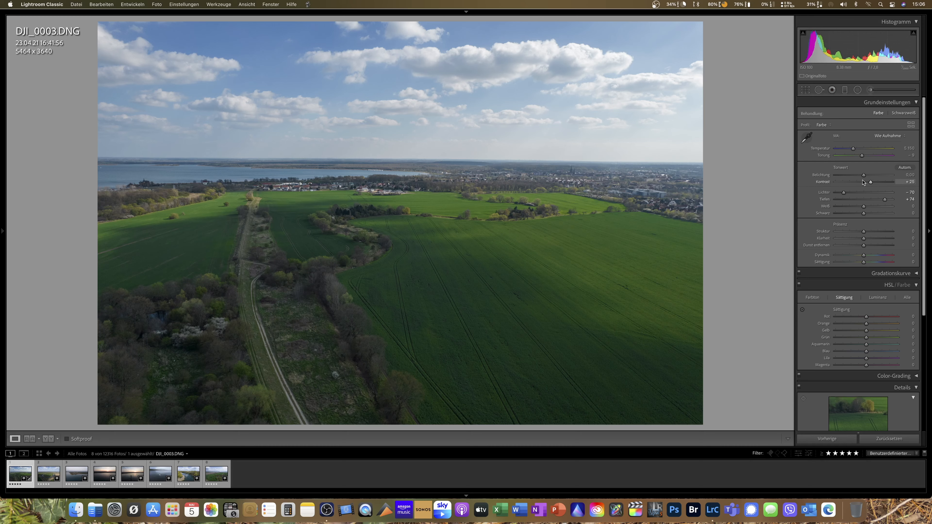
pyautogui.moveTo(864, 175); pyautogui.dragTo(867, 175)
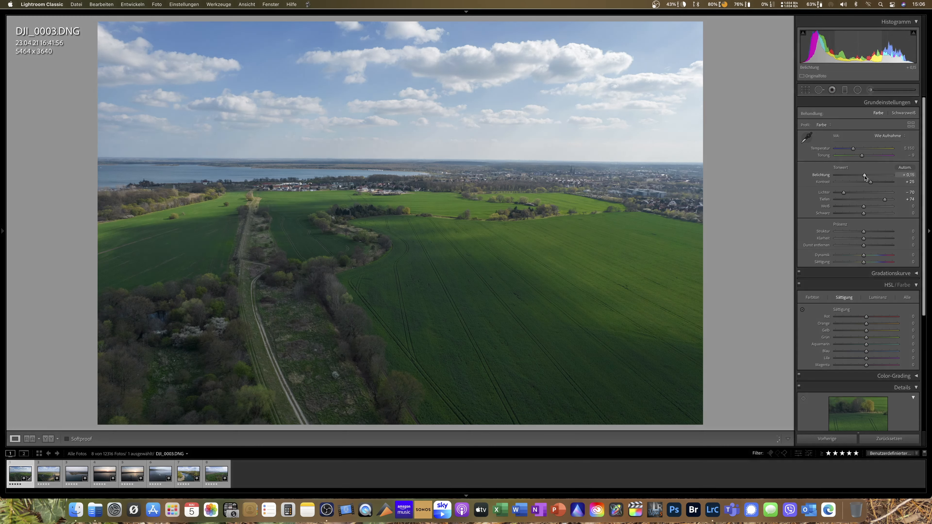
pyautogui.moveTo(864, 181); pyautogui.dragTo(867, 181)
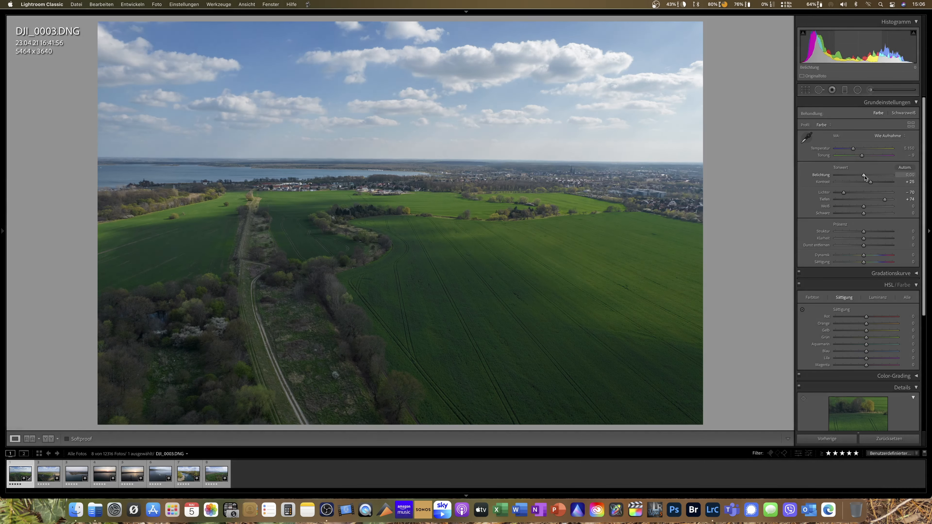
pyautogui.moveTo(864, 178); pyautogui.dragTo(866, 179)
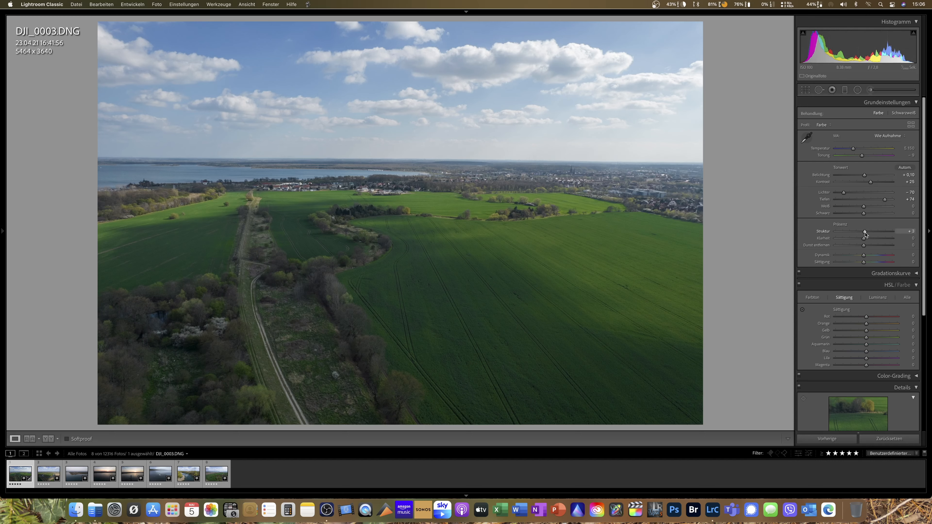
# Set texture +7, clarity +5 and dehaze +15 in the Presence section.
pyautogui.moveTo(863, 232); pyautogui.dragTo(868, 233)
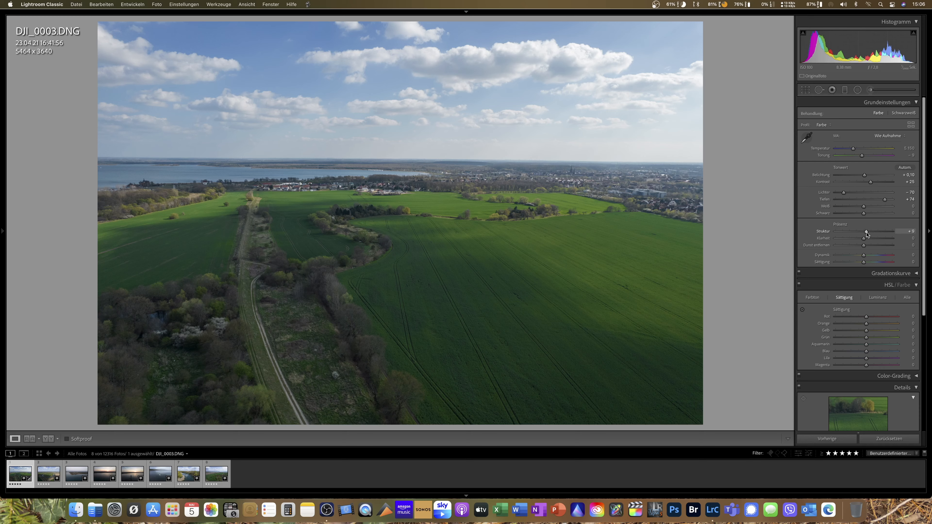
pyautogui.moveTo(866, 232); pyautogui.dragTo(864, 232)
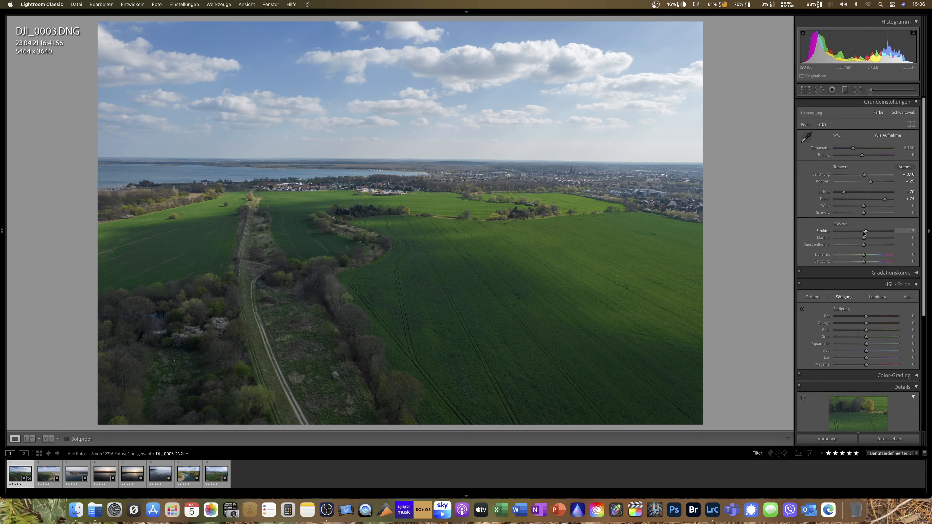
pyautogui.moveTo(863, 238); pyautogui.dragTo(866, 238)
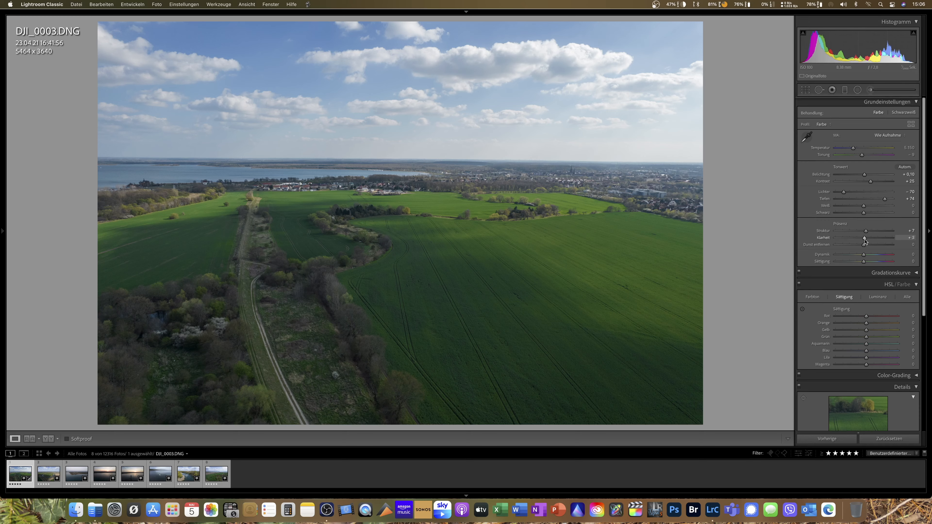
pyautogui.moveTo(864, 238); pyautogui.dragTo(865, 238)
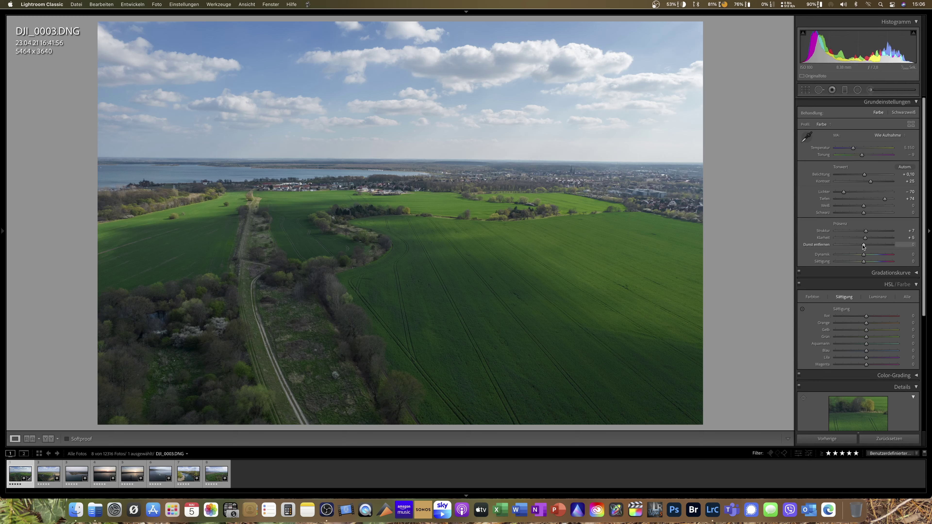
pyautogui.moveTo(864, 244); pyautogui.dragTo(866, 244)
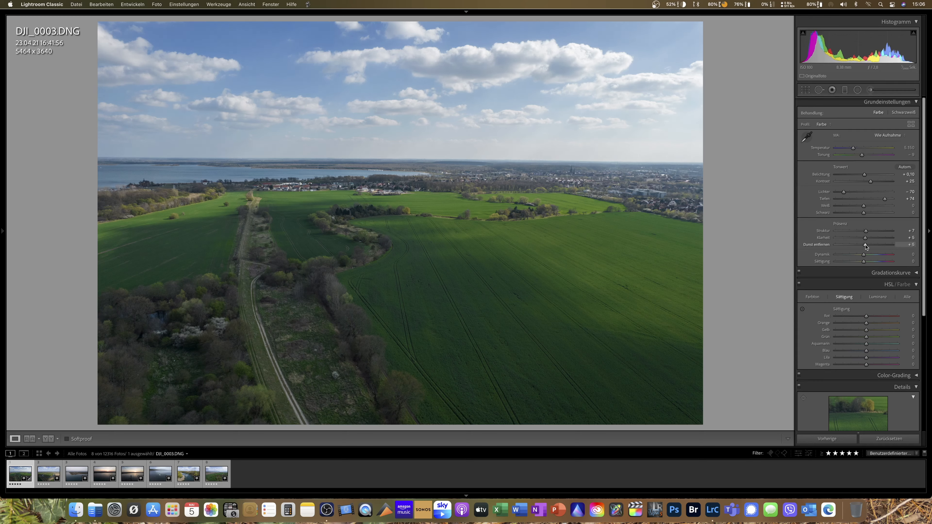
pyautogui.moveTo(866, 244); pyautogui.dragTo(874, 244)
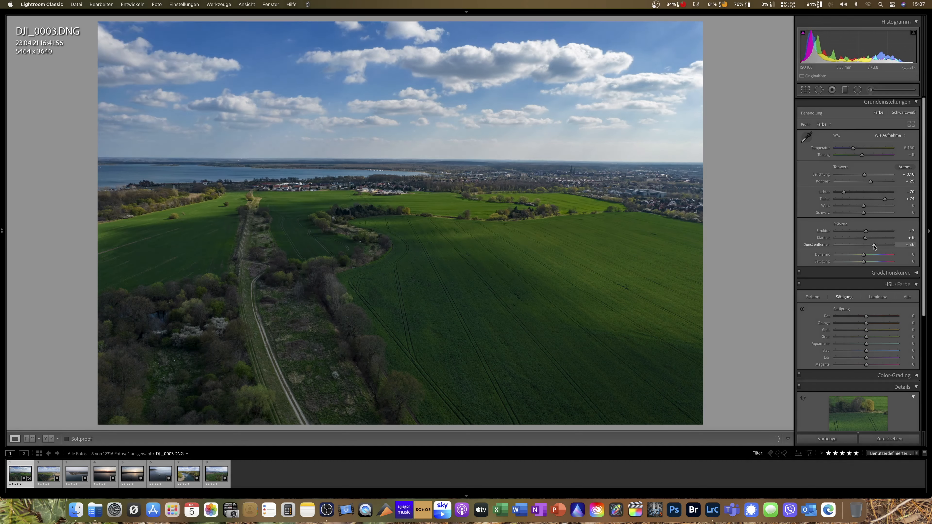
pyautogui.moveTo(880, 244); pyautogui.dragTo(869, 244)
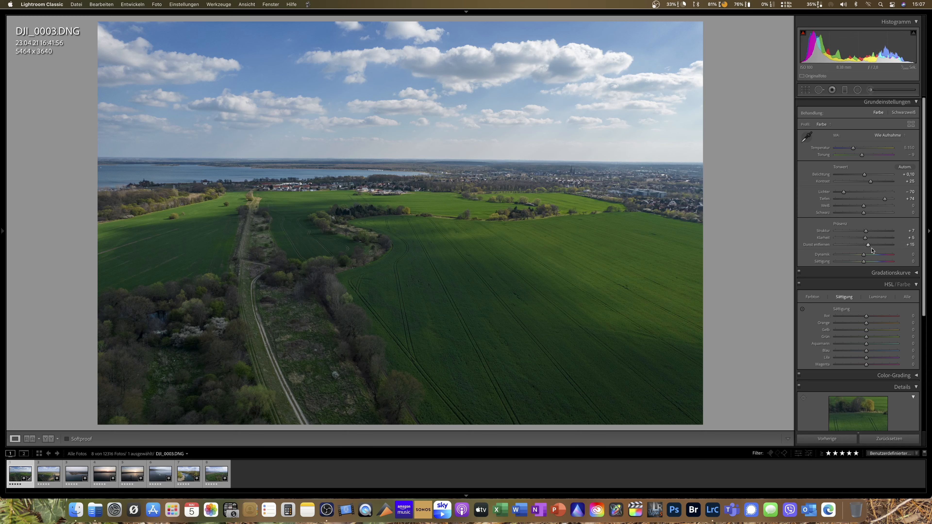
pyautogui.moveTo(891, 260)
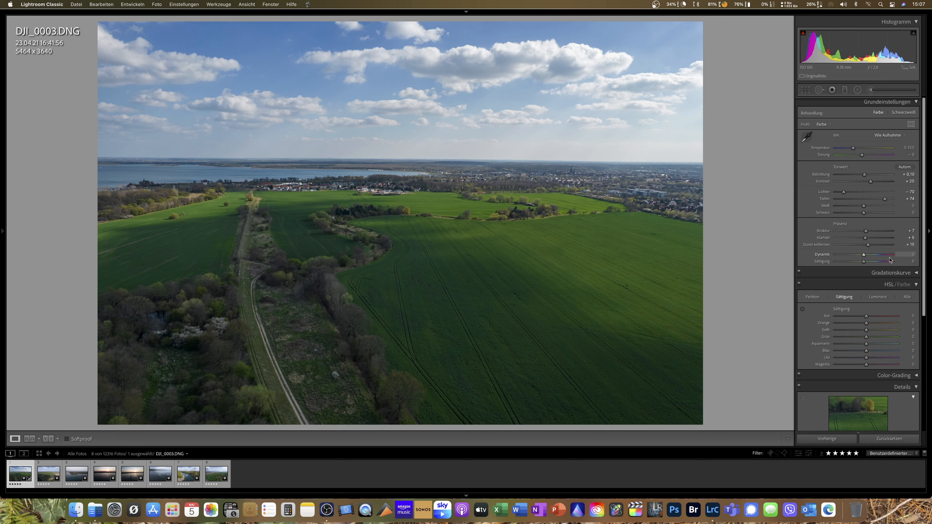
# Set vibrance to +25 and saturation to +10.
pyautogui.moveTo(877, 255); pyautogui.dragTo(864, 254)
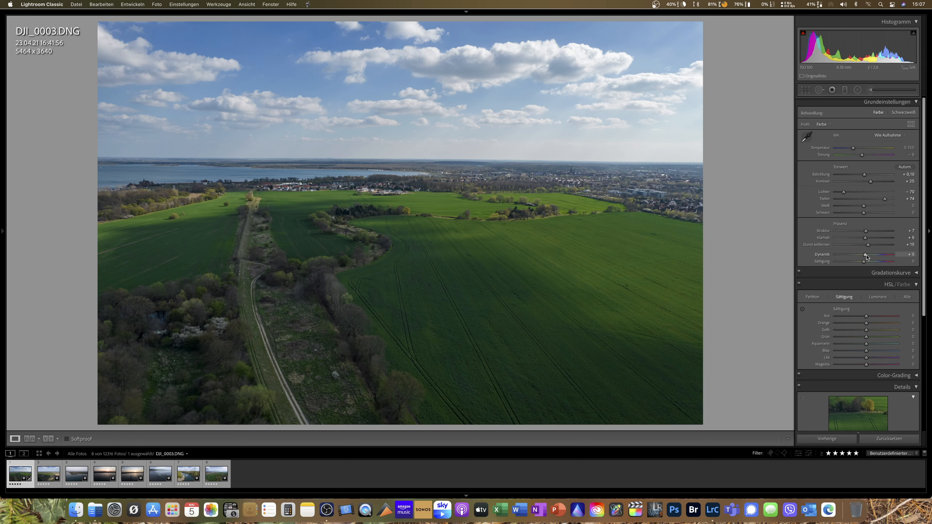
pyautogui.moveTo(864, 254); pyautogui.dragTo(874, 255)
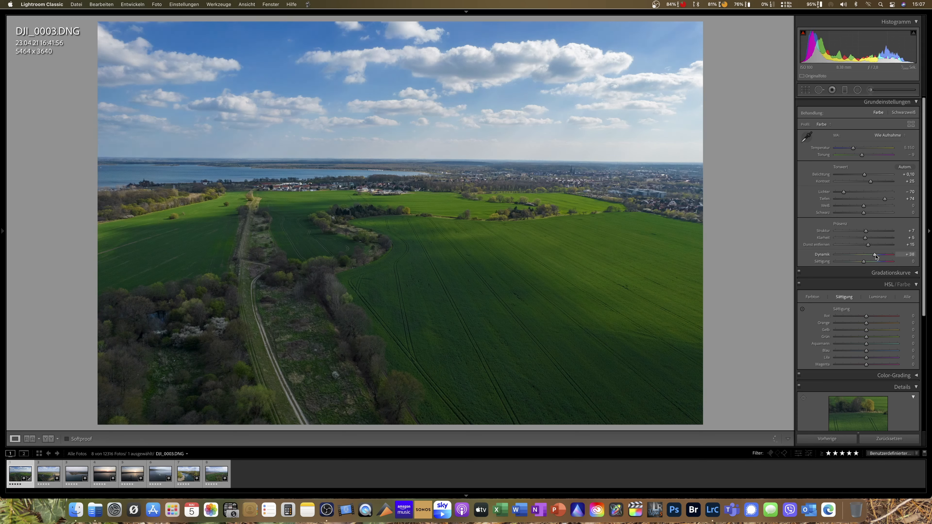
pyautogui.moveTo(875, 255); pyautogui.dragTo(872, 254)
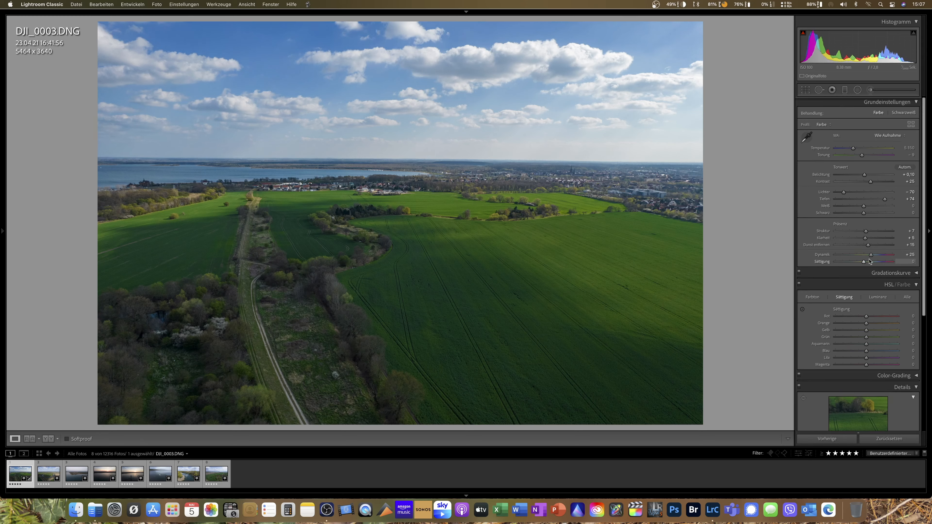
pyautogui.moveTo(863, 262); pyautogui.dragTo(867, 262)
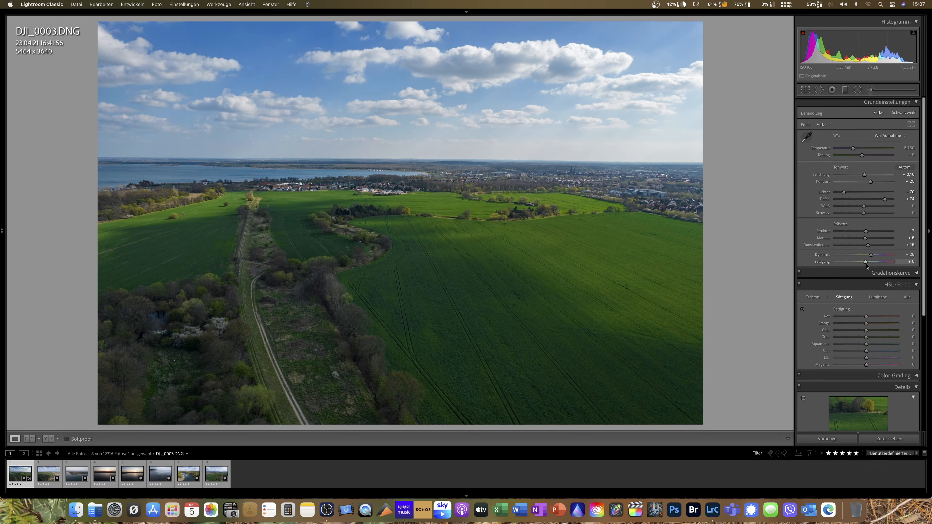
pyautogui.moveTo(864, 262); pyautogui.dragTo(868, 262)
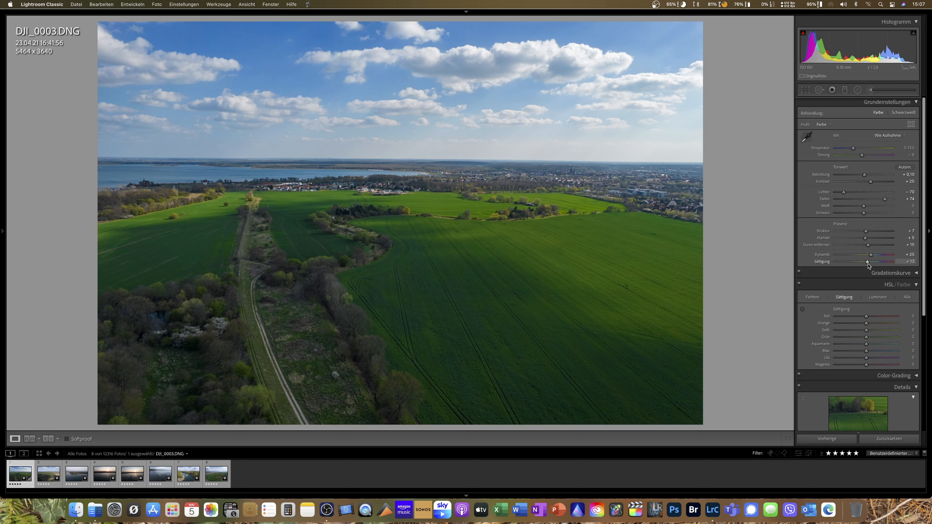
pyautogui.moveTo(871, 262); pyautogui.dragTo(865, 262)
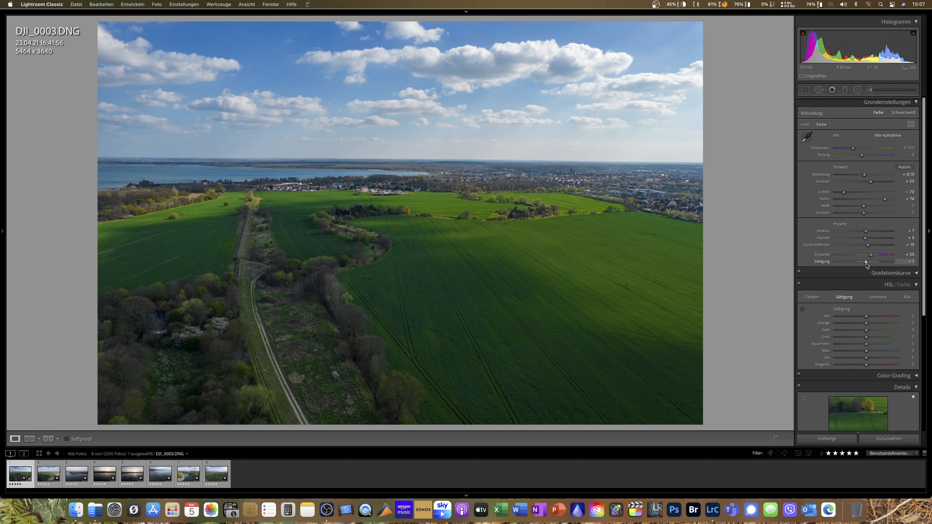
pyautogui.moveTo(885, 262); pyautogui.dragTo(880, 261)
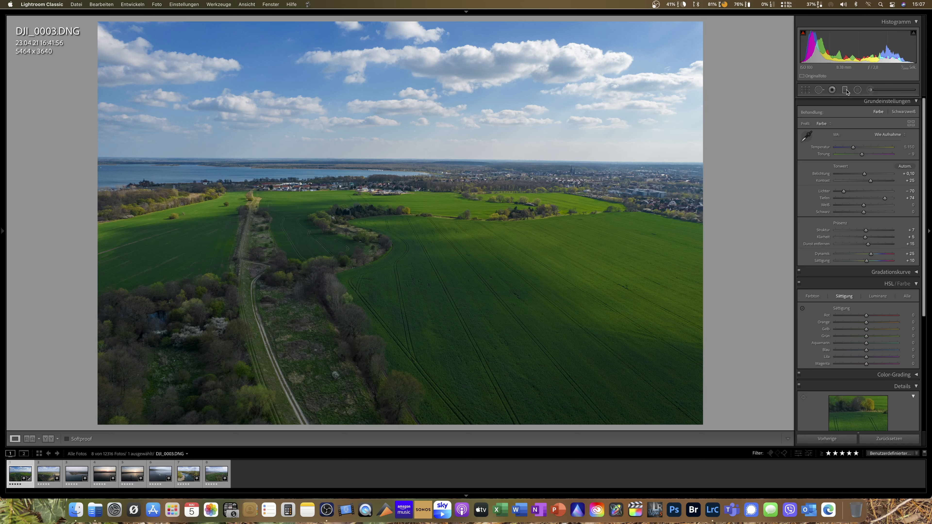
# Add a graduated filter with shadows +30 and draw it across the foreground fields.
pyautogui.click(845, 90)
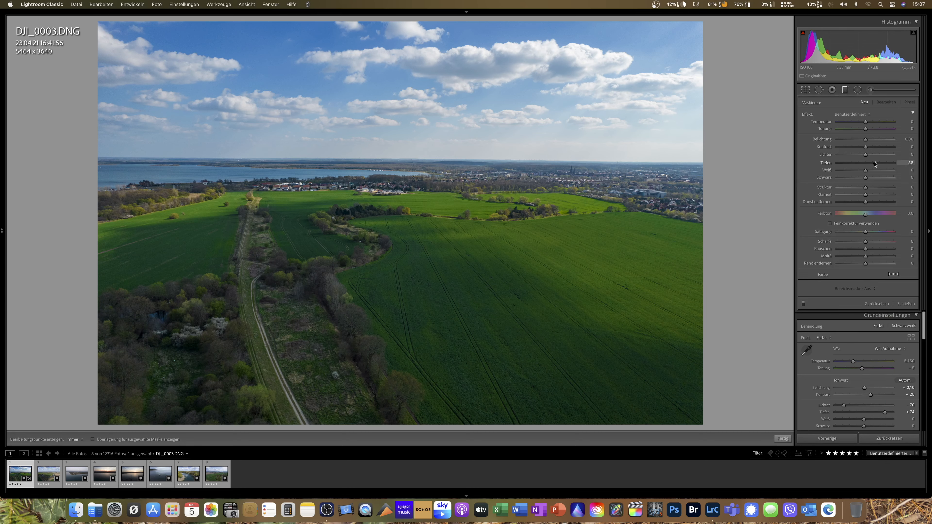
pyautogui.moveTo(877, 170); pyautogui.dragTo(873, 169)
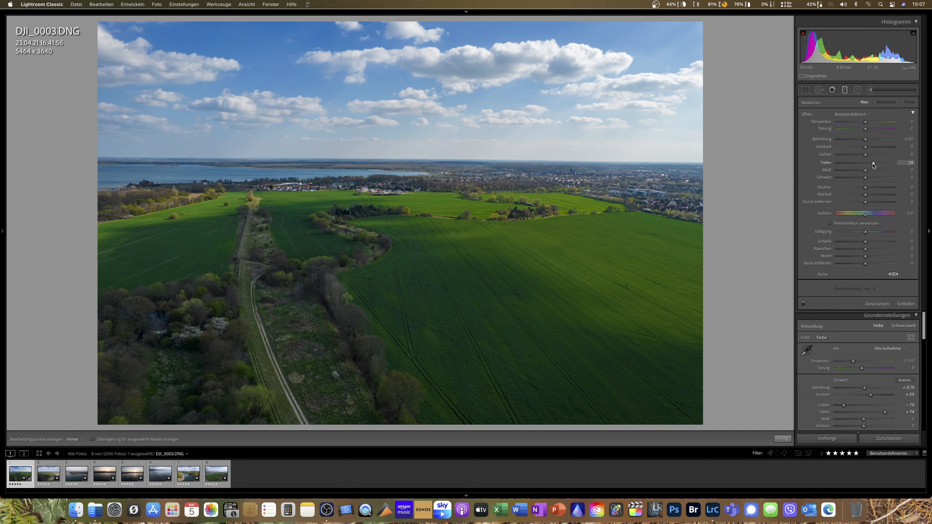
pyautogui.moveTo(866, 163); pyautogui.dragTo(867, 162)
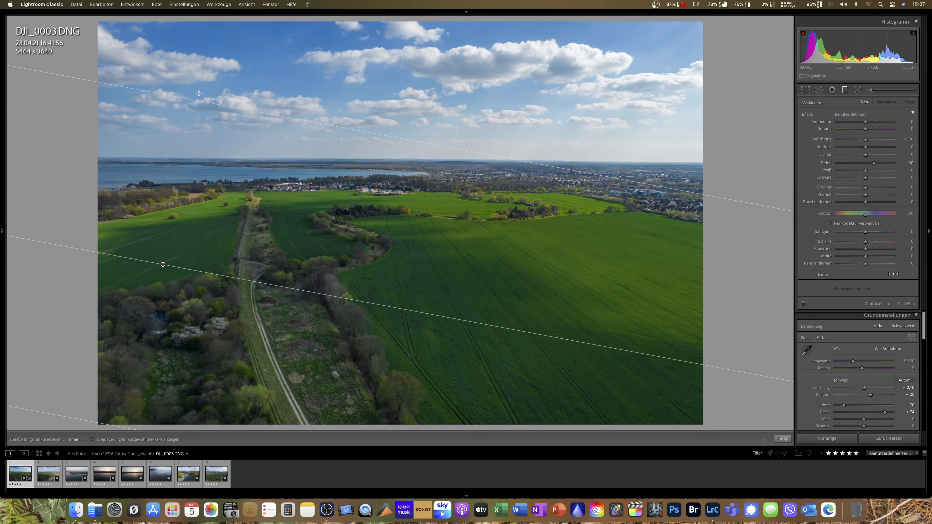
pyautogui.moveTo(162, 264); pyautogui.dragTo(146, 241)
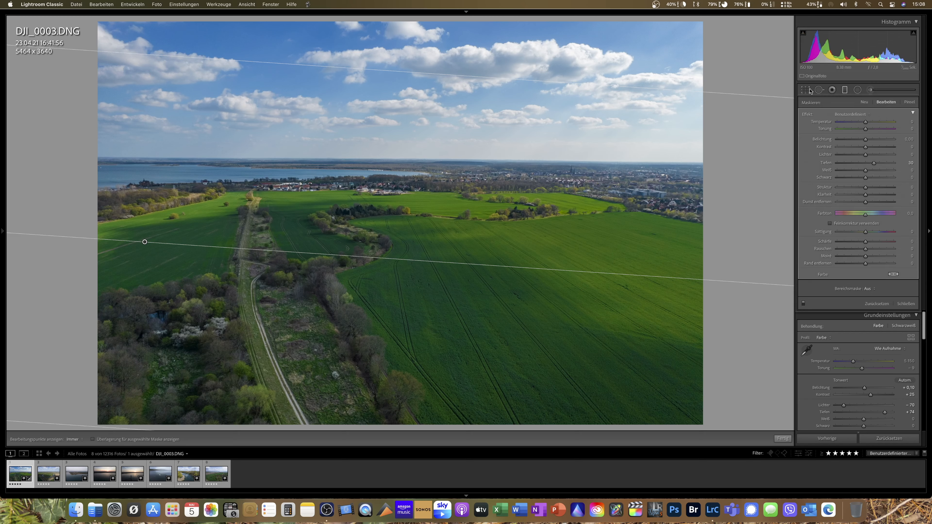
# Close the graduated filter tool, returning to the basic adjustments.
pyautogui.click(845, 90)
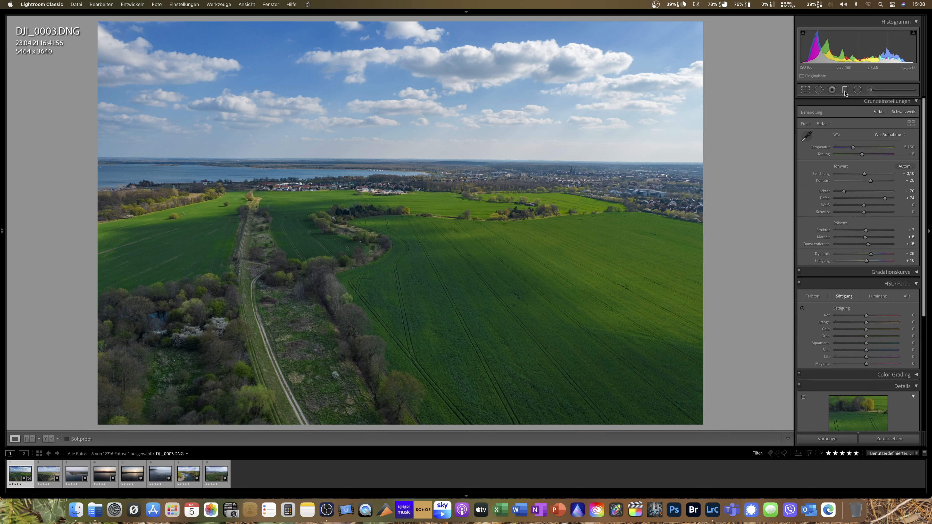
pyautogui.moveTo(845, 90)
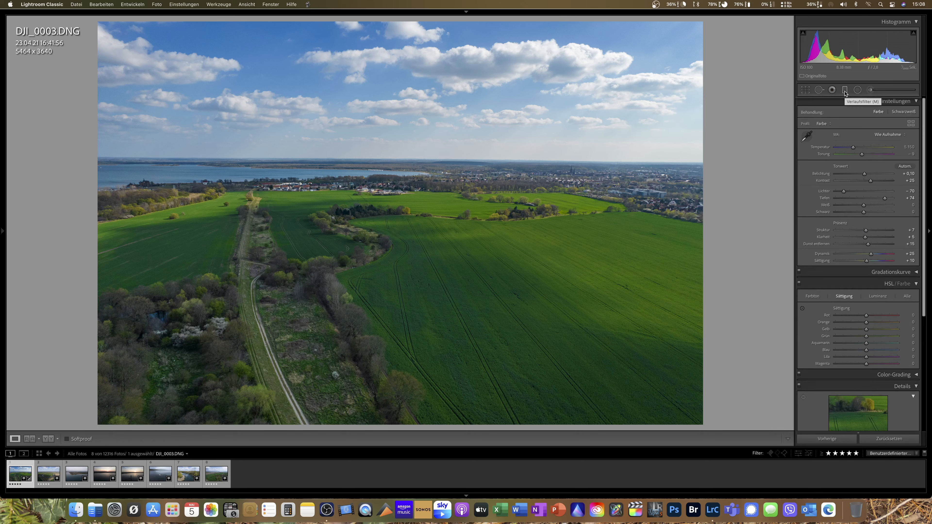
pyautogui.moveTo(810, 246)
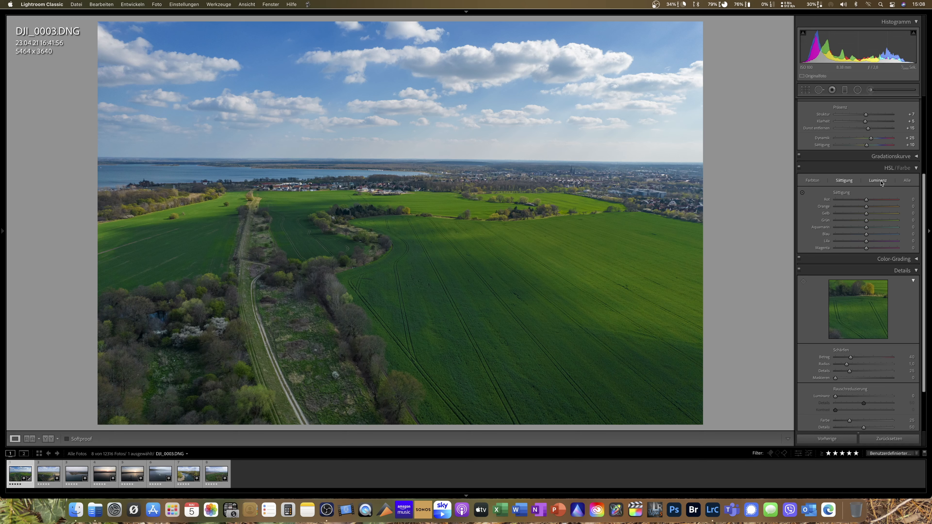
# In HSL Luminanz, darken reds, oranges, yellows, greens, blues and remaining ranges slightly.
pyautogui.click(878, 180)
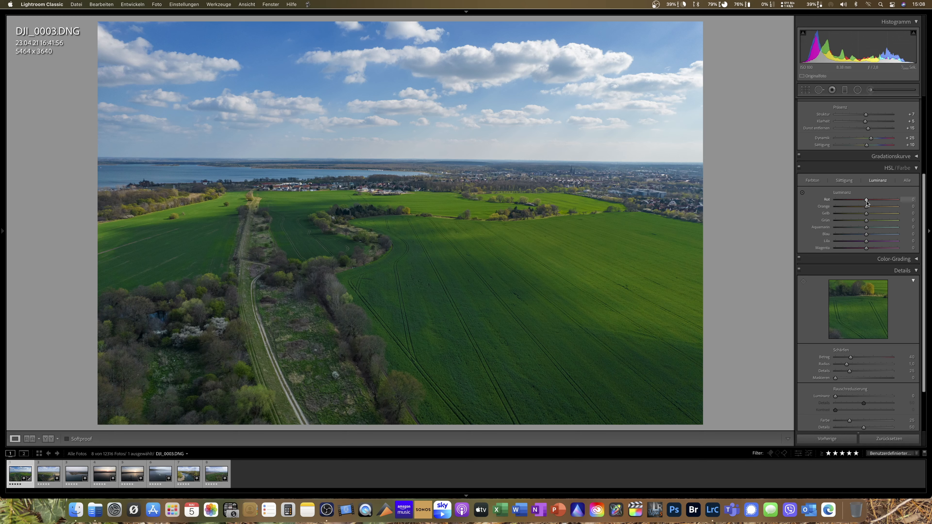
pyautogui.moveTo(867, 199); pyautogui.dragTo(864, 199)
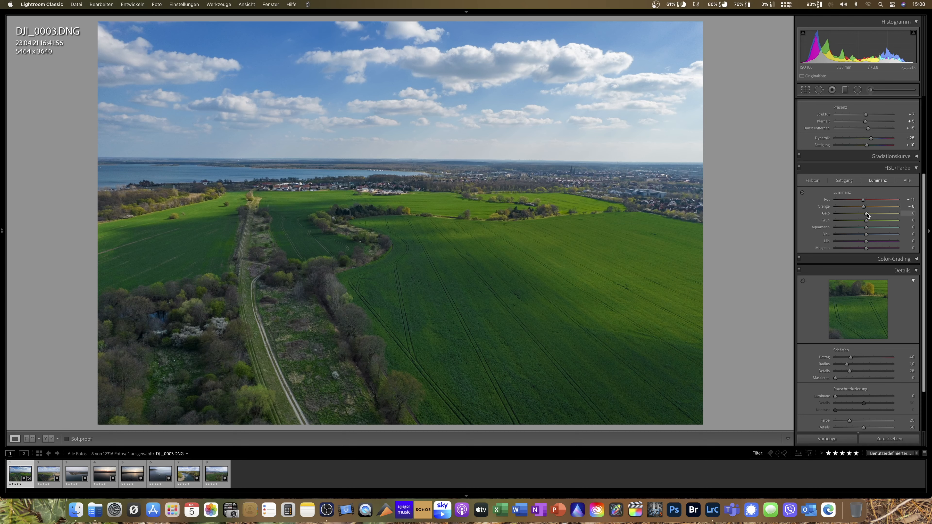
pyautogui.moveTo(866, 212); pyautogui.dragTo(864, 212)
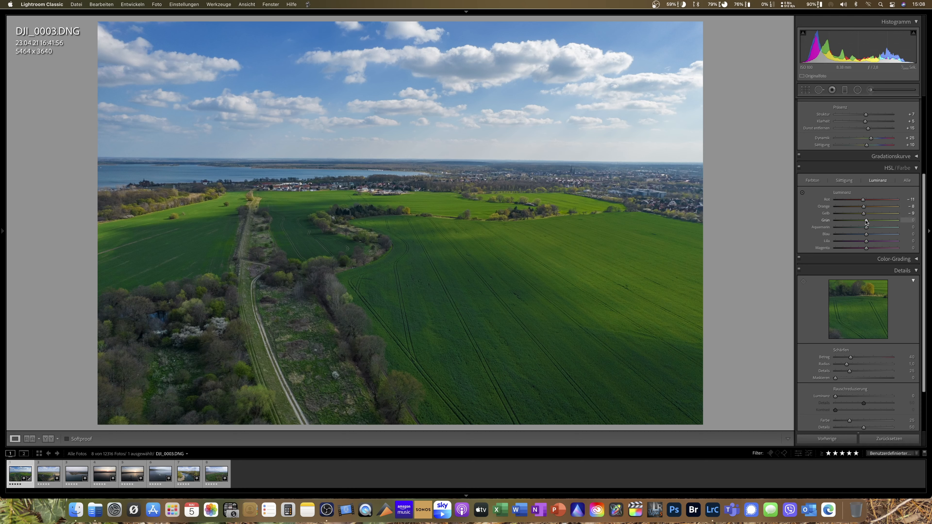
pyautogui.moveTo(882, 219); pyautogui.dragTo(864, 220)
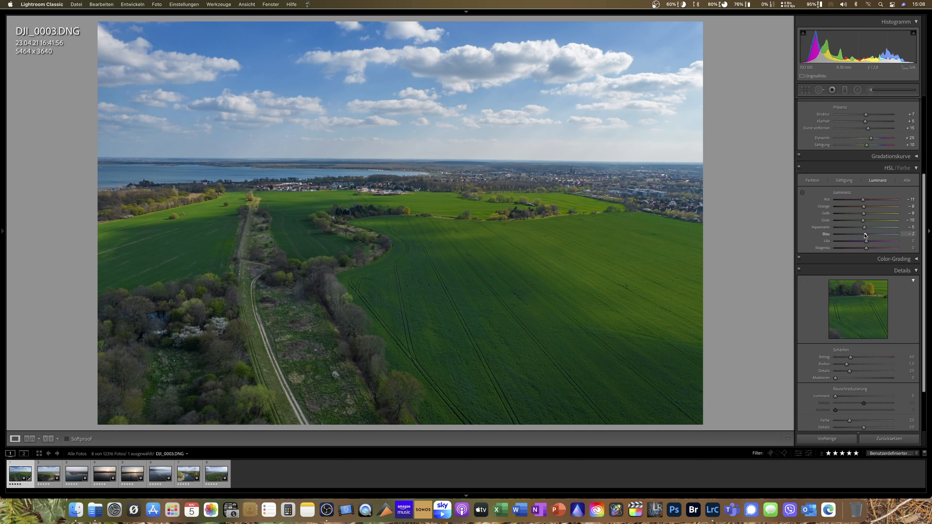
pyautogui.moveTo(877, 233); pyautogui.dragTo(859, 234)
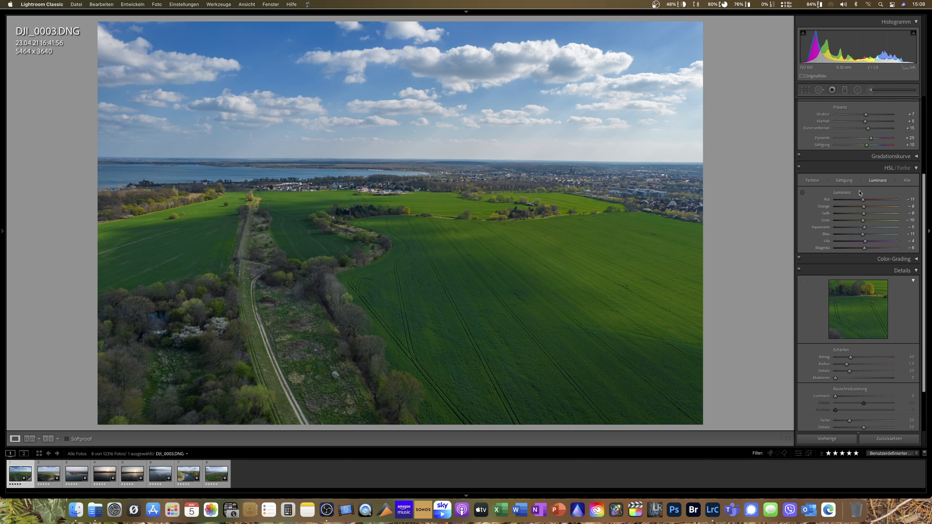
# In HSL Sättigung, boost orange, yellow, green, aqua and blue saturation slightly.
pyautogui.click(845, 180)
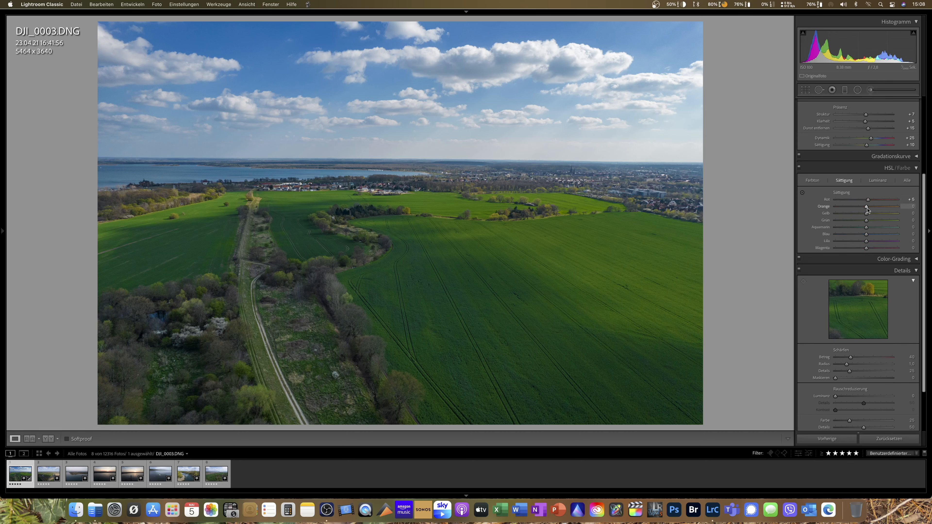
pyautogui.moveTo(866, 206); pyautogui.dragTo(869, 207)
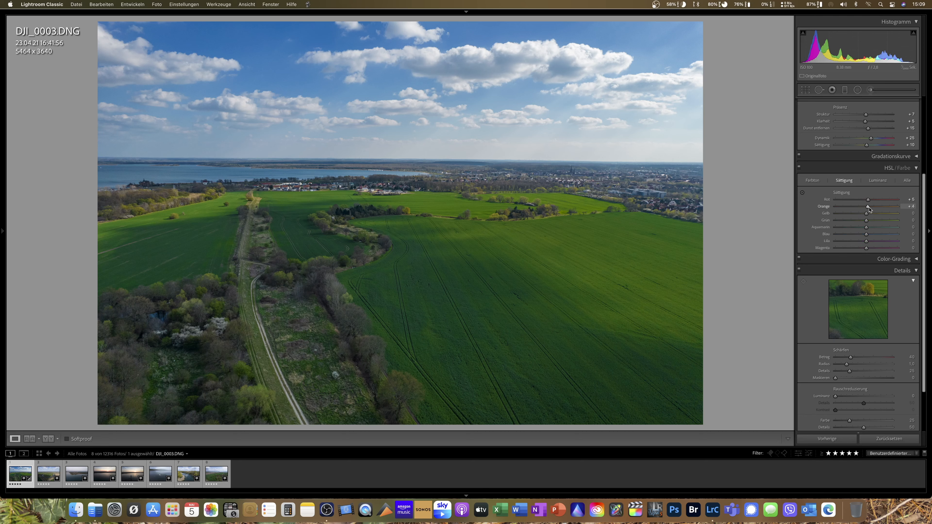
pyautogui.moveTo(867, 220); pyautogui.dragTo(874, 220)
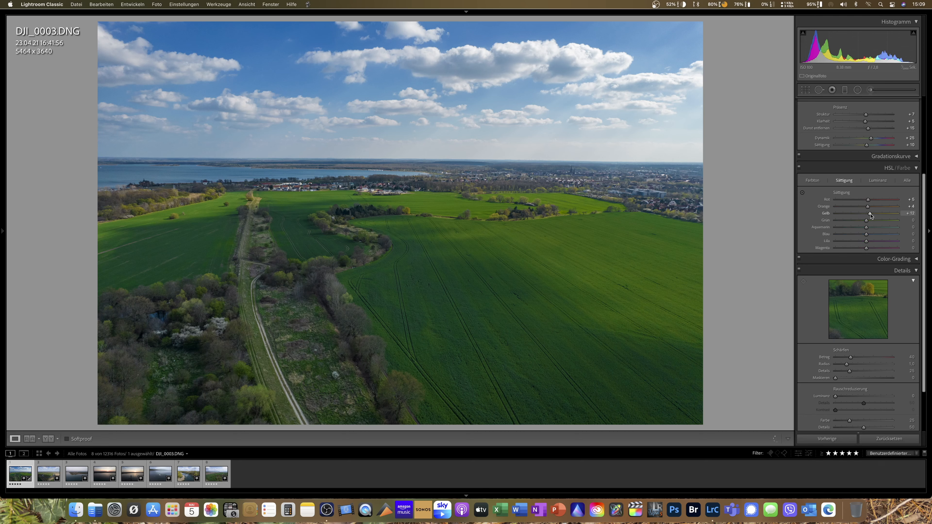
pyautogui.moveTo(871, 212); pyautogui.dragTo(869, 212)
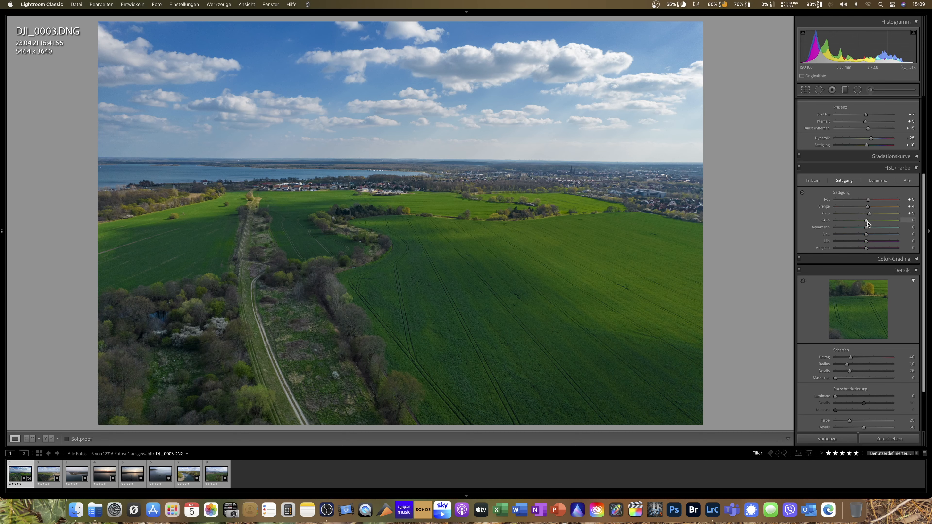
pyautogui.moveTo(869, 220); pyautogui.dragTo(871, 220)
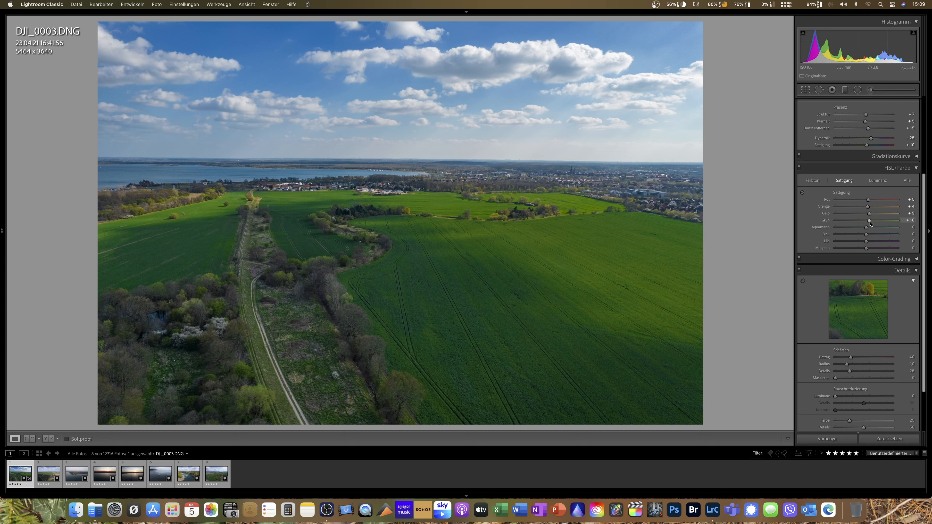
pyautogui.moveTo(862, 227); pyautogui.dragTo(868, 227)
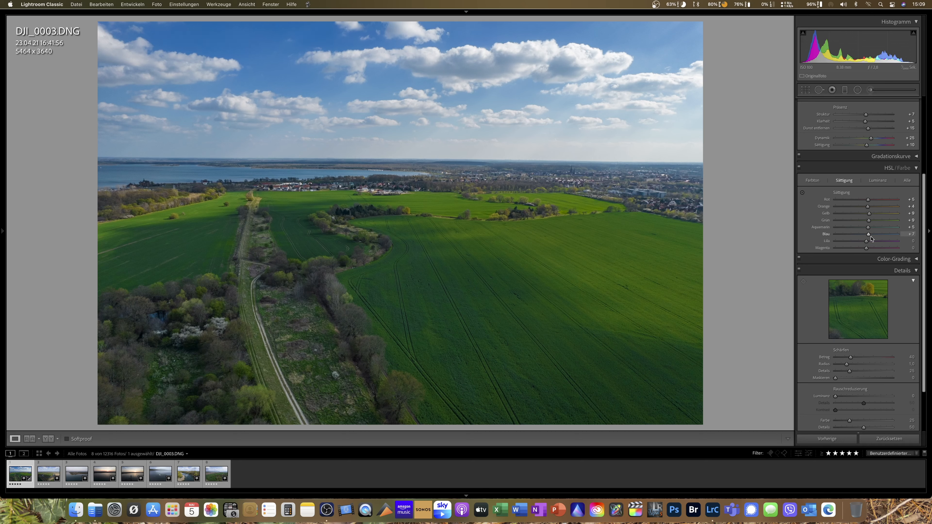
pyautogui.moveTo(869, 234); pyautogui.dragTo(877, 234)
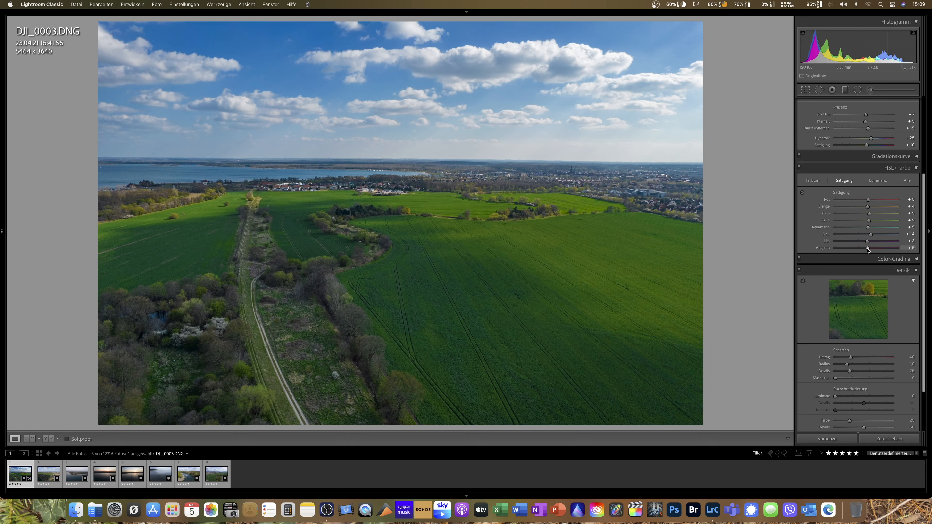
pyautogui.moveTo(680, 48)
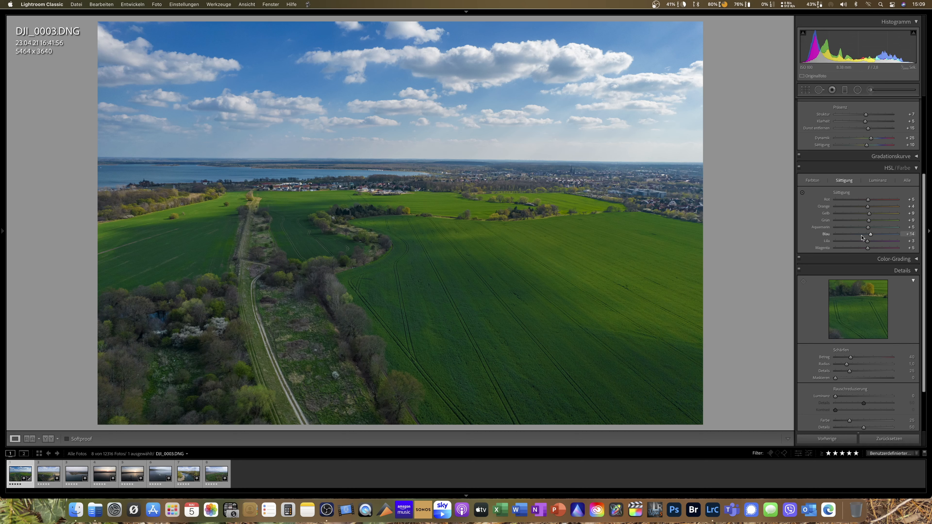
pyautogui.moveTo(872, 234); pyautogui.dragTo(869, 234)
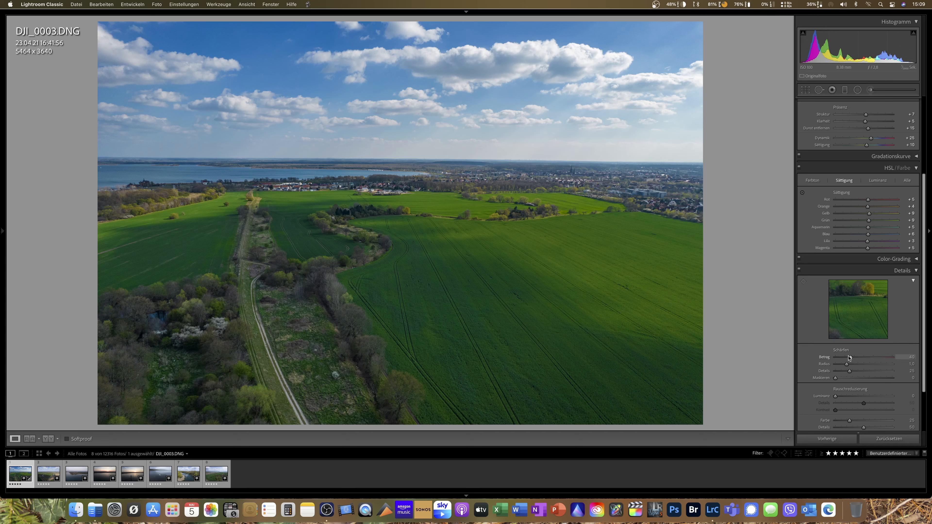
# Set sharpening amount 80, radius 0.7 and detail 30.
pyautogui.moveTo(849, 357); pyautogui.dragTo(862, 358)
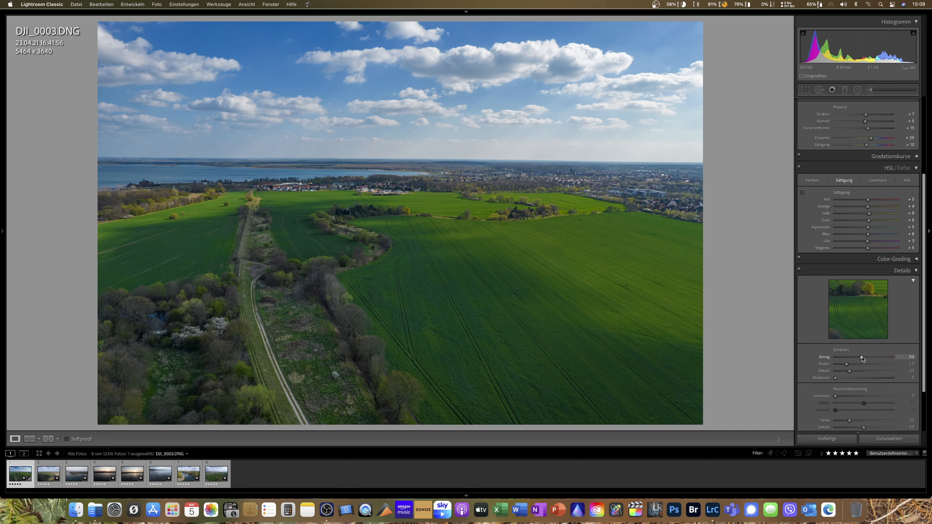
pyautogui.moveTo(862, 357); pyautogui.dragTo(866, 357)
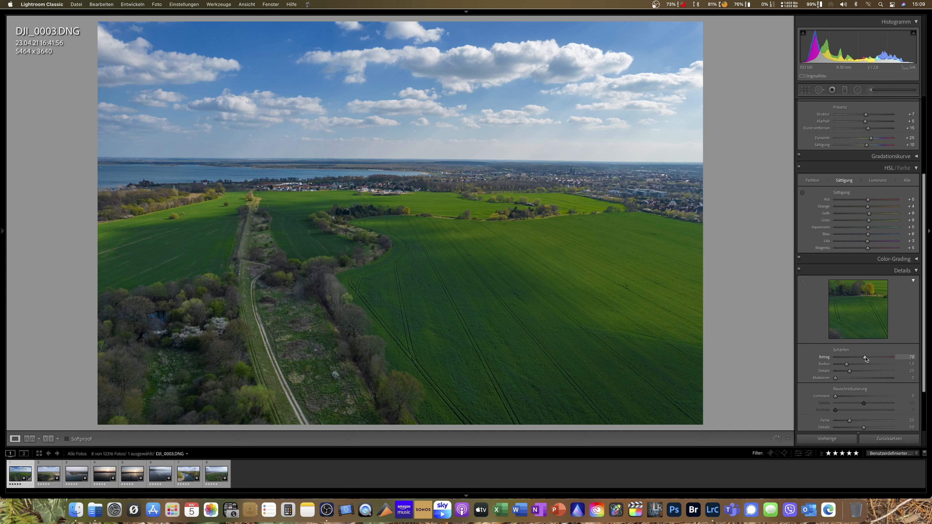
pyautogui.moveTo(864, 357); pyautogui.dragTo(866, 358)
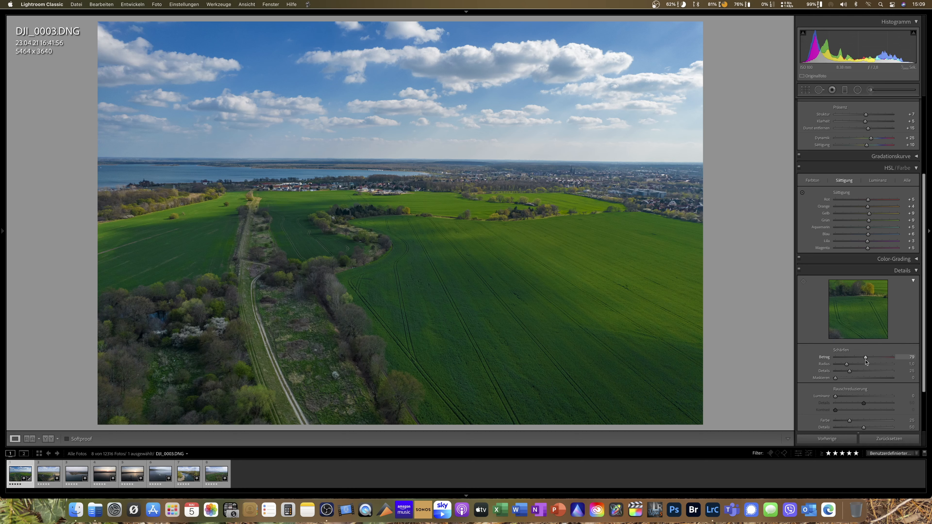
pyautogui.moveTo(866, 358); pyautogui.dragTo(866, 358)
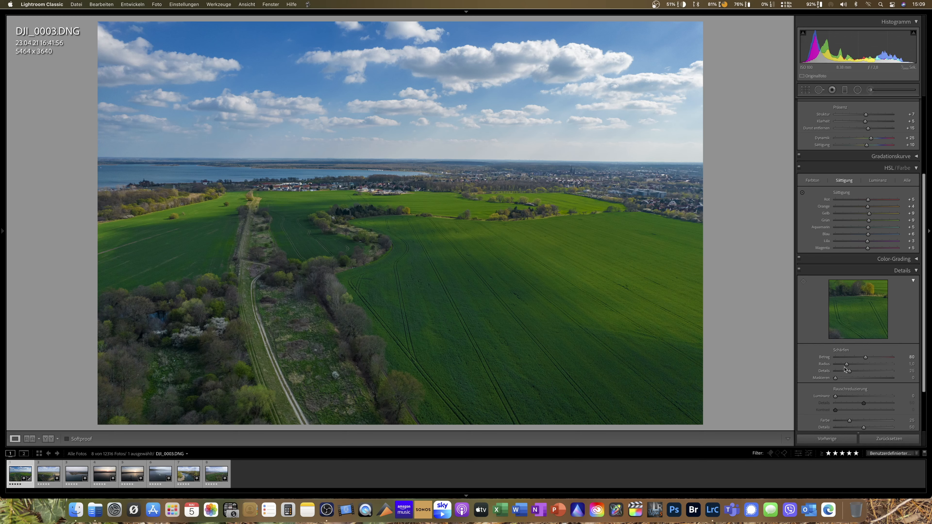
pyautogui.moveTo(846, 364); pyautogui.dragTo(843, 363)
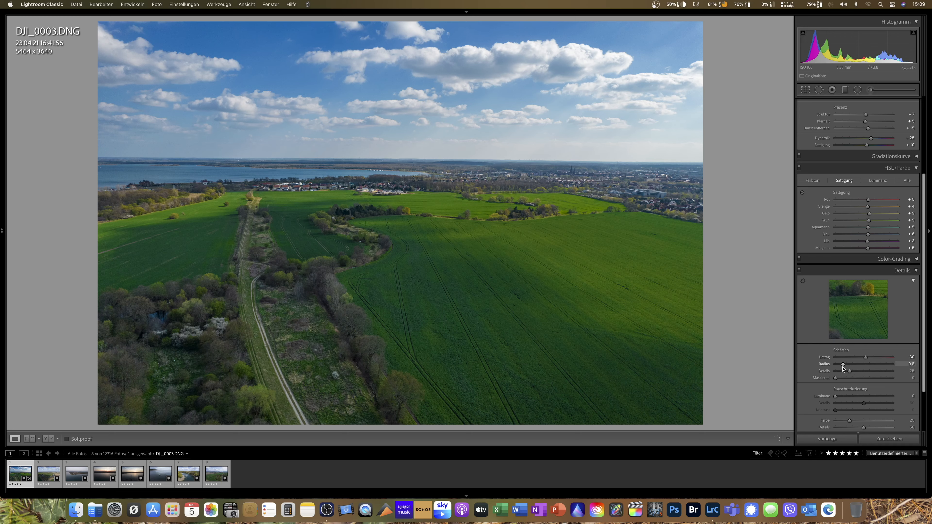
pyautogui.moveTo(844, 364); pyautogui.dragTo(842, 364)
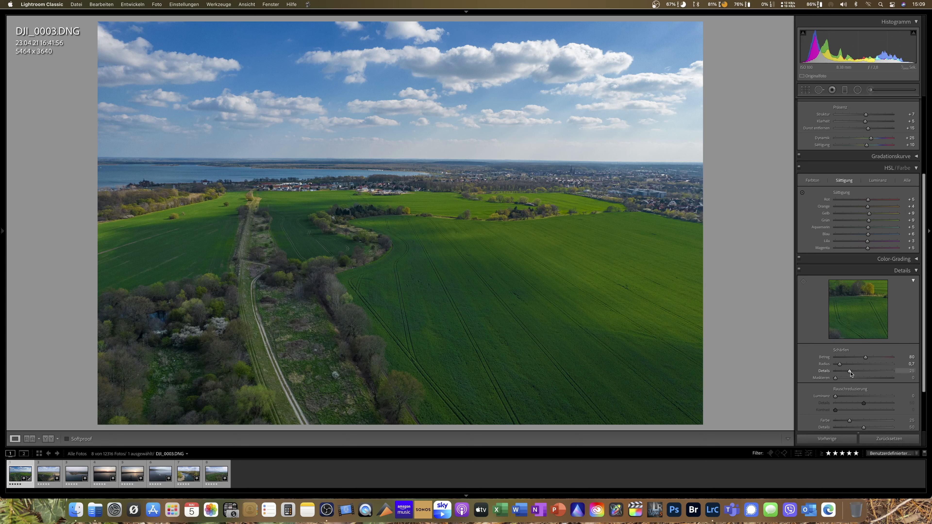
pyautogui.moveTo(848, 371); pyautogui.dragTo(851, 371)
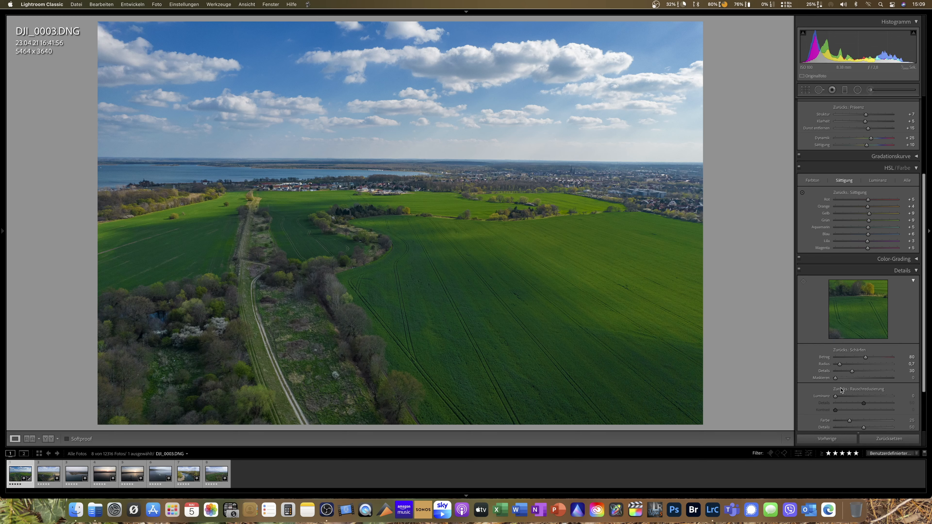
# Raise sharpening masking to 78 with Alt preview so only edges are sharpened.
pyautogui.moveTo(836, 379); pyautogui.dragTo(848, 378)
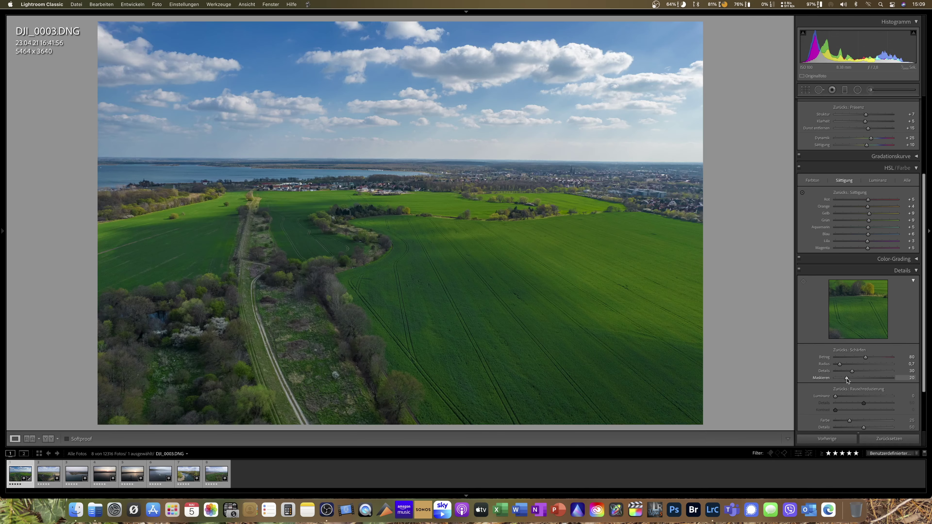
pyautogui.moveTo(847, 378); pyautogui.dragTo(868, 378)
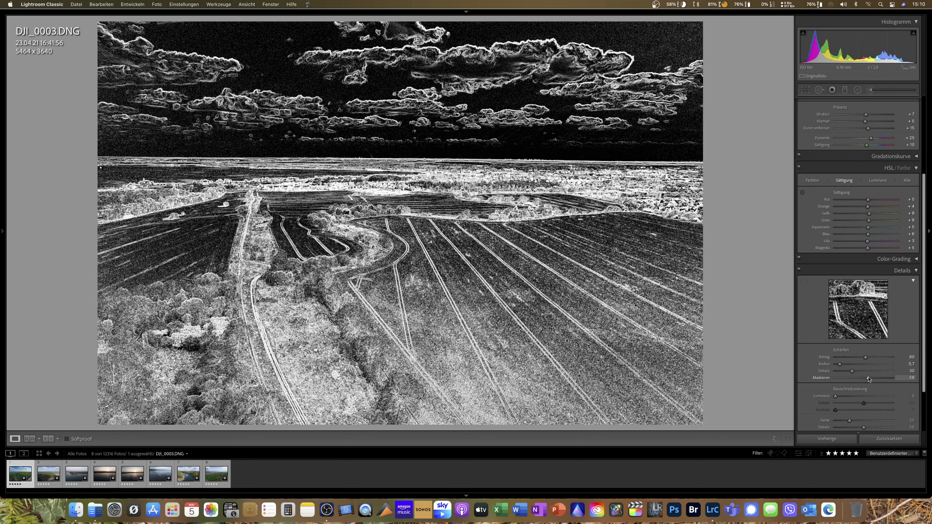
pyautogui.moveTo(868, 378); pyautogui.dragTo(875, 379)
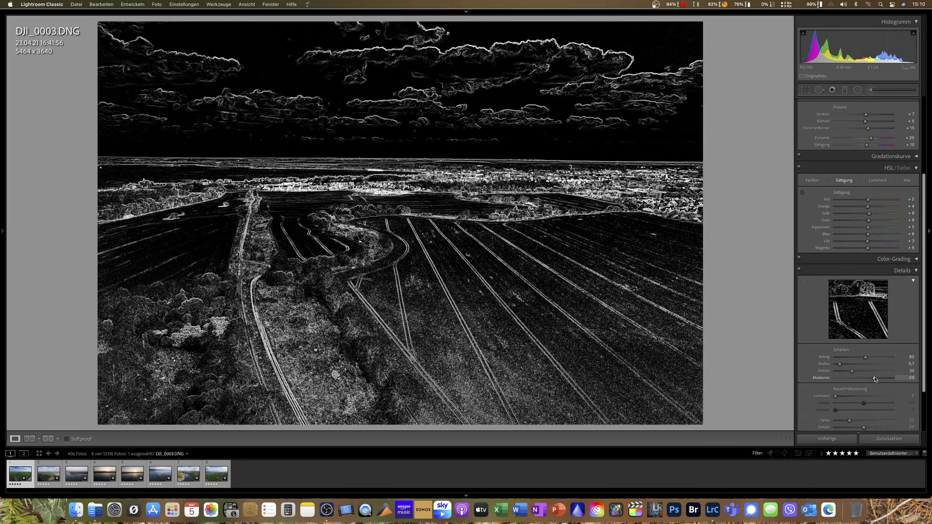
pyautogui.moveTo(873, 379); pyautogui.dragTo(878, 379)
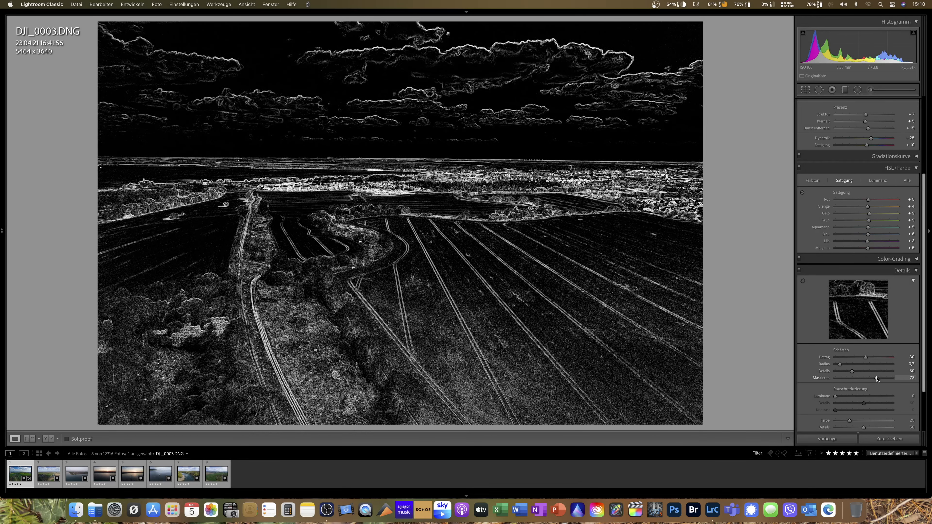
pyautogui.moveTo(898, 377); pyautogui.dragTo(899, 378)
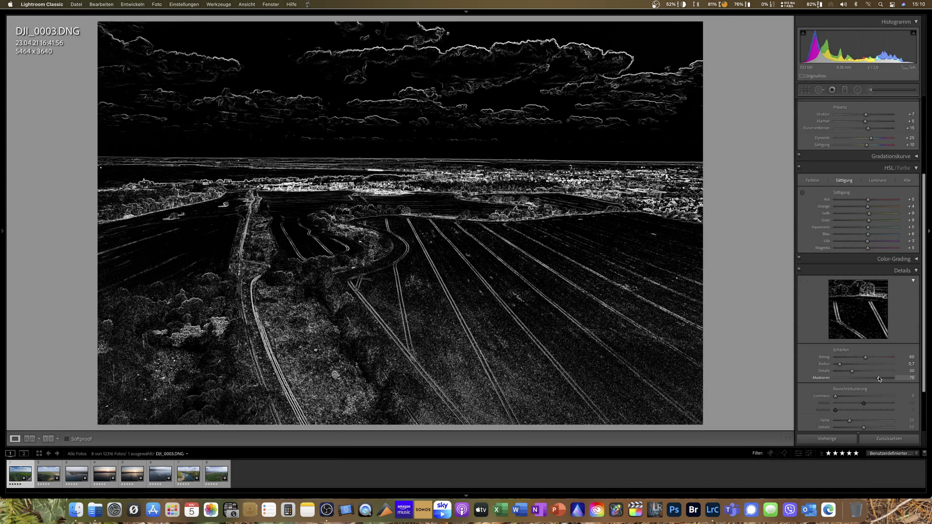
pyautogui.moveTo(886, 378); pyautogui.dragTo(889, 378)
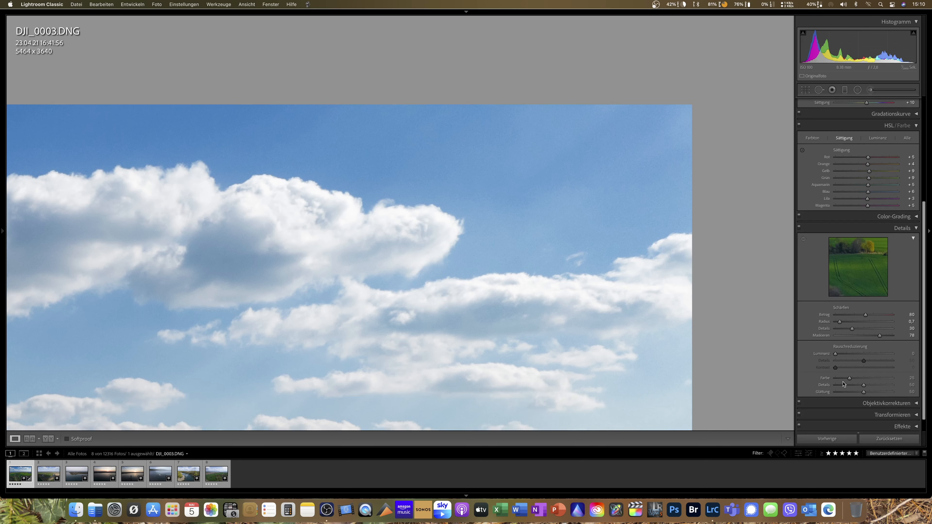
# Set luminance noise reduction to 10 and colour noise reduction to about 30.
pyautogui.moveTo(835, 354); pyautogui.dragTo(841, 354)
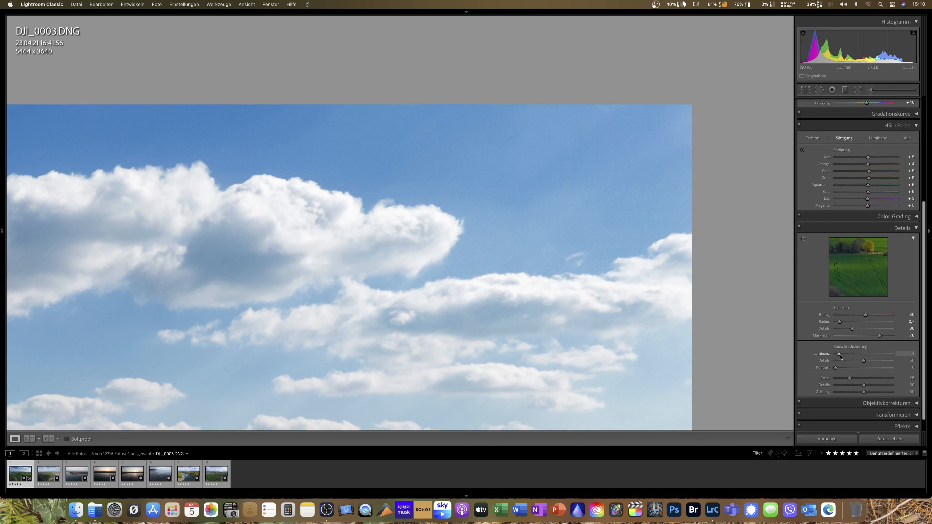
pyautogui.moveTo(840, 354); pyautogui.dragTo(843, 354)
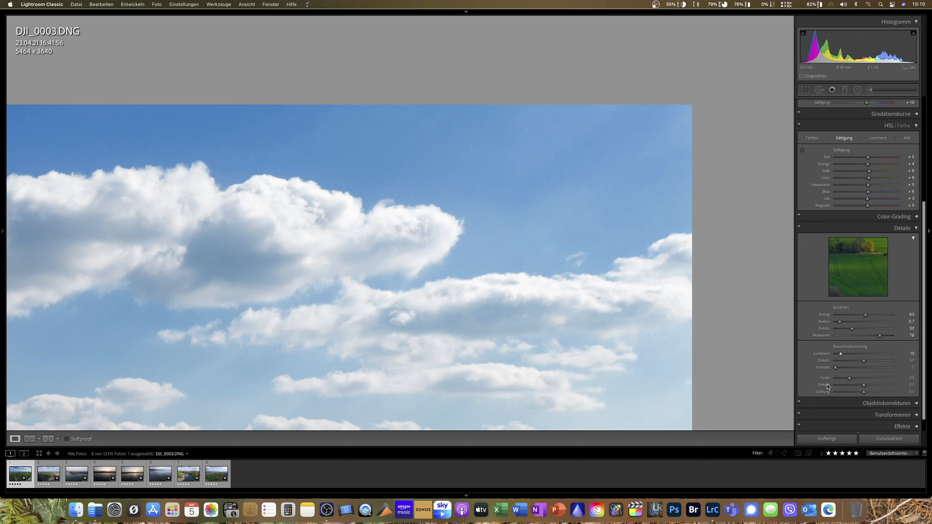
pyautogui.moveTo(838, 369)
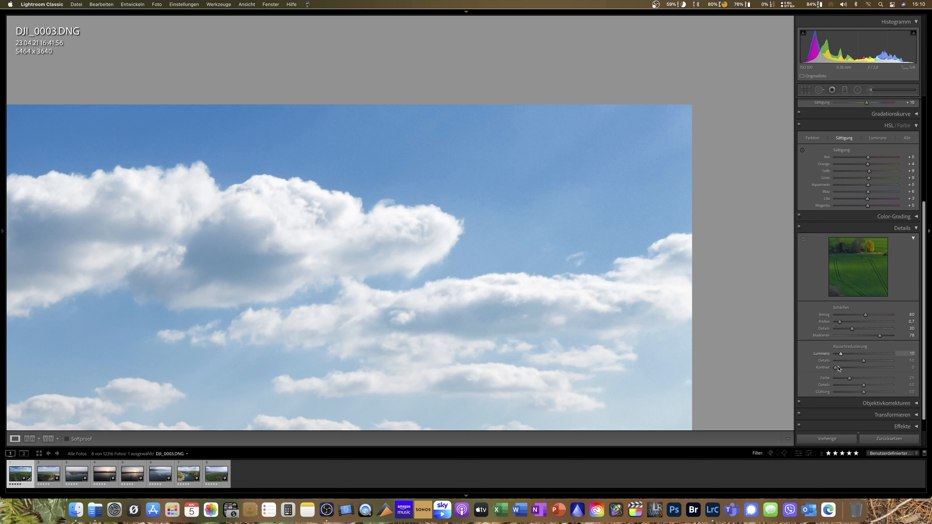
pyautogui.moveTo(850, 377); pyautogui.dragTo(853, 377)
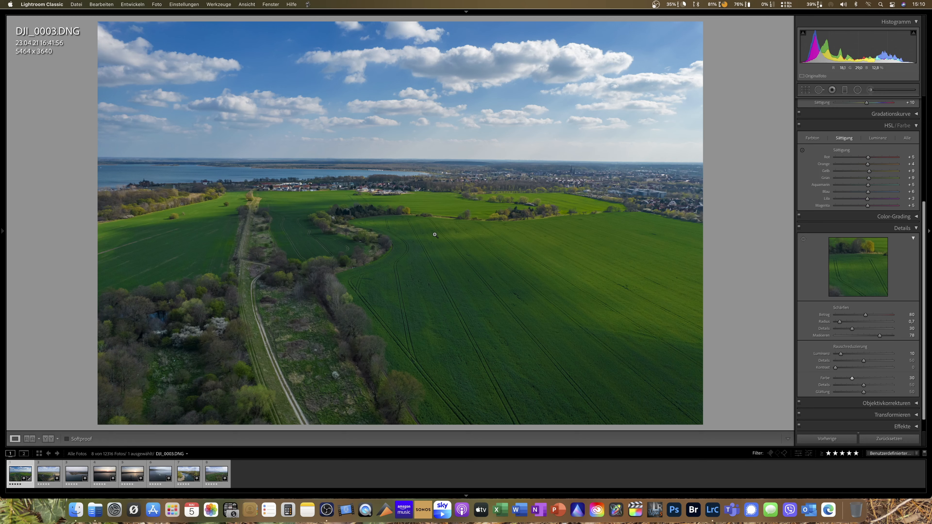
# Copy DJI_0003's develop settings, leaving out colour grading and local adjustments.
pyautogui.rightClick(435, 234)
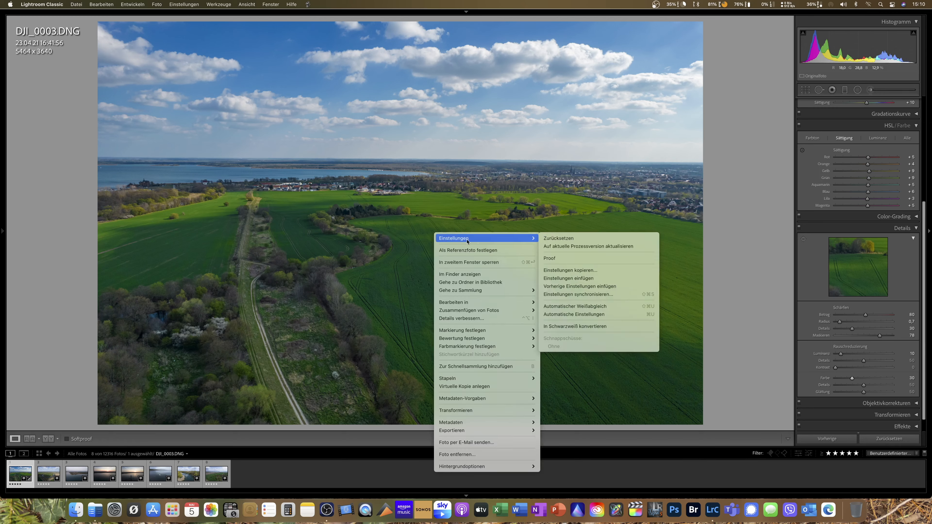
pyautogui.click(571, 270)
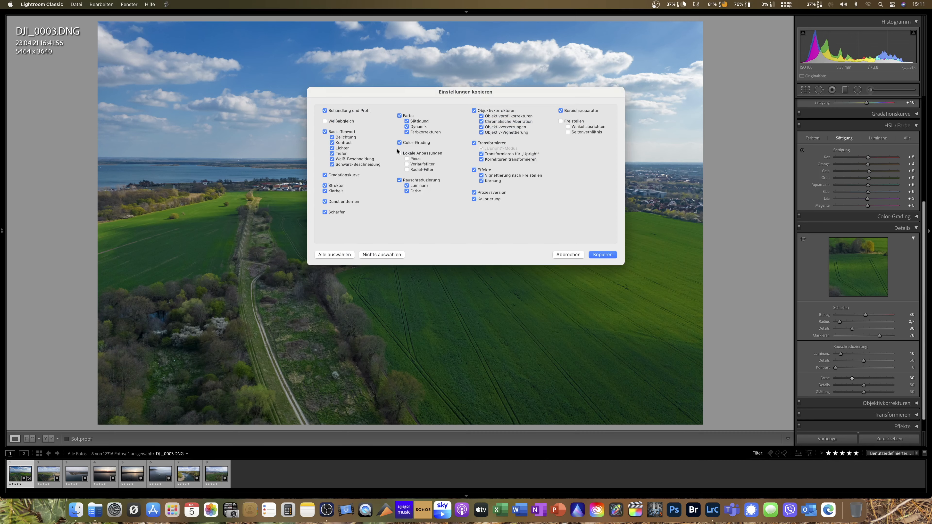
pyautogui.click(399, 143)
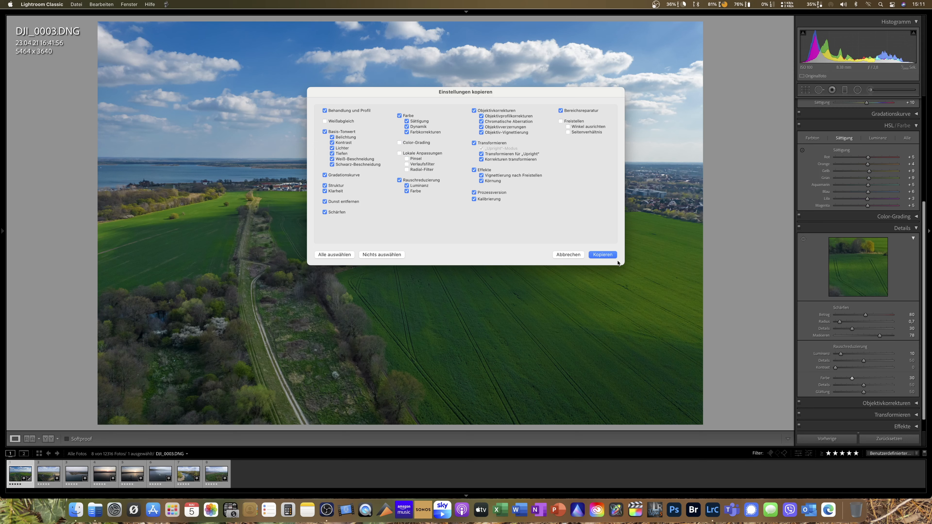
pyautogui.click(603, 254)
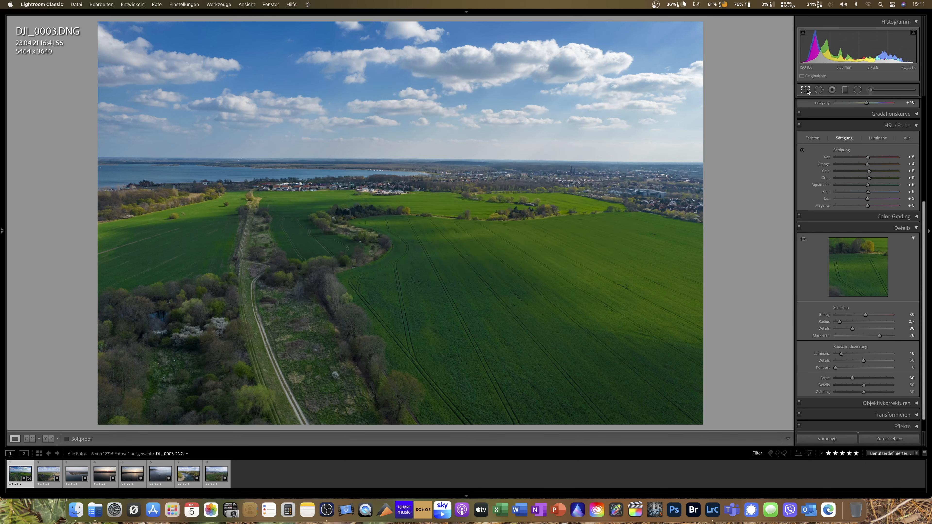
# Crop DJI_0003 to a 2 x 3 / 4 x 6 aspect ratio, 5460 × 3640 pixels.
pyautogui.click(806, 90)
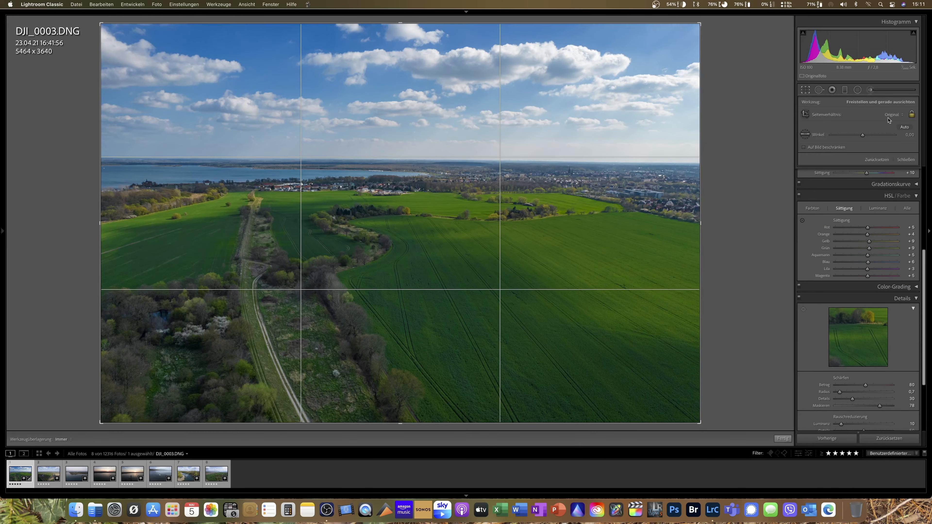
pyautogui.click(895, 114)
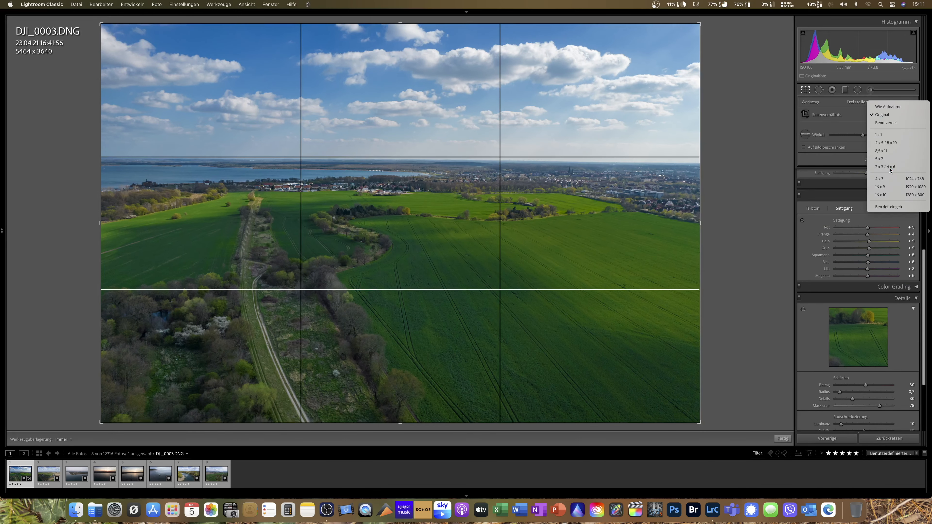
pyautogui.click(885, 166)
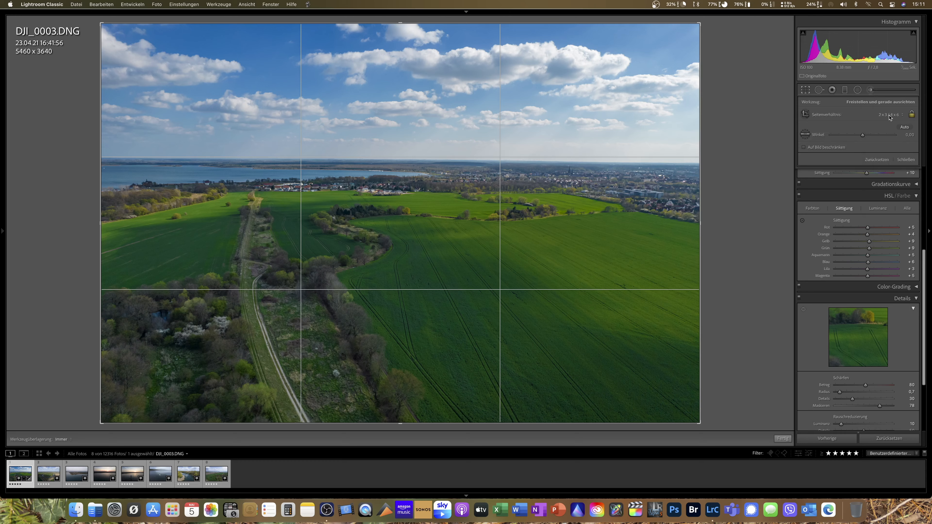
pyautogui.click(891, 114)
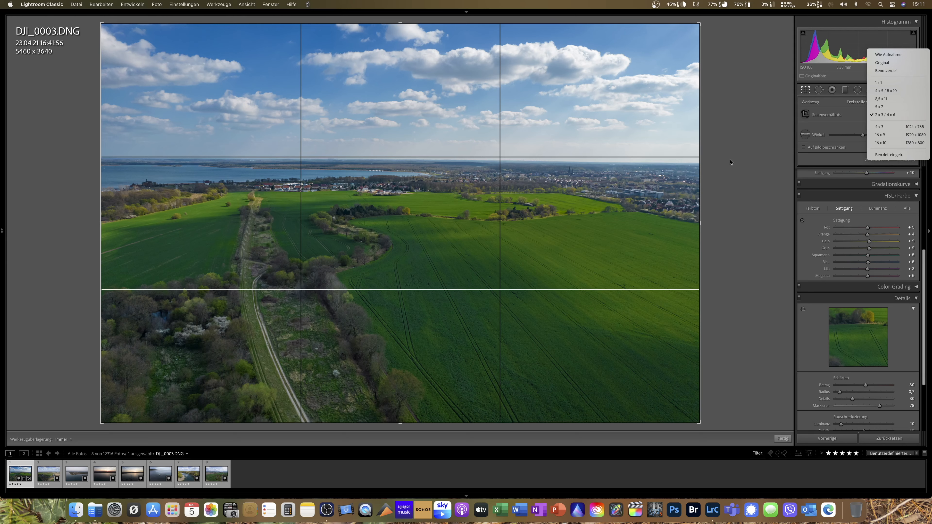
pyautogui.click(884, 115)
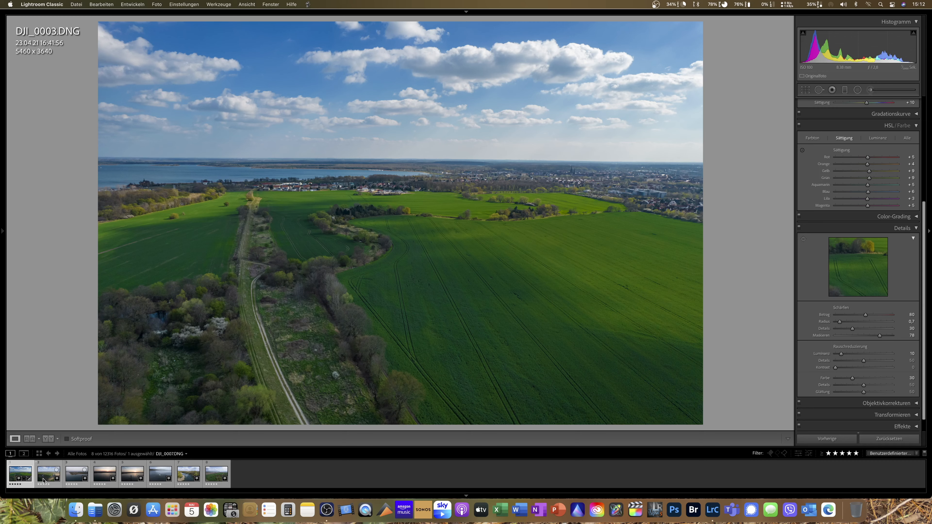
# Switch from DJI_0003 to the river-bend photo DJI_0007.DNG in the filmstrip.
pyautogui.click(21, 474)
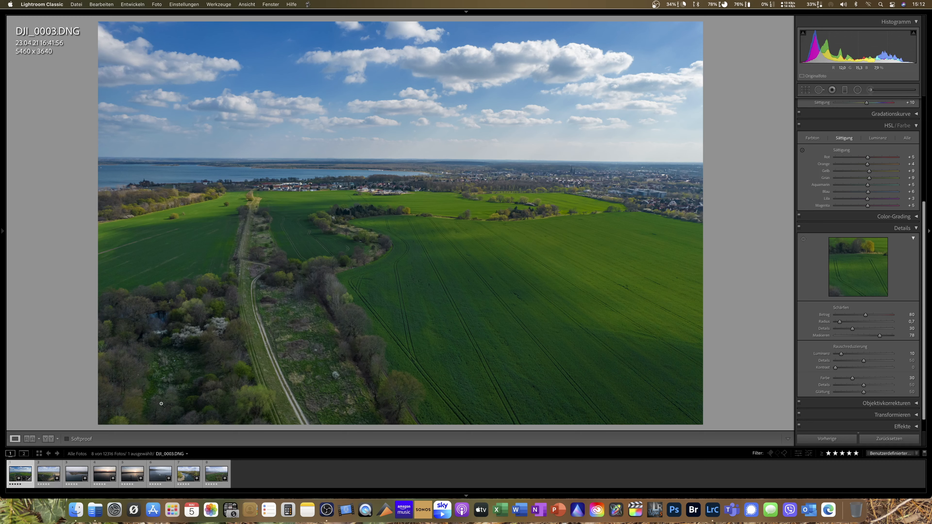
pyautogui.click(820, 90)
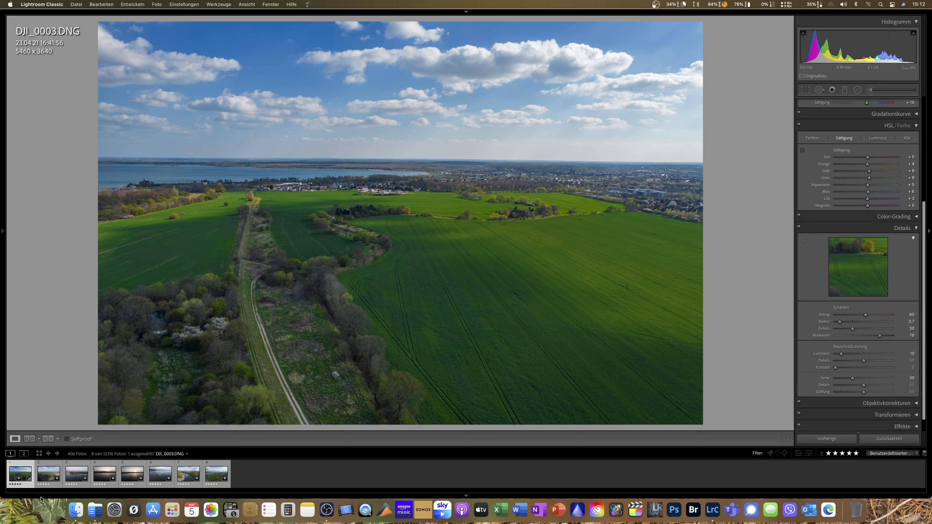
pyautogui.click(48, 473)
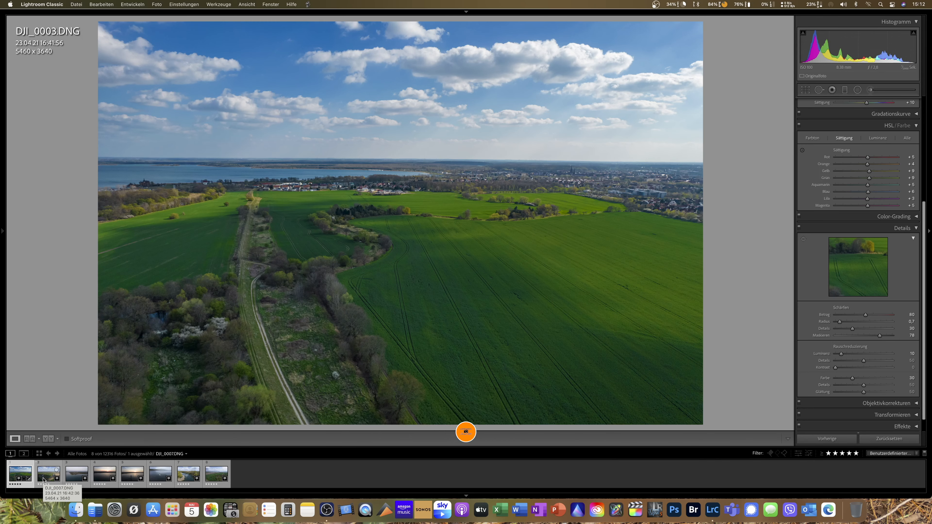
pyautogui.click(48, 474)
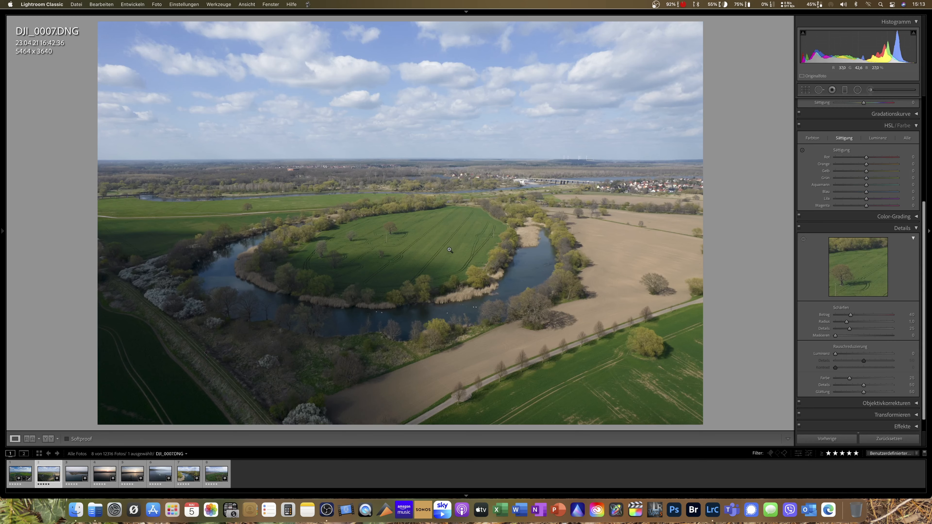
# Paste the copied develop settings onto DJI_0007 and lower the HSL blue saturation.
pyautogui.rightClick(450, 250)
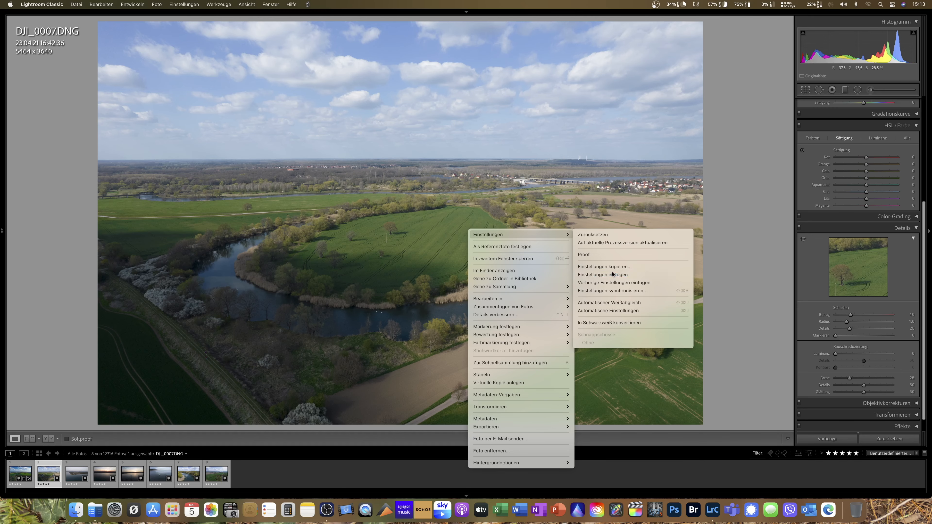
pyautogui.click(602, 275)
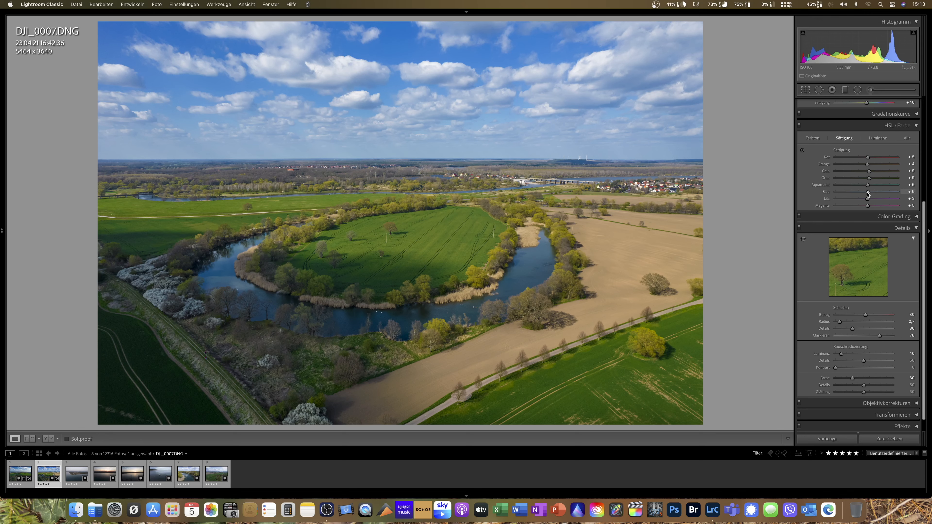
pyautogui.moveTo(883, 191); pyautogui.dragTo(864, 191)
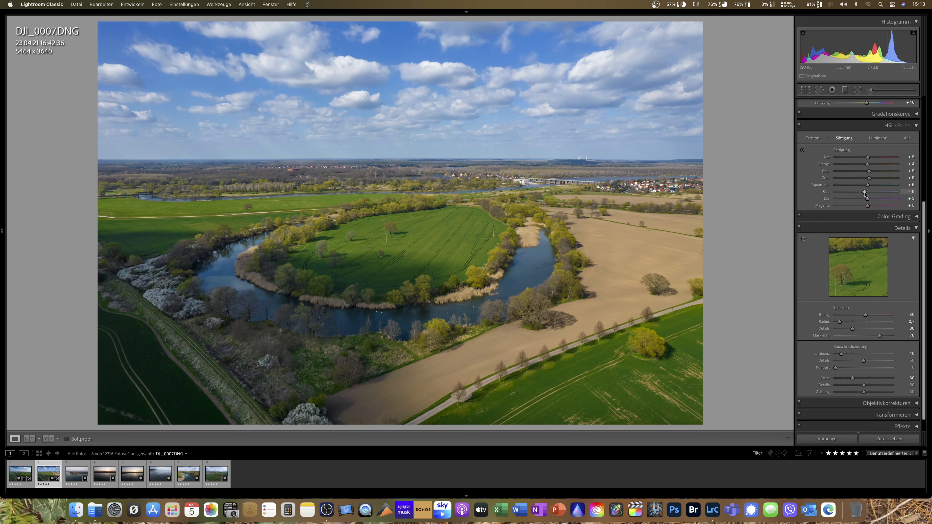
pyautogui.moveTo(869, 192); pyautogui.dragTo(865, 191)
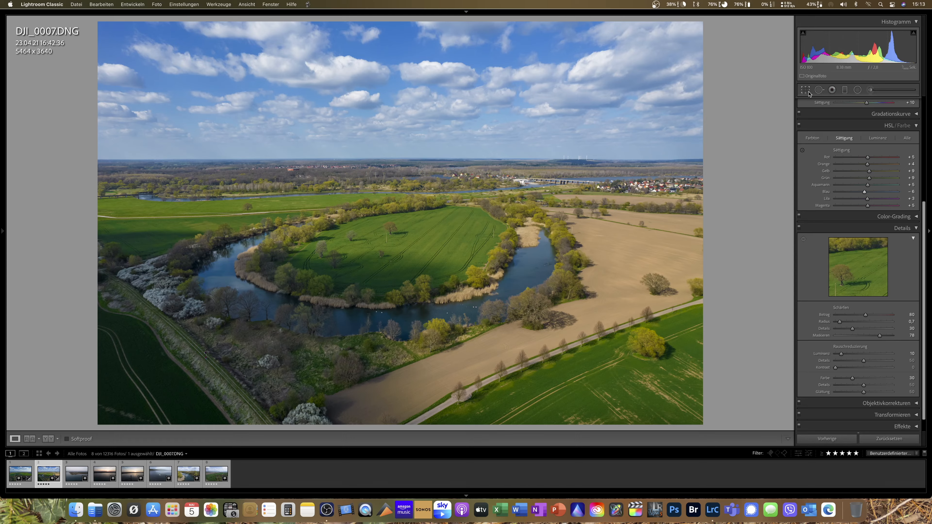
pyautogui.click(806, 89)
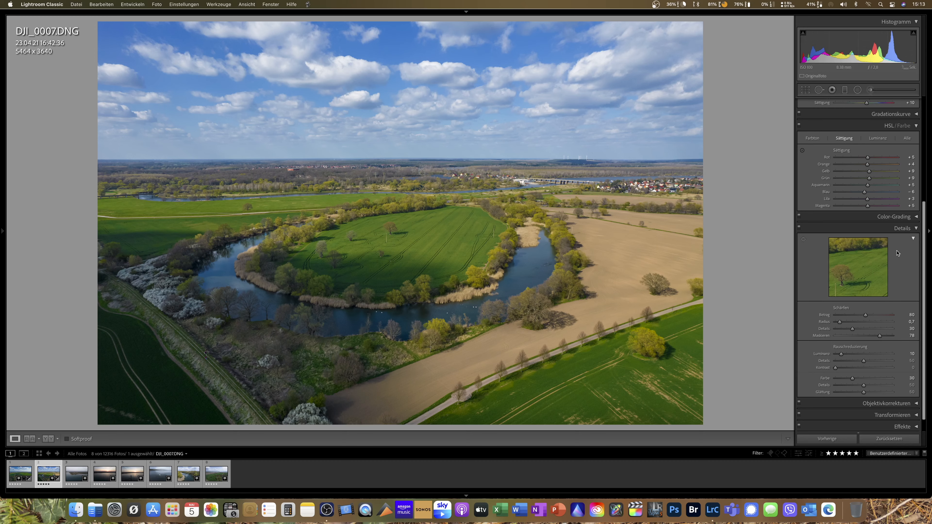
pyautogui.click(916, 102)
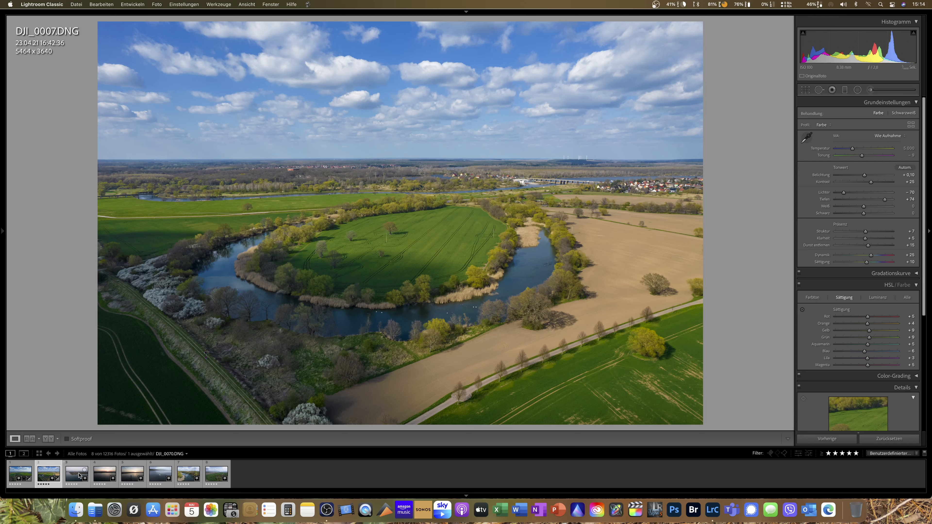
# Open the dawn lake photo DJI_0070.DNG from the filmstrip for developing.
pyautogui.click(76, 474)
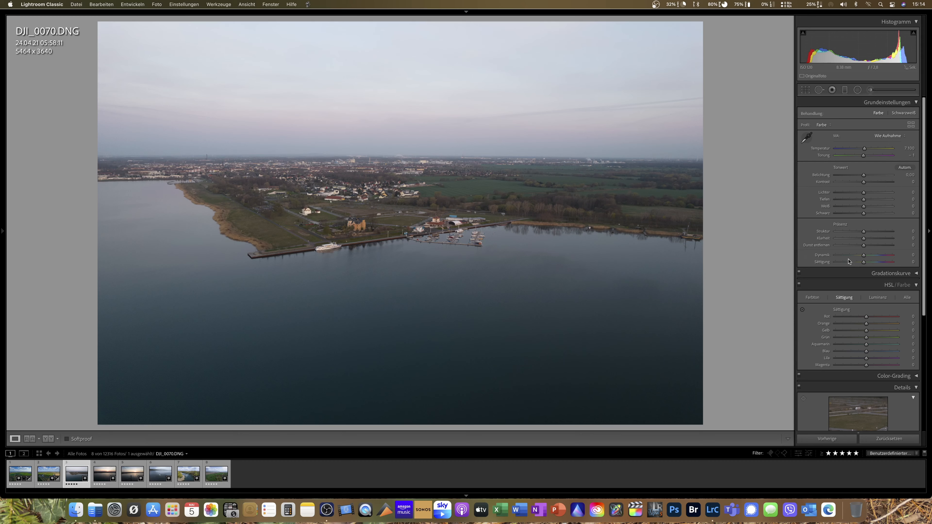
pyautogui.moveTo(821, 232)
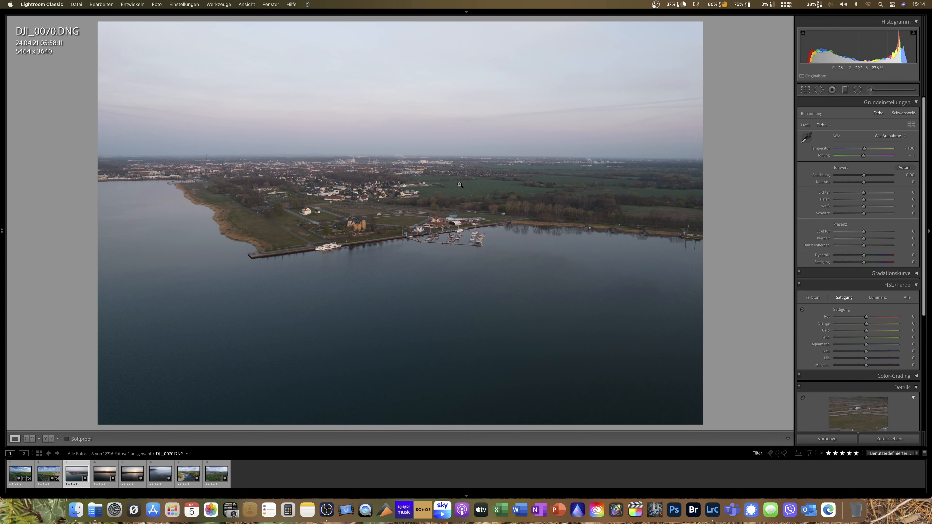
# Paste the copied develop settings onto the harbour shot DJI_0070.
pyautogui.rightClick(460, 185)
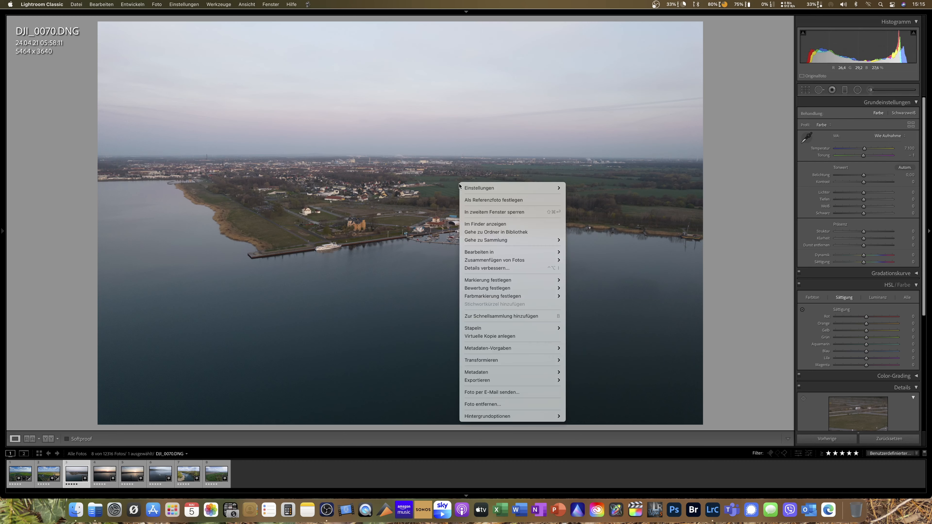
pyautogui.moveTo(489, 188)
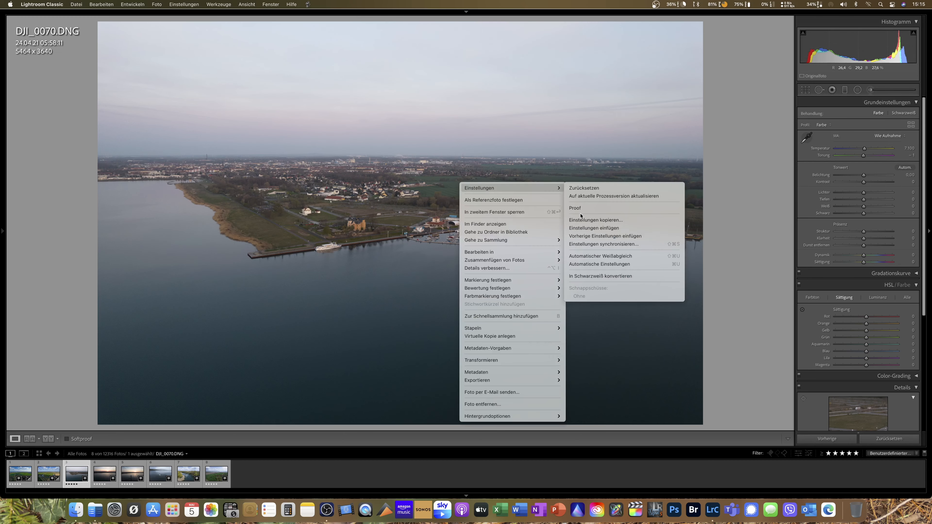
pyautogui.moveTo(582, 230)
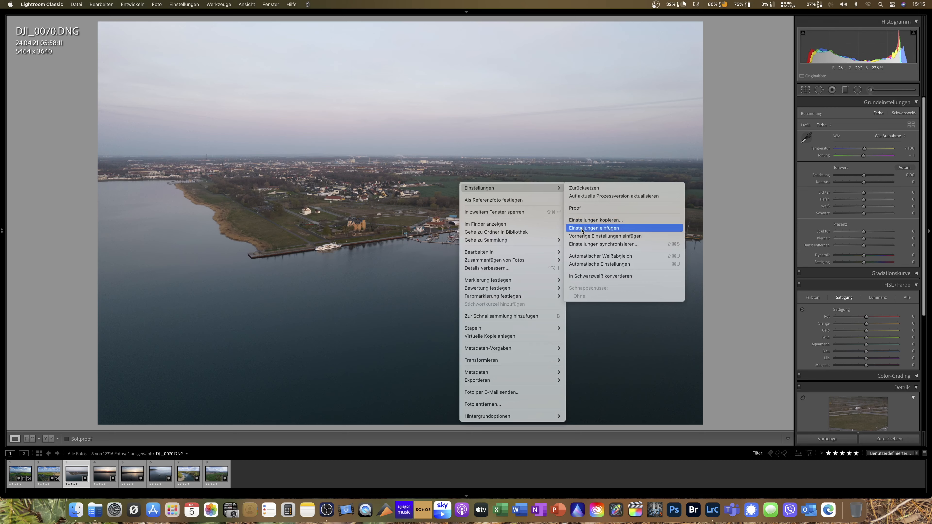
pyautogui.click(593, 228)
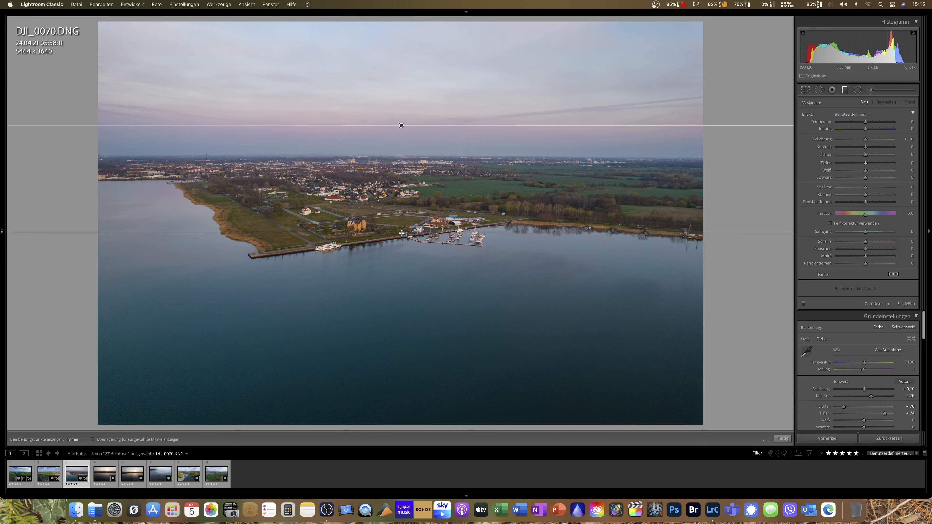
# Set the sky gradient to exposure about -0.36, saturation +4 and noise reduction 11.
pyautogui.click(887, 102)
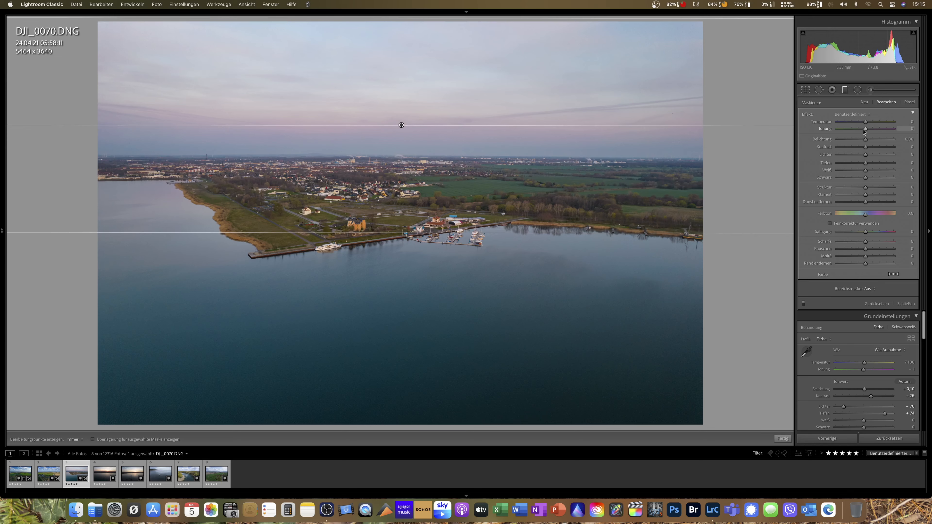
pyautogui.moveTo(874, 139); pyautogui.dragTo(865, 139)
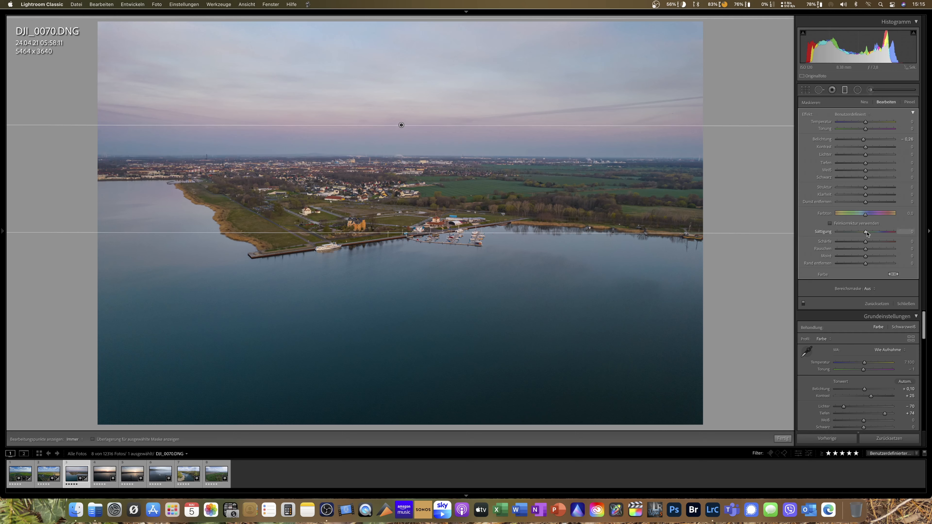
pyautogui.moveTo(866, 232); pyautogui.dragTo(869, 232)
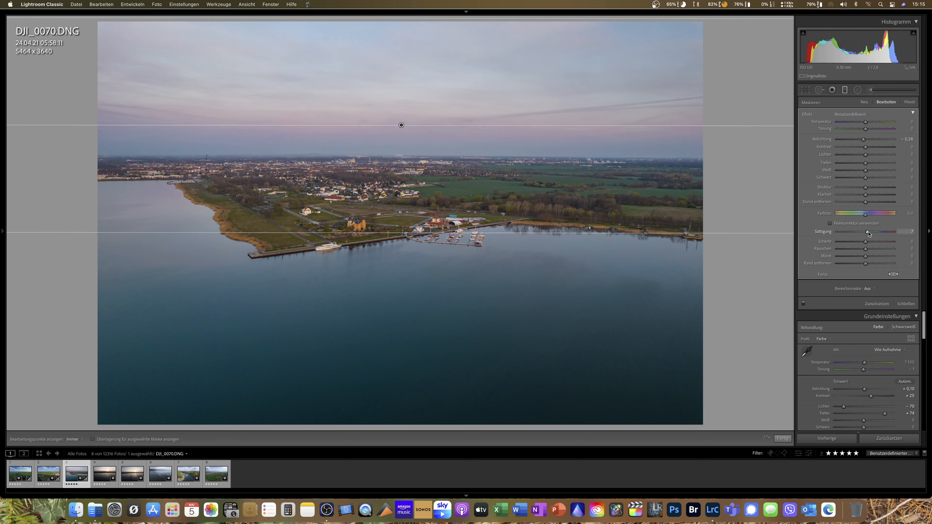
pyautogui.moveTo(870, 233); pyautogui.dragTo(867, 232)
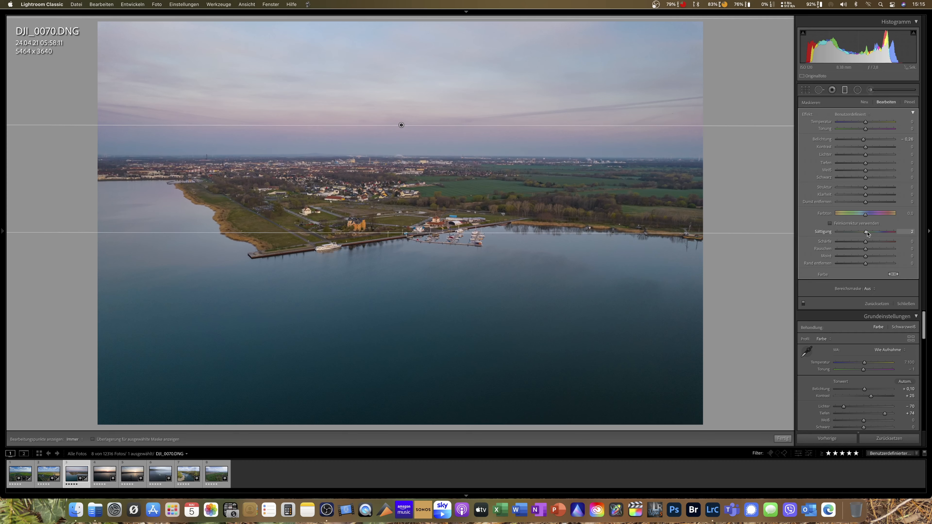
pyautogui.moveTo(868, 232); pyautogui.dragTo(871, 232)
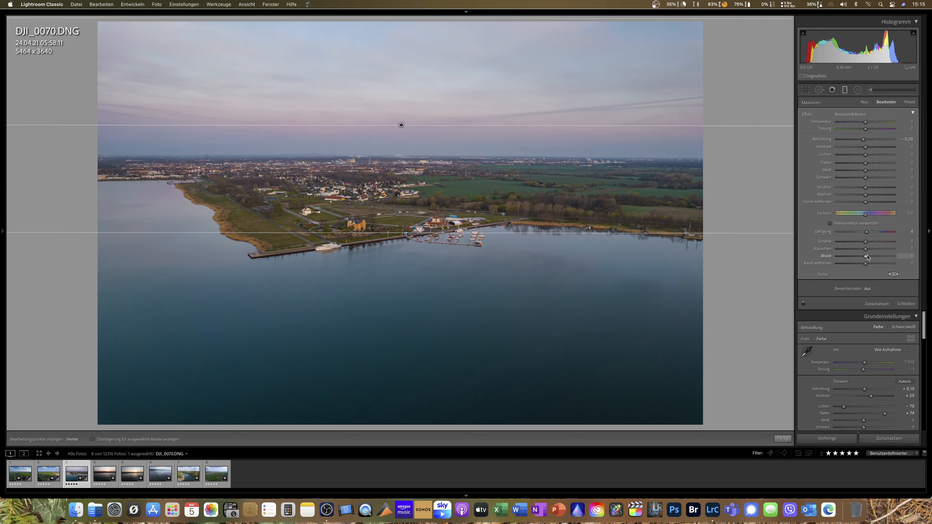
pyautogui.moveTo(866, 249); pyautogui.dragTo(871, 249)
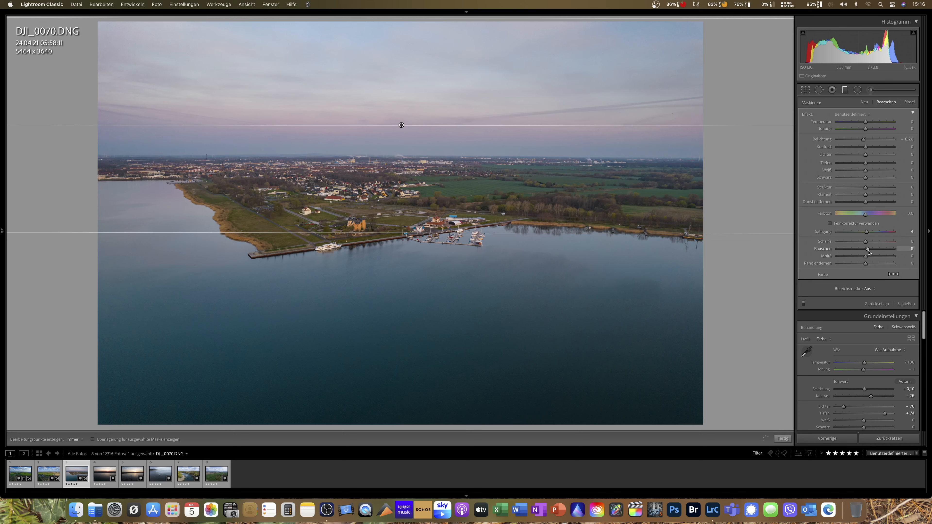
pyautogui.moveTo(866, 248); pyautogui.dragTo(870, 249)
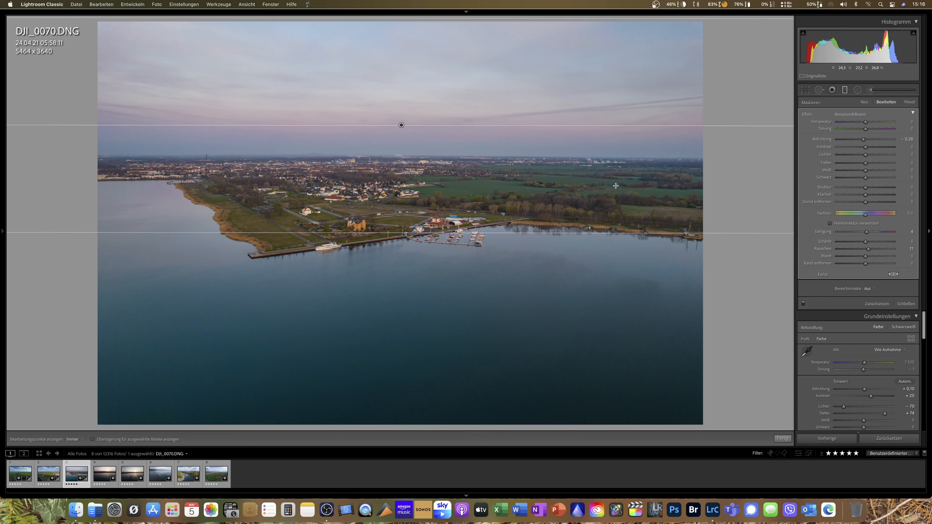
pyautogui.moveTo(615, 264)
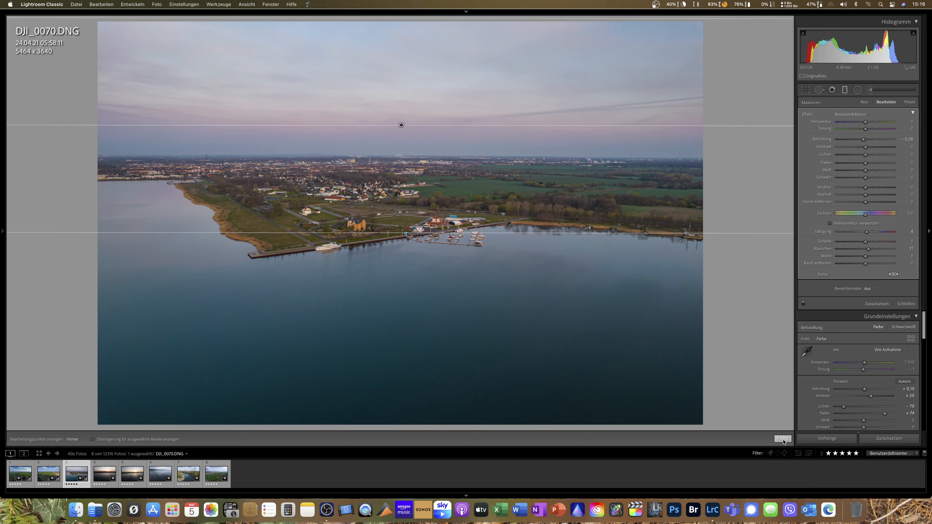
# Finish mask editing and cool the white balance temperature from 7,500 to 6,500.
pyautogui.click(783, 439)
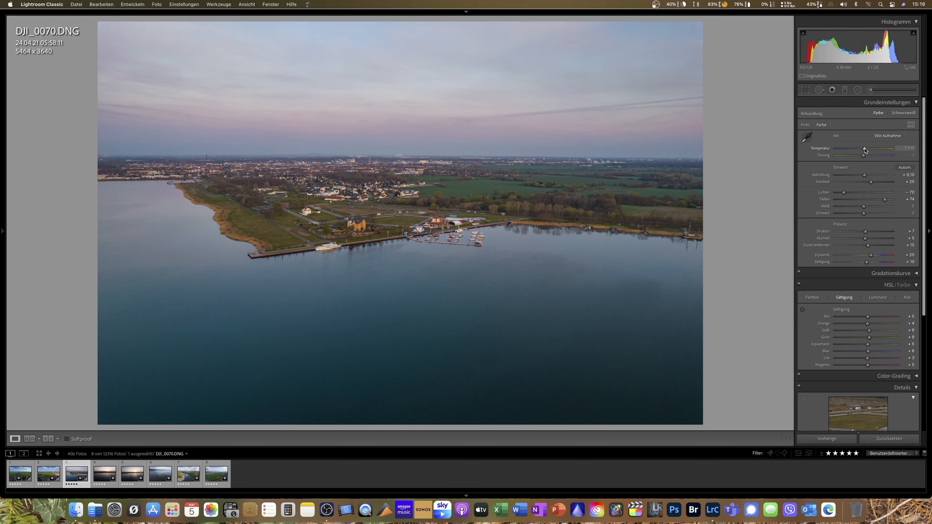
pyautogui.moveTo(864, 148); pyautogui.dragTo(861, 148)
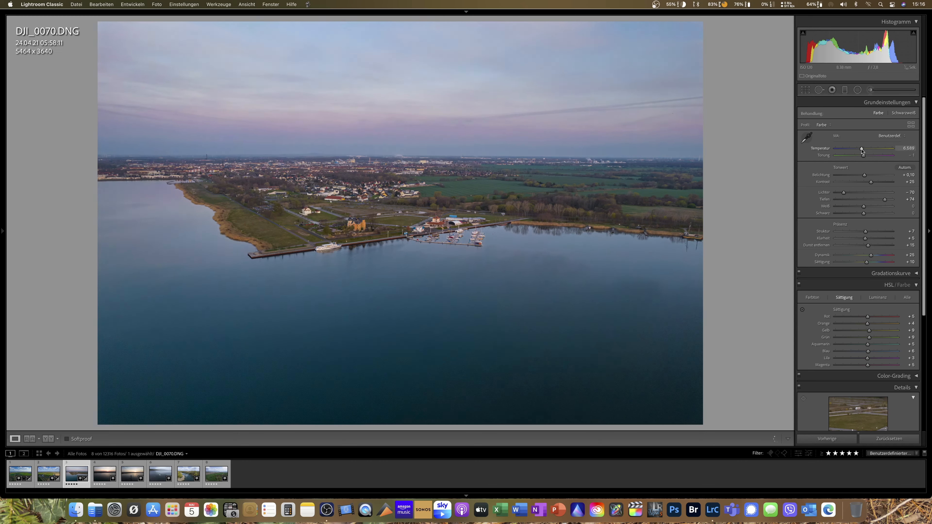
pyautogui.moveTo(861, 149); pyautogui.dragTo(858, 148)
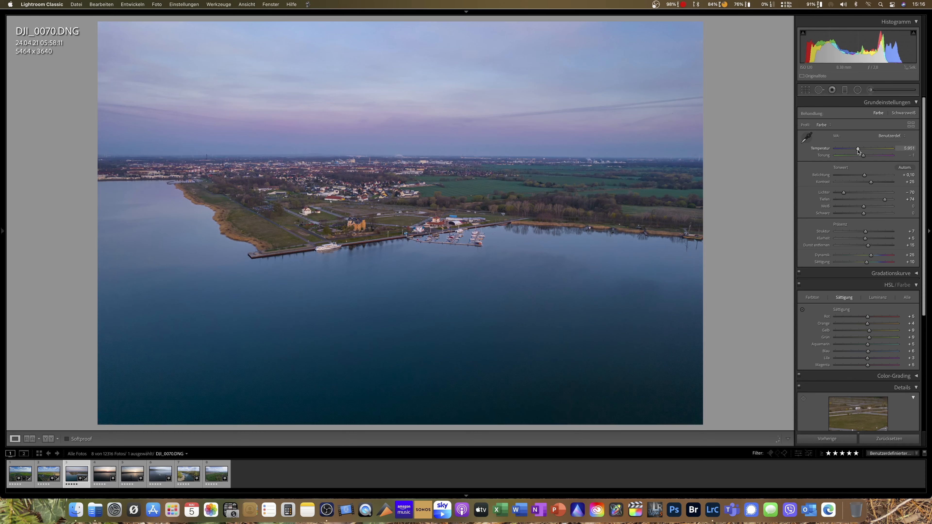
pyautogui.moveTo(857, 149); pyautogui.dragTo(863, 148)
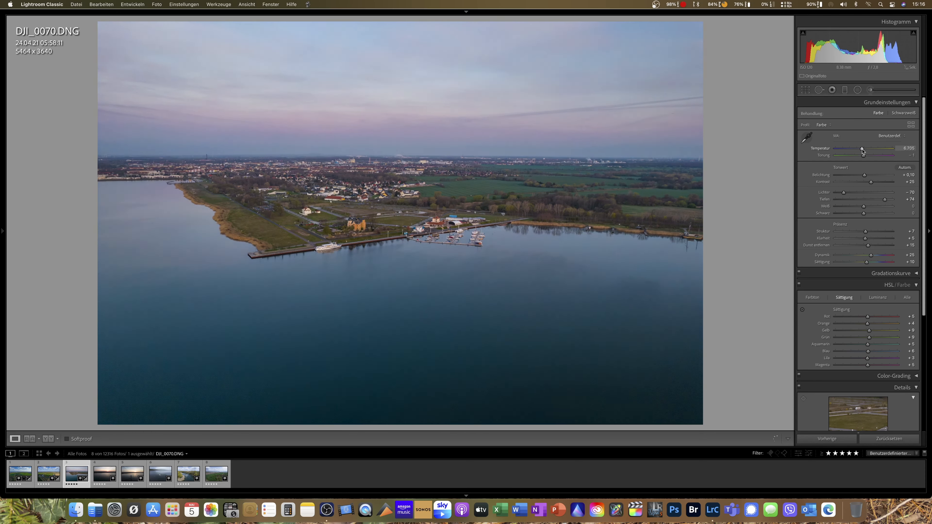
pyautogui.moveTo(862, 148); pyautogui.dragTo(863, 148)
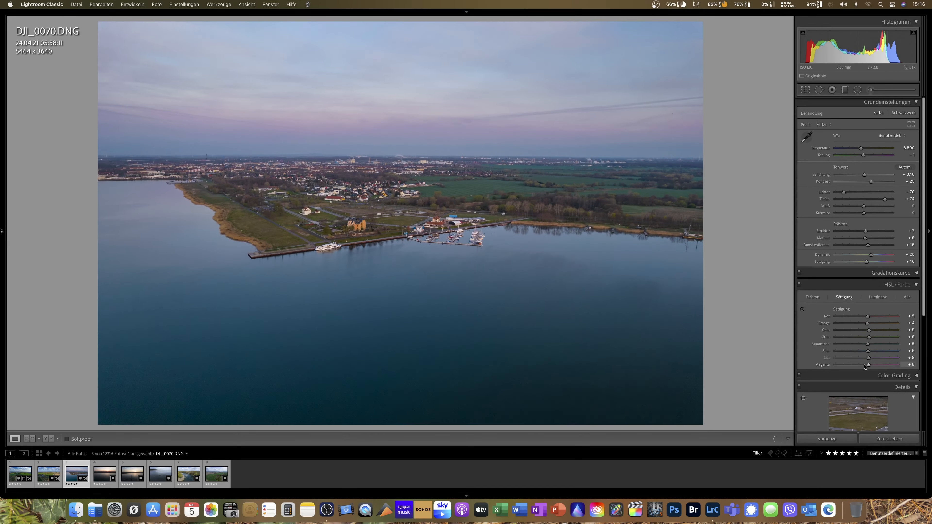
pyautogui.moveTo(750, 353)
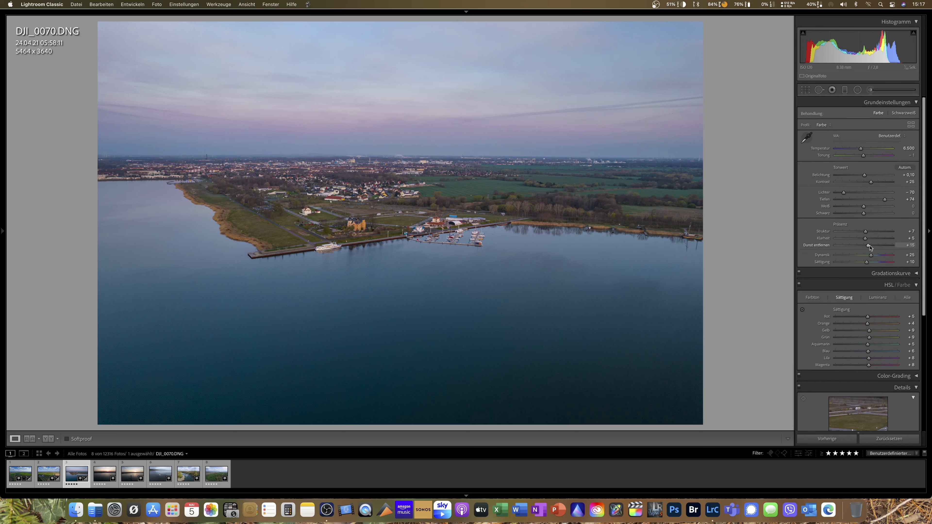
pyautogui.moveTo(866, 244); pyautogui.dragTo(874, 244)
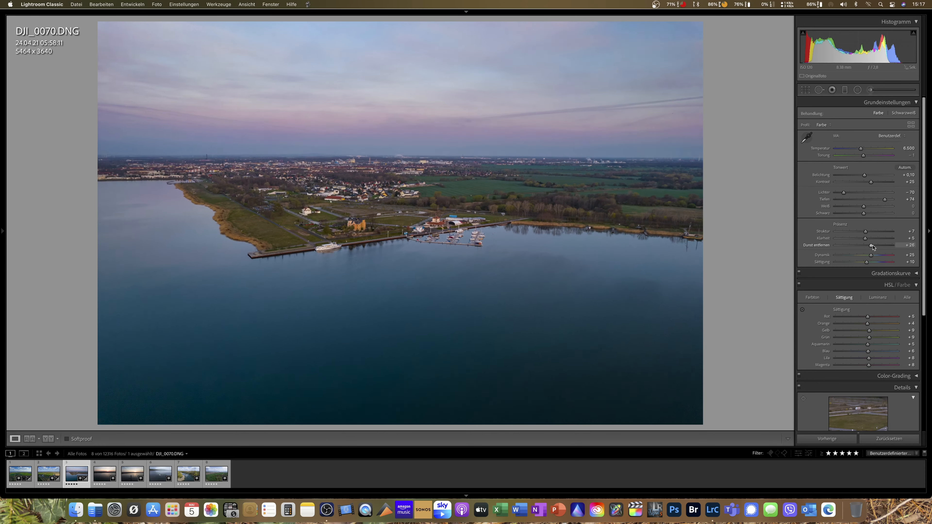
pyautogui.moveTo(874, 246); pyautogui.dragTo(870, 246)
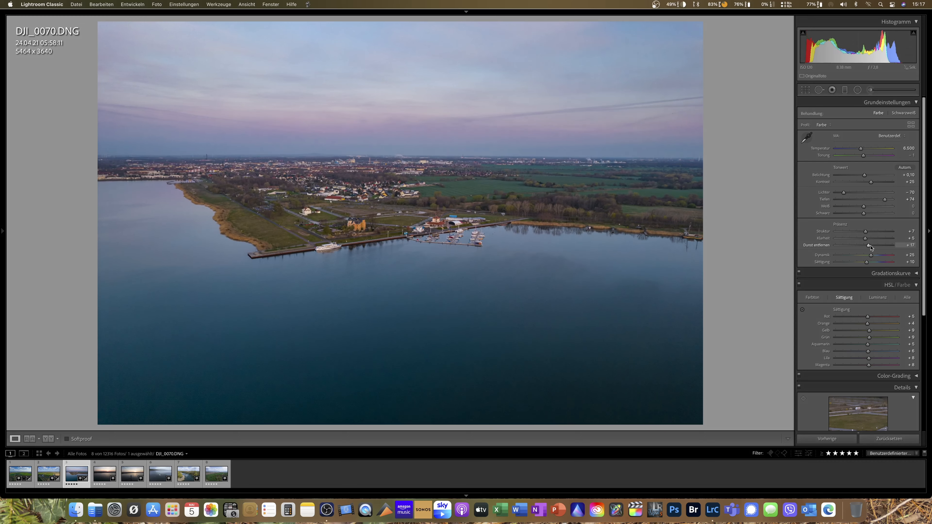
pyautogui.moveTo(875, 244); pyautogui.dragTo(871, 245)
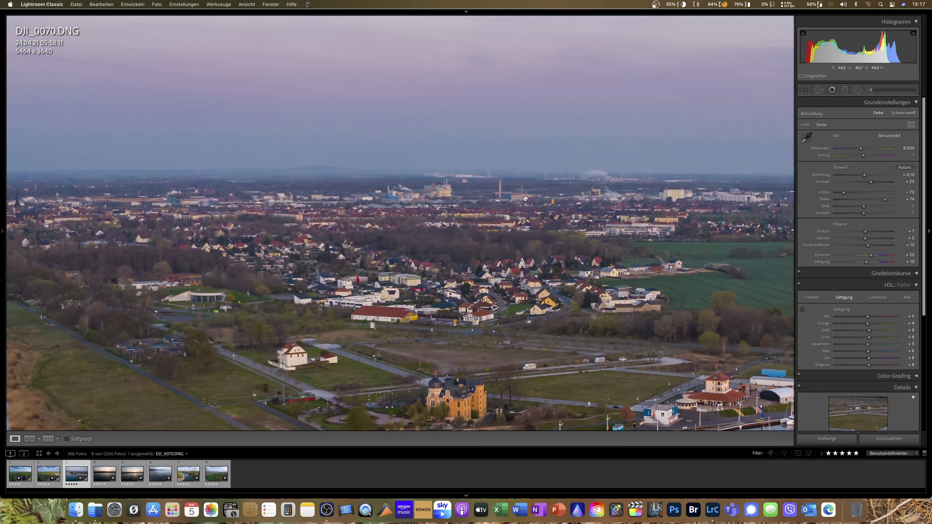
pyautogui.moveTo(628, 216)
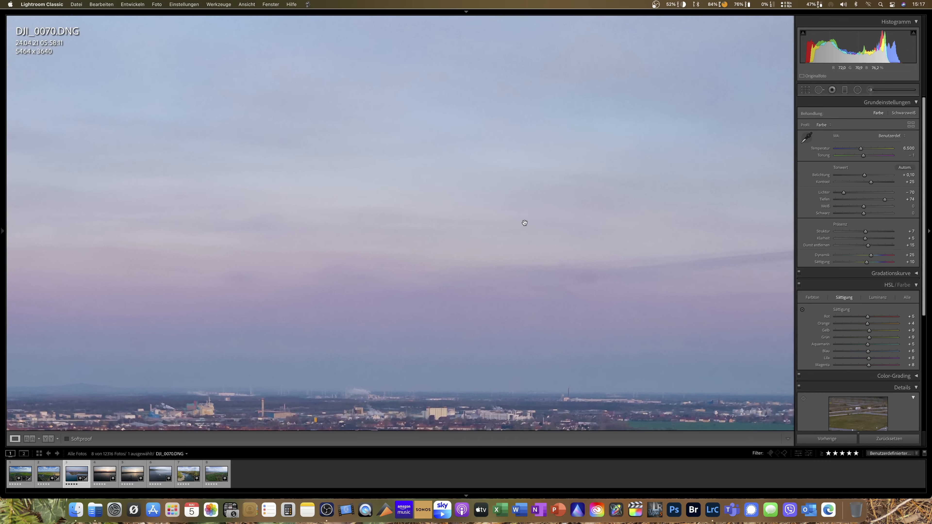
pyautogui.click(524, 223)
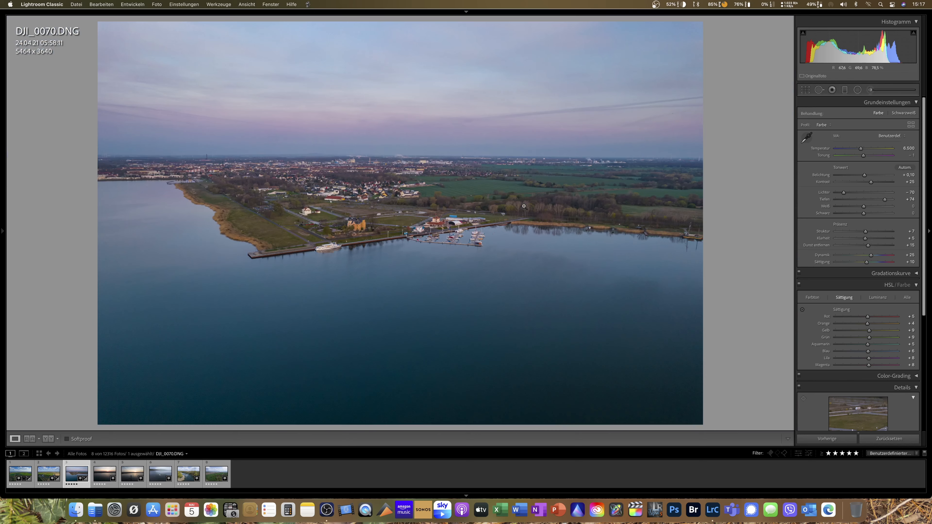
pyautogui.moveTo(179, 356)
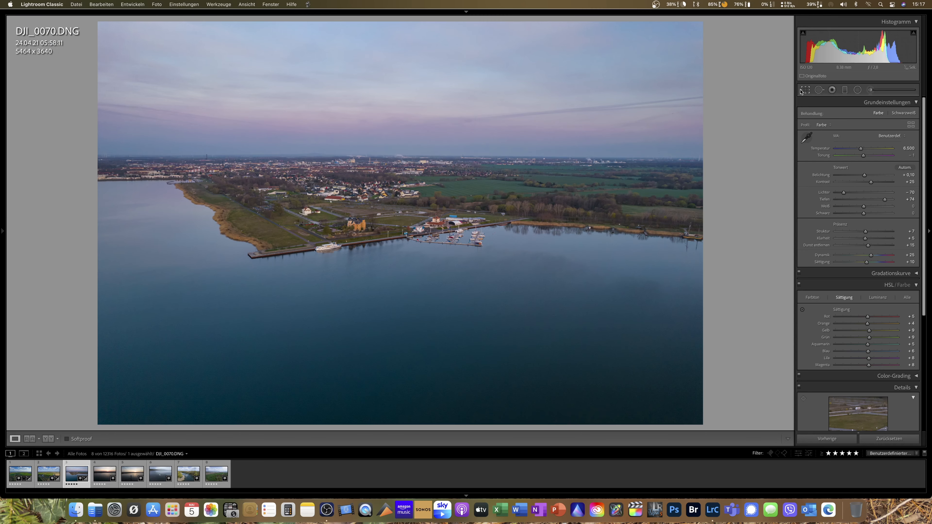
# Crop DJI_0070 slightly tighter to 5154 × 3434 pixels.
pyautogui.click(806, 90)
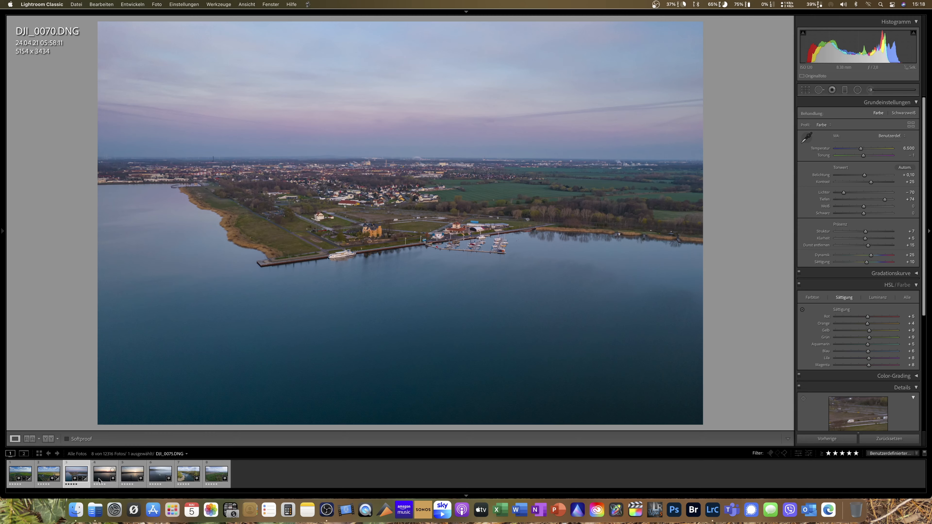
# Paste the lake photo's develop settings onto sunset photo DJI_0075 and raise exposure to +0.35.
pyautogui.click(105, 474)
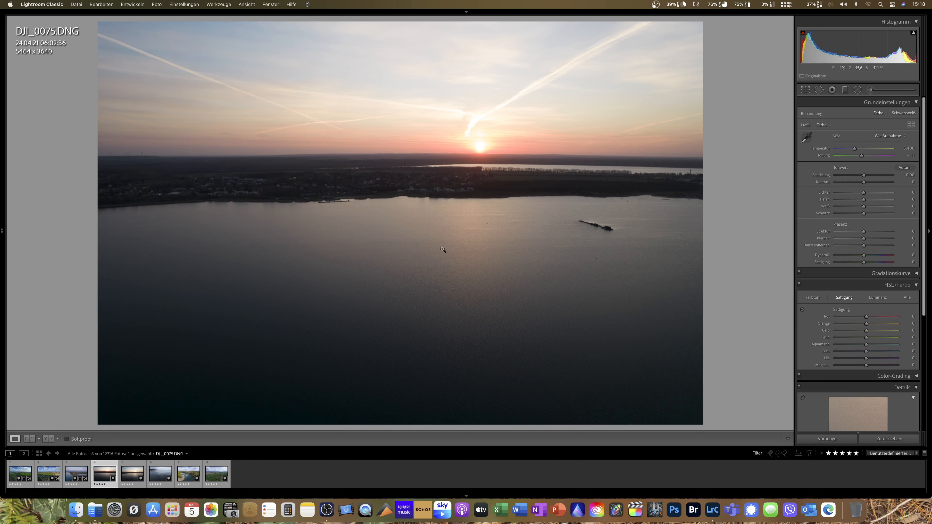
pyautogui.rightClick(442, 250)
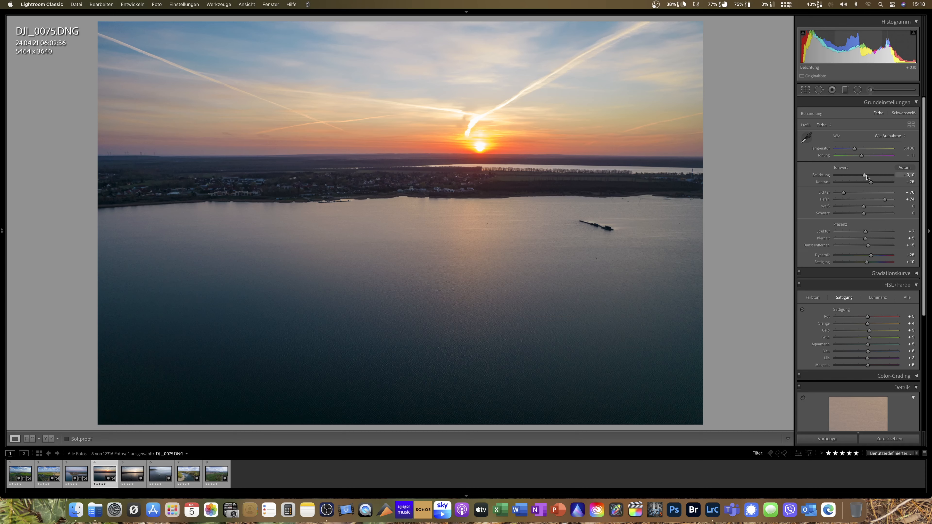
pyautogui.moveTo(864, 175); pyautogui.dragTo(867, 176)
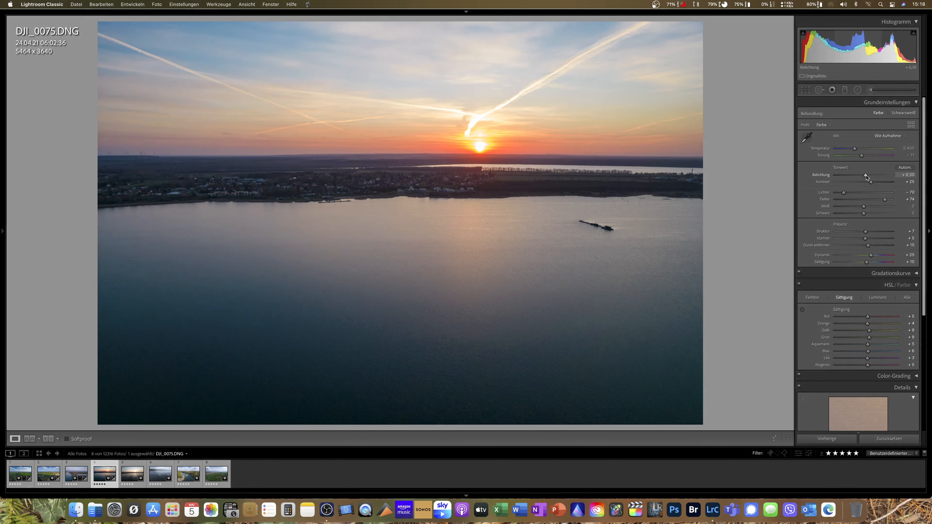
pyautogui.moveTo(865, 176); pyautogui.dragTo(869, 175)
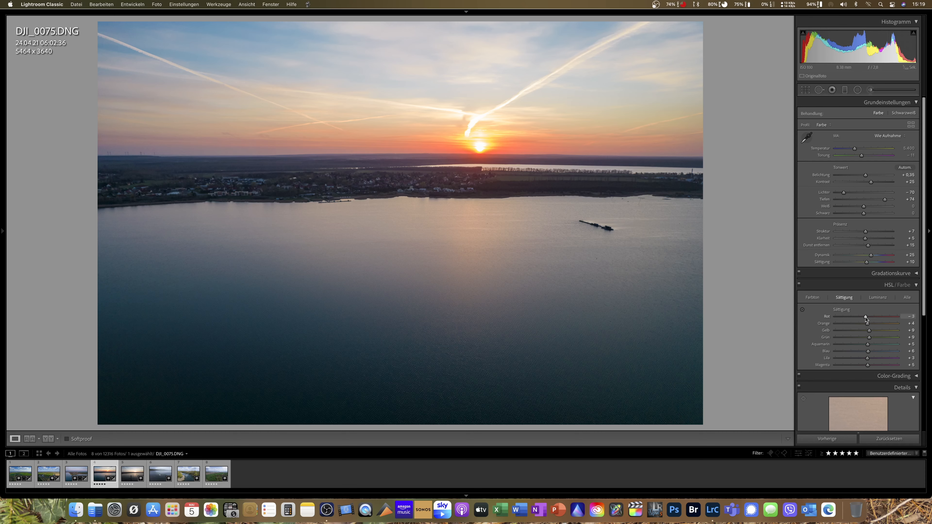
# Reduce red saturation and fine-tune the vibrance and overall saturation of DJI_0075.
pyautogui.moveTo(869, 323); pyautogui.dragTo(866, 323)
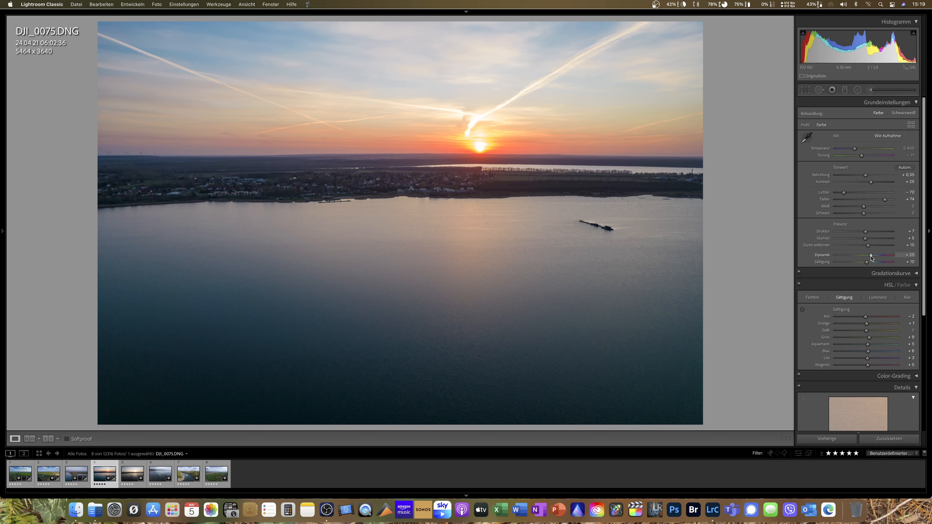
pyautogui.moveTo(883, 262); pyautogui.dragTo(866, 262)
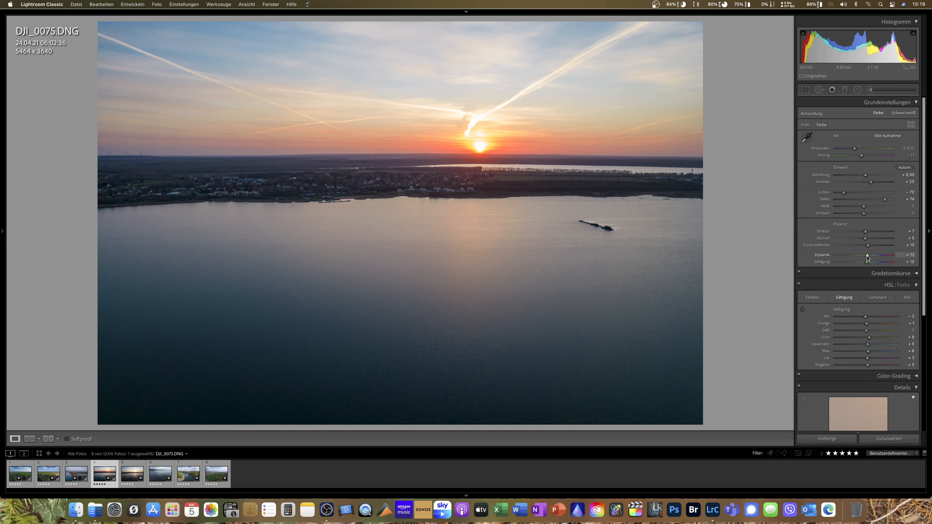
pyautogui.moveTo(868, 259); pyautogui.dragTo(864, 259)
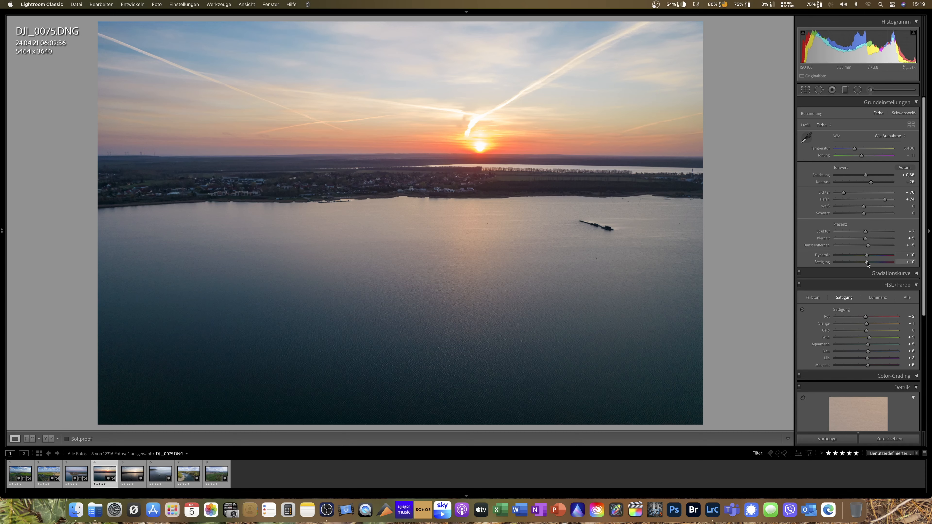
pyautogui.moveTo(874, 262); pyautogui.dragTo(865, 262)
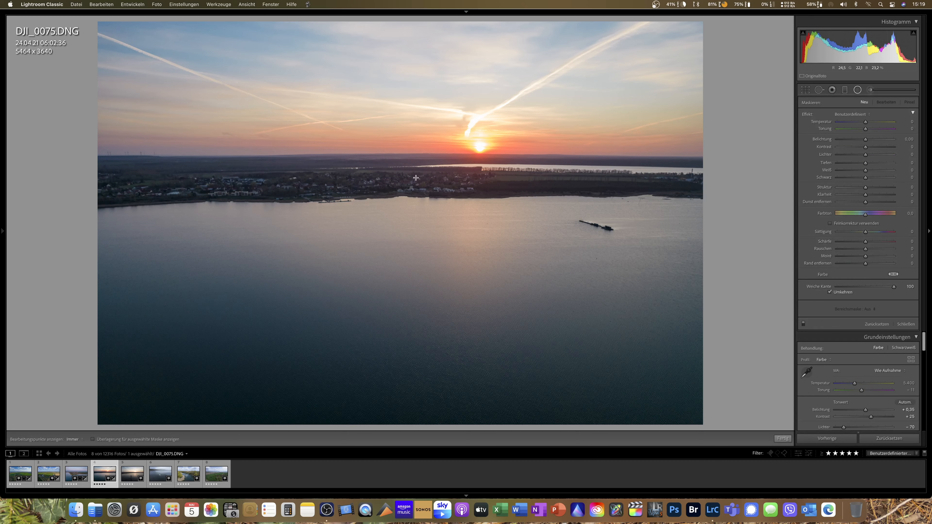
# Draw a wide elliptical mask across the horizon and lift its shadows to about +81.
pyautogui.moveTo(416, 177); pyautogui.dragTo(763, 214)
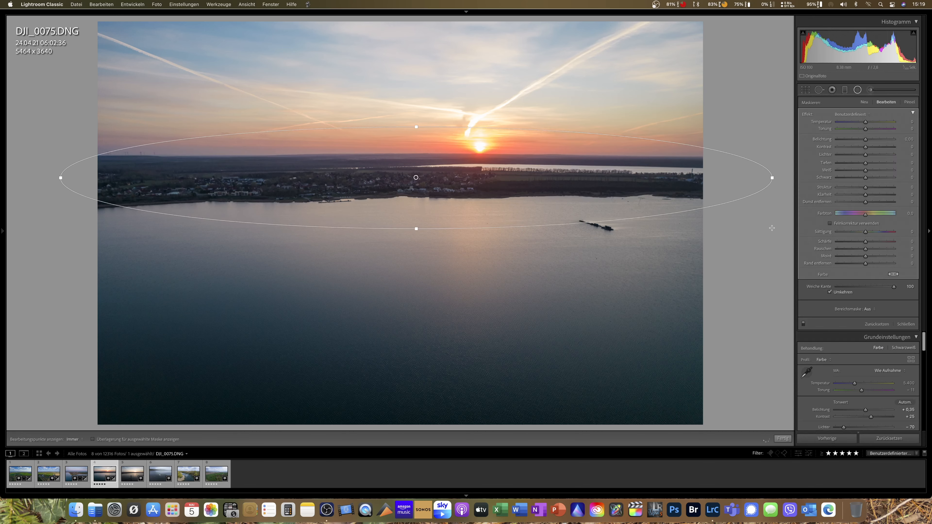
pyautogui.moveTo(866, 140)
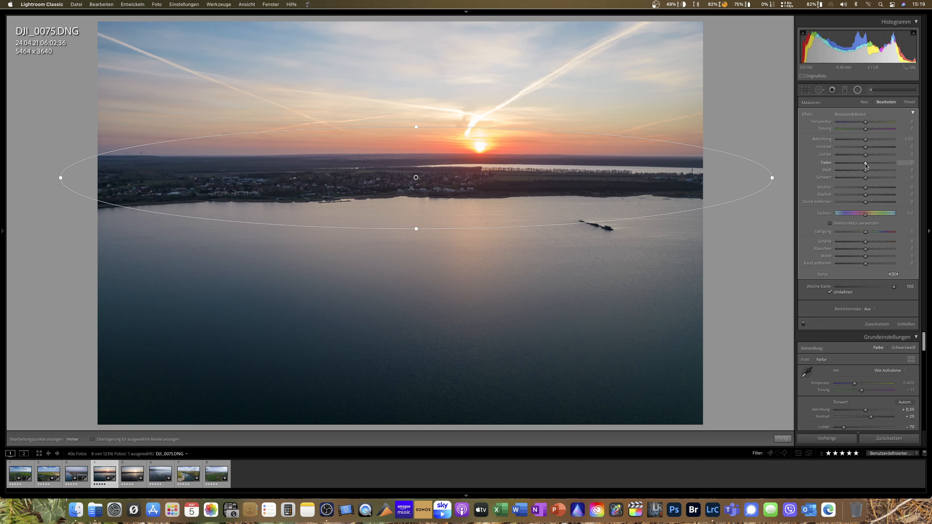
pyautogui.moveTo(866, 163); pyautogui.dragTo(874, 163)
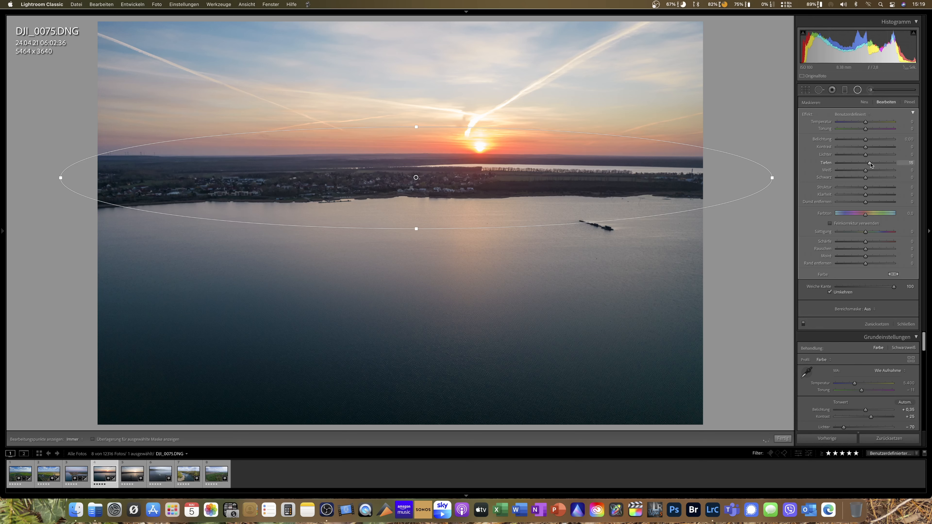
pyautogui.moveTo(868, 164); pyautogui.dragTo(887, 163)
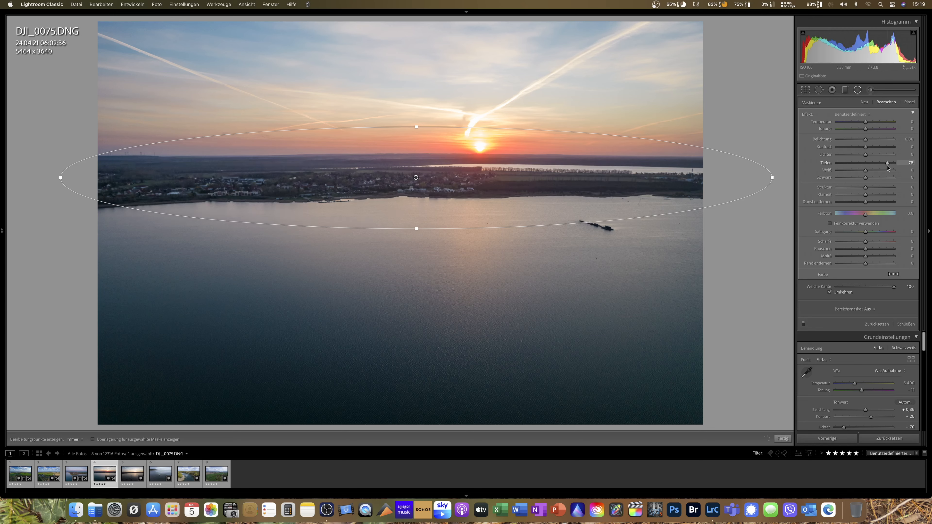
pyautogui.moveTo(887, 163); pyautogui.dragTo(882, 164)
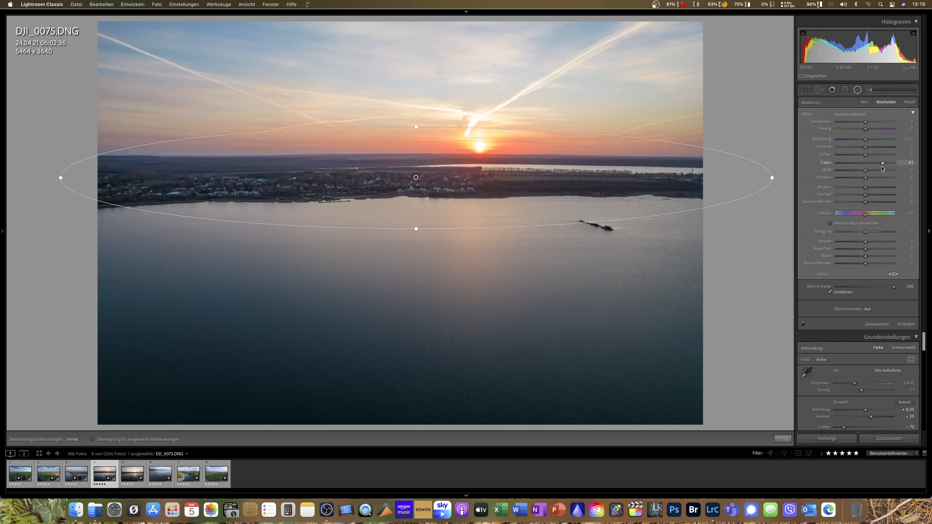
pyautogui.moveTo(882, 163); pyautogui.dragTo(880, 163)
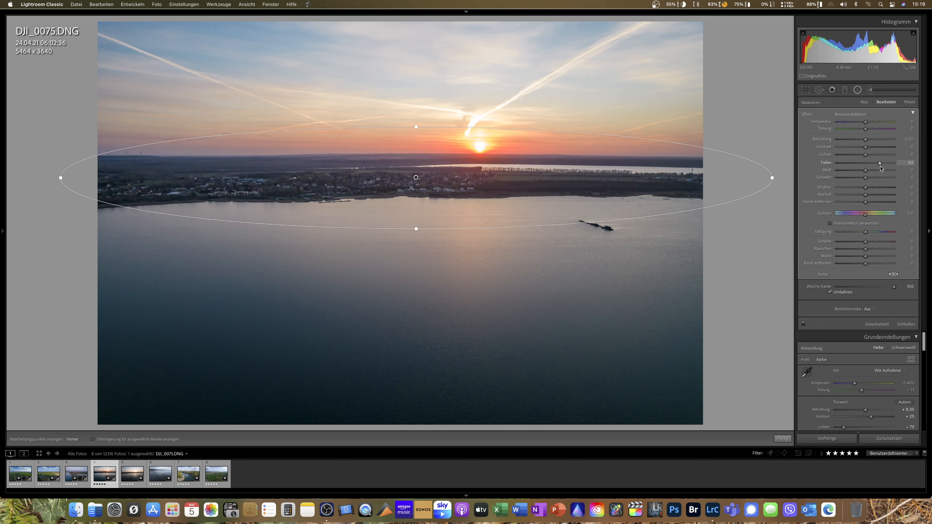
pyautogui.moveTo(880, 163); pyautogui.dragTo(877, 163)
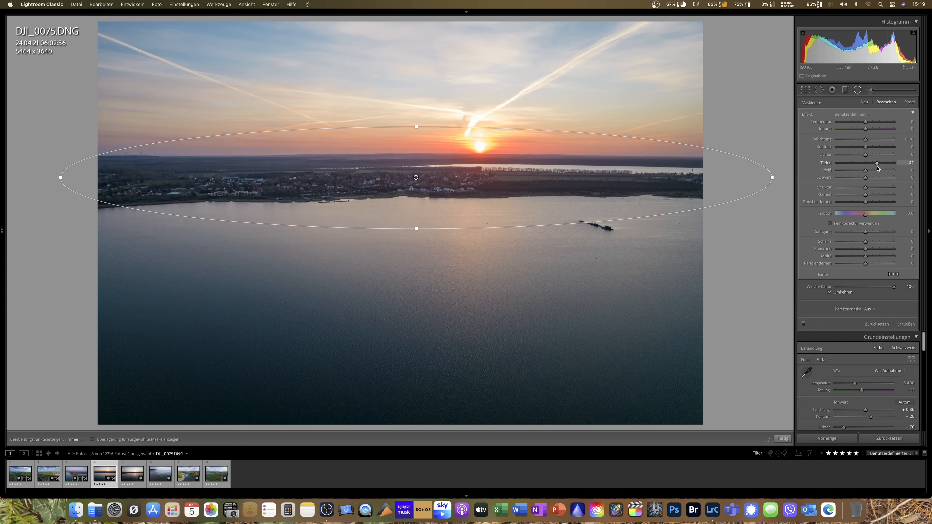
pyautogui.moveTo(880, 164); pyautogui.dragTo(876, 163)
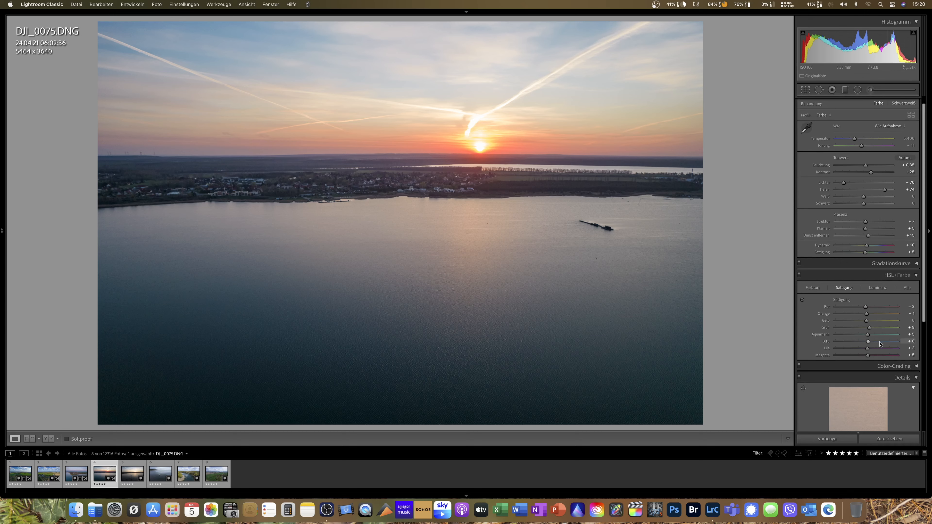
# Boost the blue saturation slightly in HSL and zoom back out to the whole photo.
pyautogui.moveTo(880, 341); pyautogui.dragTo(891, 342)
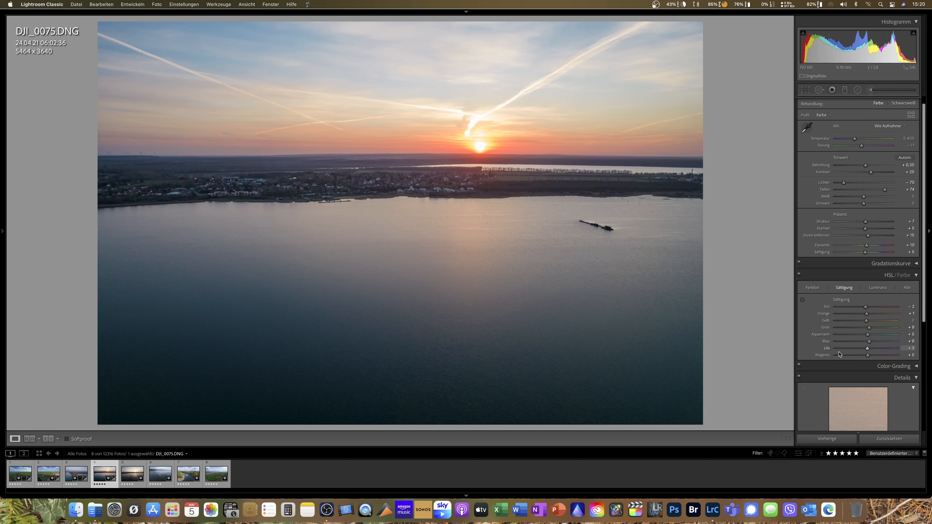
pyautogui.moveTo(758, 350)
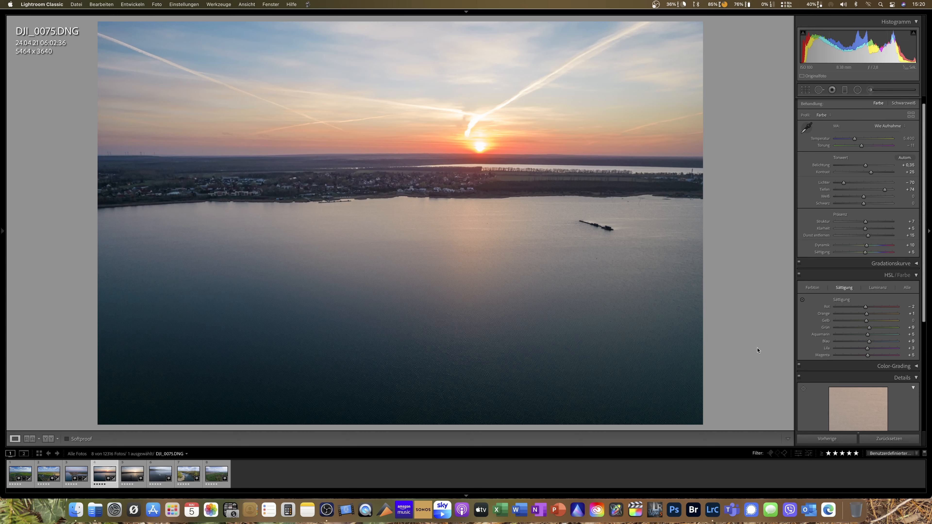
pyautogui.moveTo(618, 297)
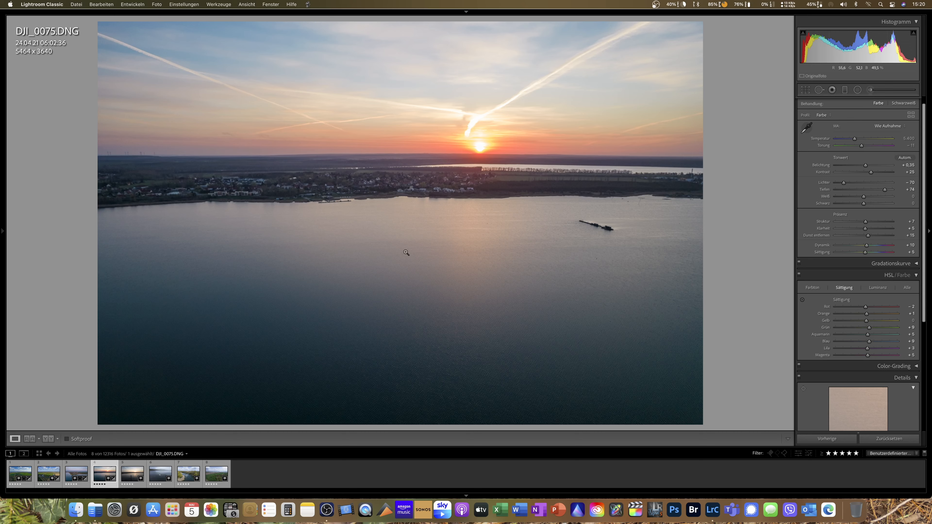
pyautogui.moveTo(472, 267)
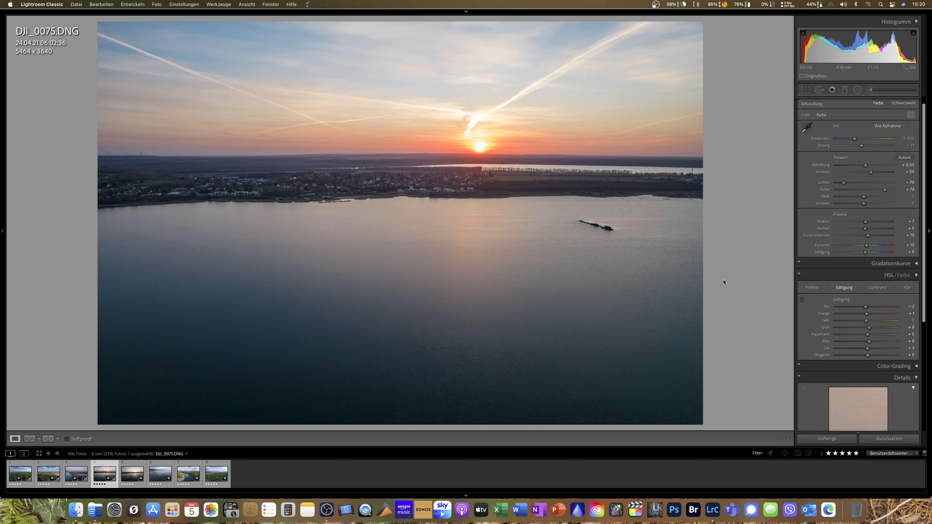
pyautogui.moveTo(735, 287)
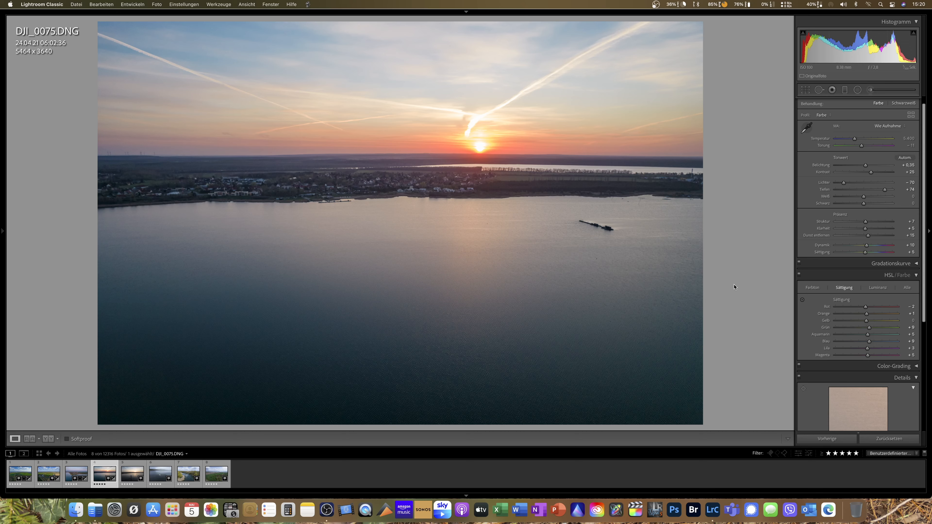
pyautogui.moveTo(737, 284)
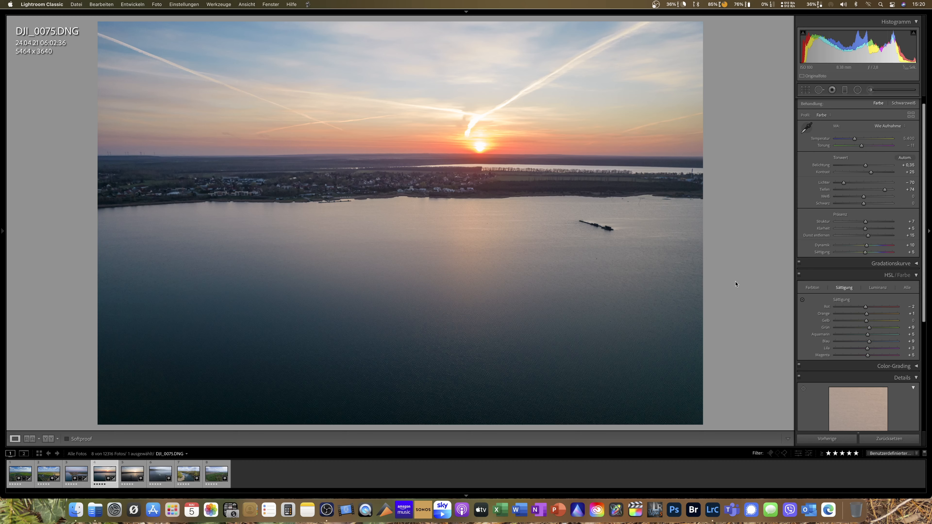
pyautogui.moveTo(743, 311)
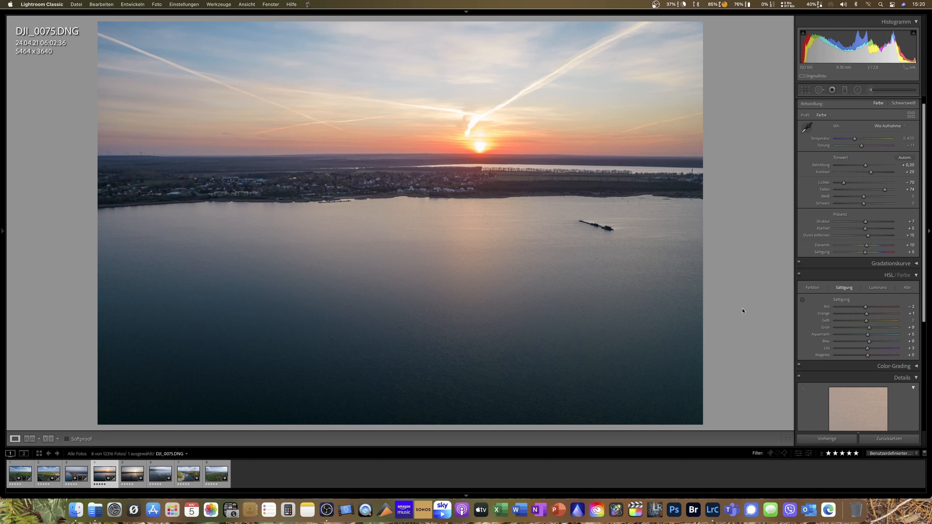
pyautogui.moveTo(742, 309)
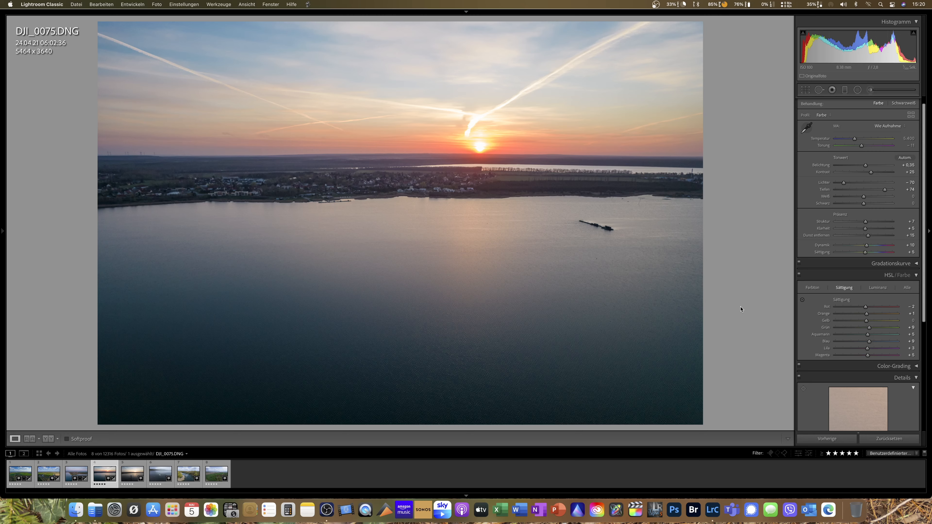
pyautogui.moveTo(119, 152)
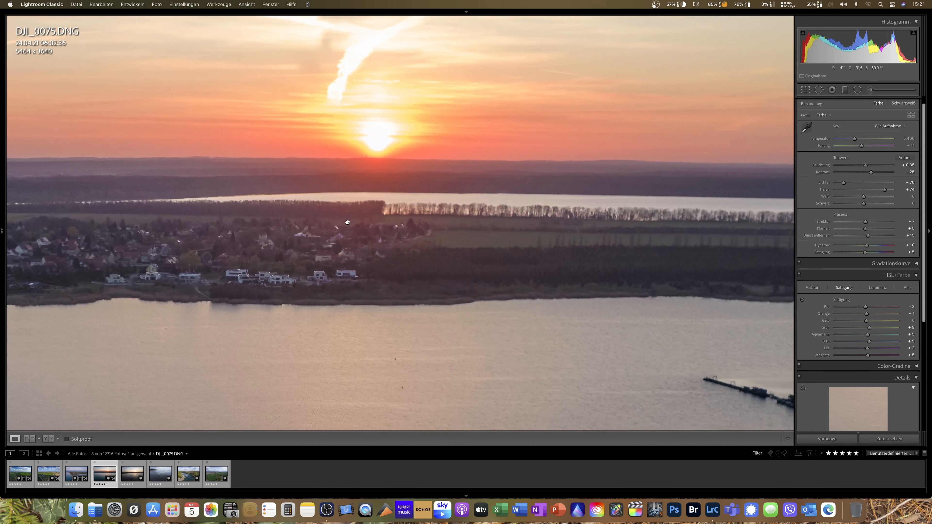
pyautogui.click(347, 223)
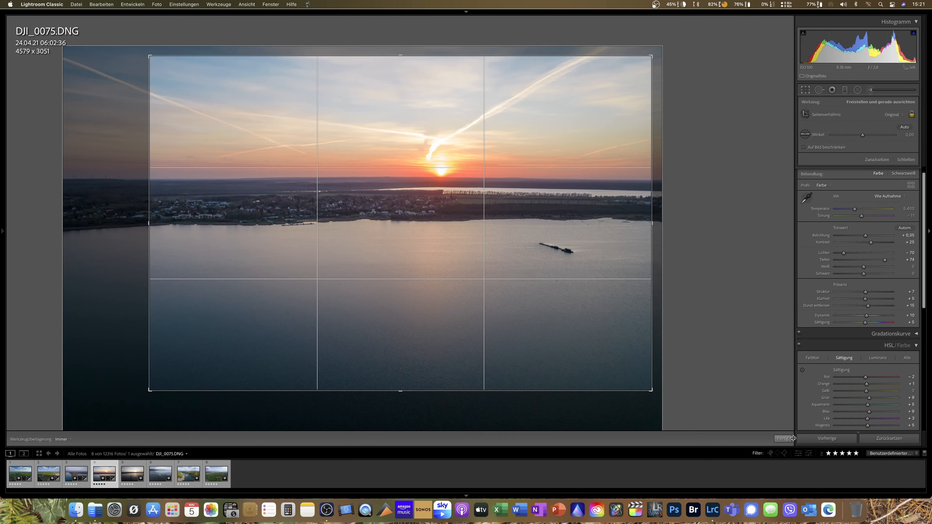
# Commit the tighter 4579 × 3051 crop on DJI_0075.
pyautogui.click(783, 439)
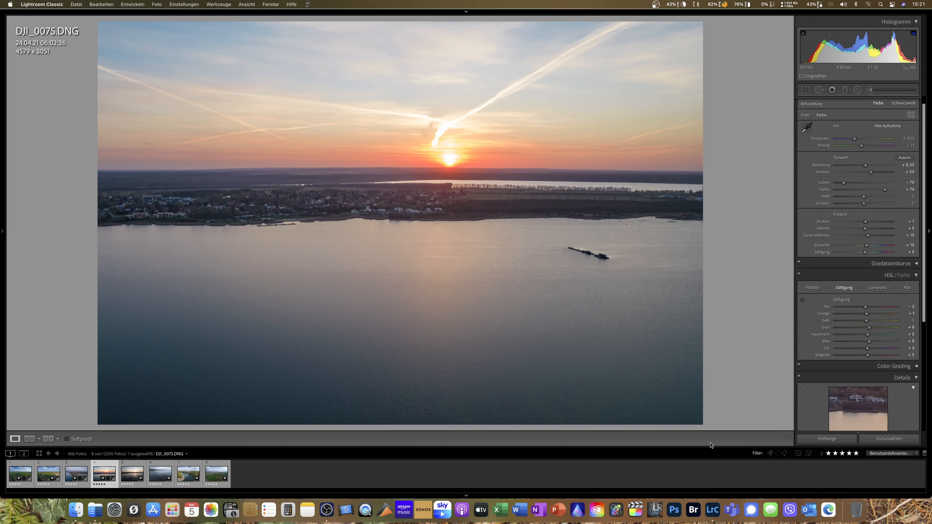
pyautogui.moveTo(628, 340)
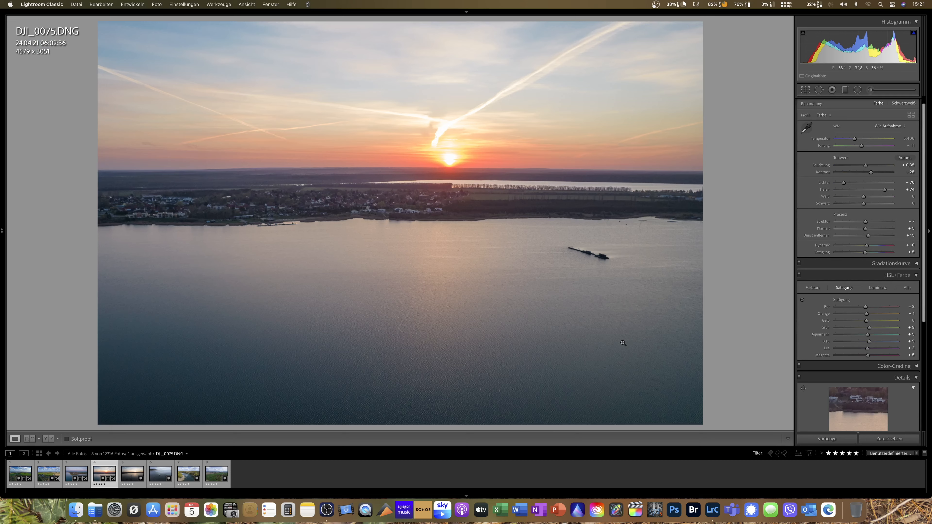
pyautogui.moveTo(251, 376)
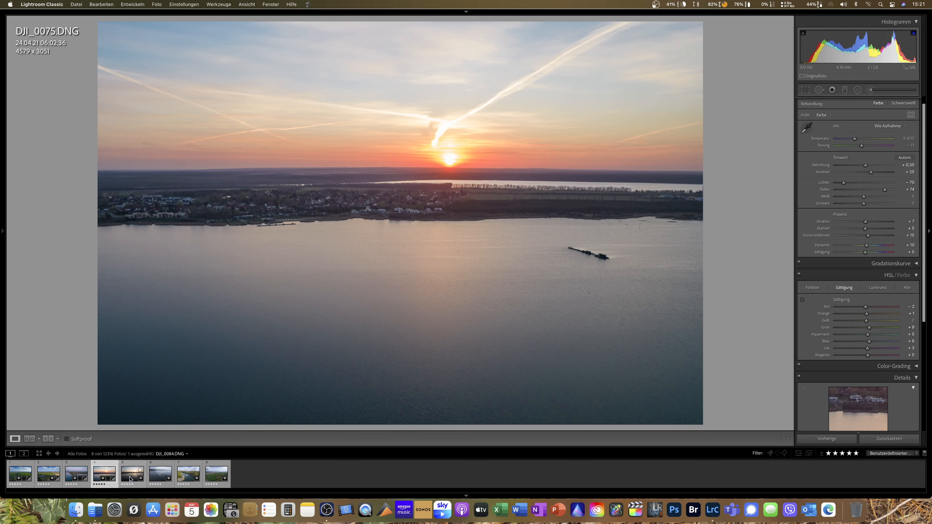
# Paste the previous photo's develop settings onto tower lake photo DJI_0084.
pyautogui.click(132, 475)
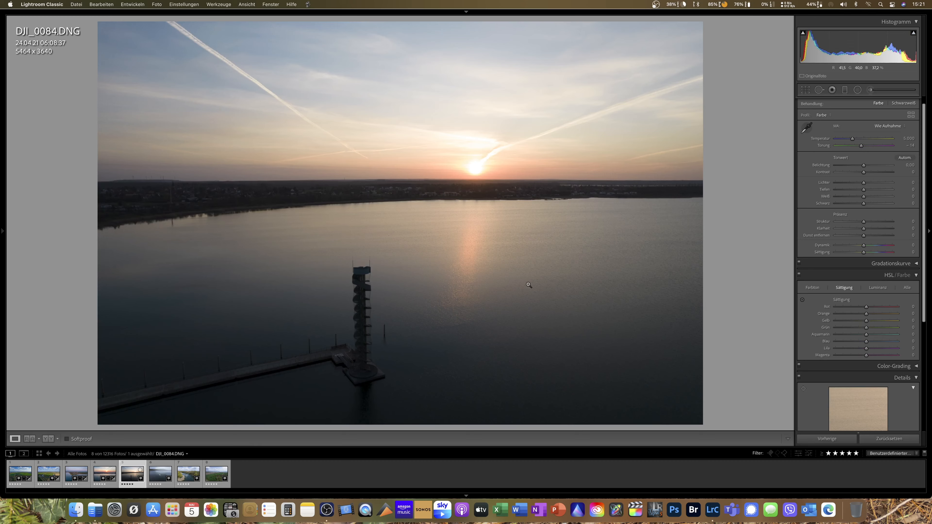
pyautogui.moveTo(551, 259)
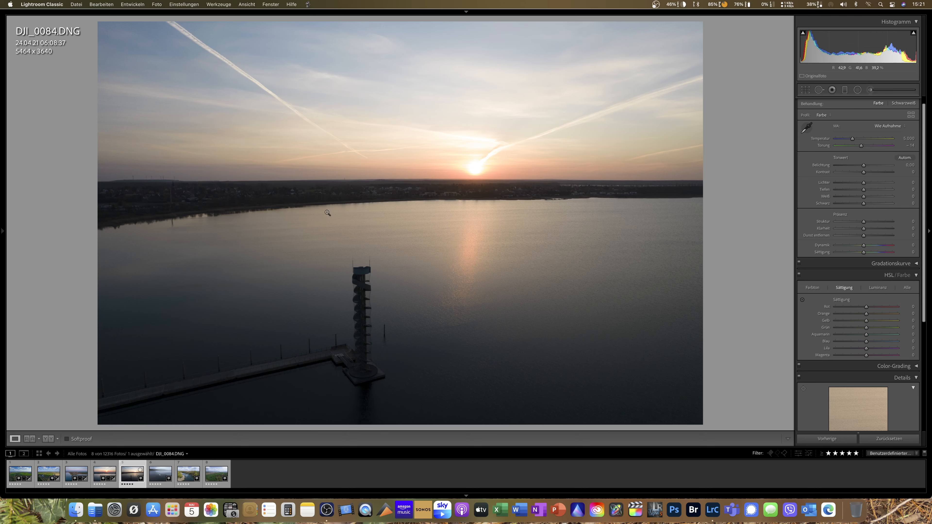
pyautogui.moveTo(602, 275)
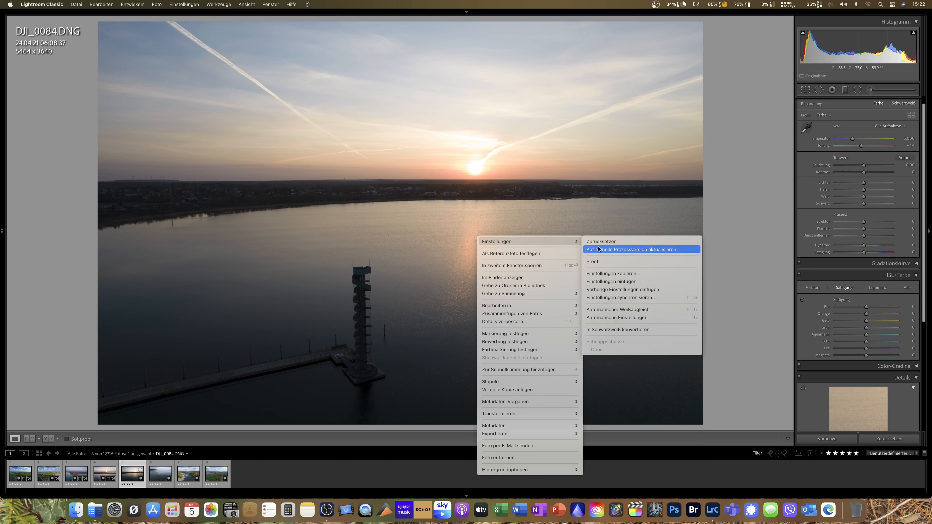
pyautogui.moveTo(611, 273)
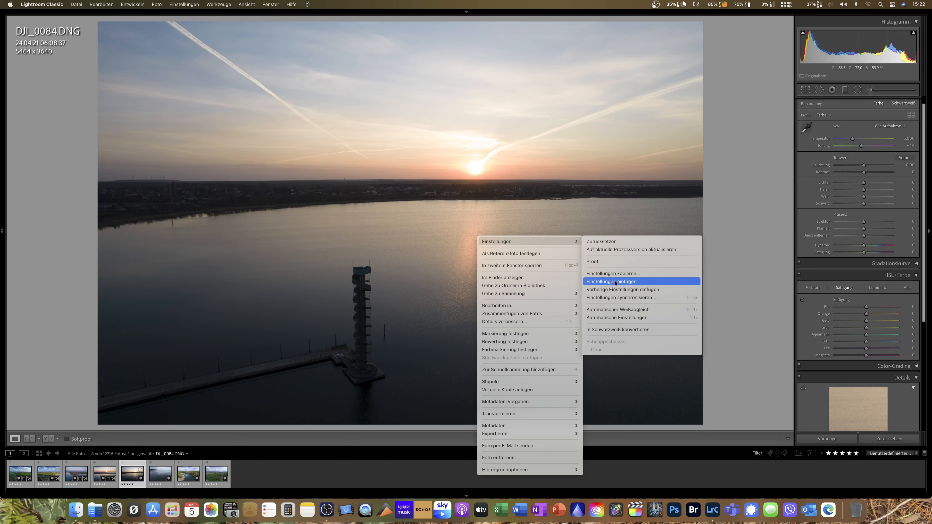
pyautogui.click(616, 281)
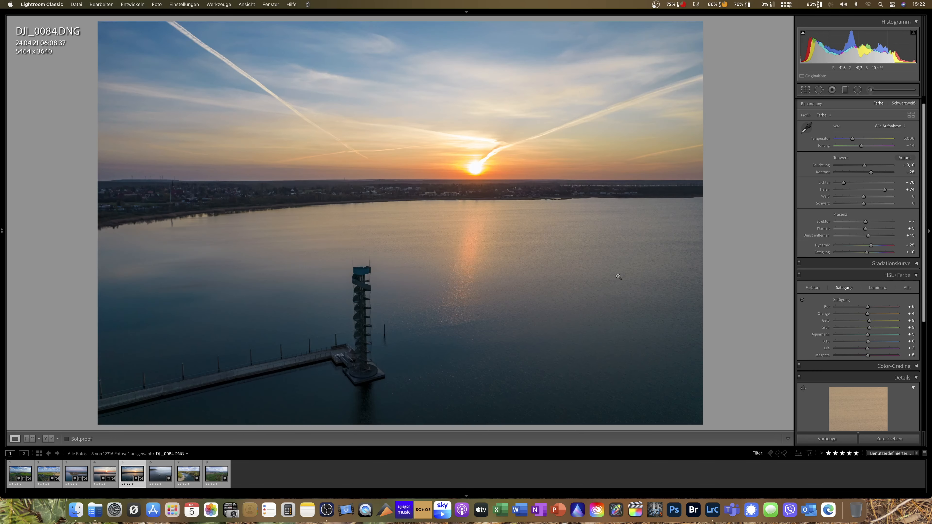
pyautogui.moveTo(897, 183)
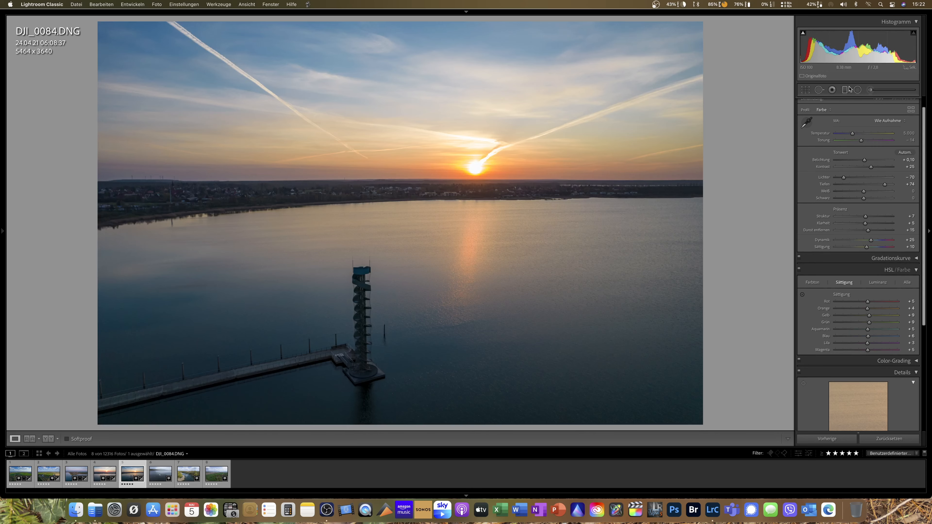
# Set the tower photo's exposure to +0.40 and raise the whites.
pyautogui.moveTo(866, 160); pyautogui.dragTo(866, 160)
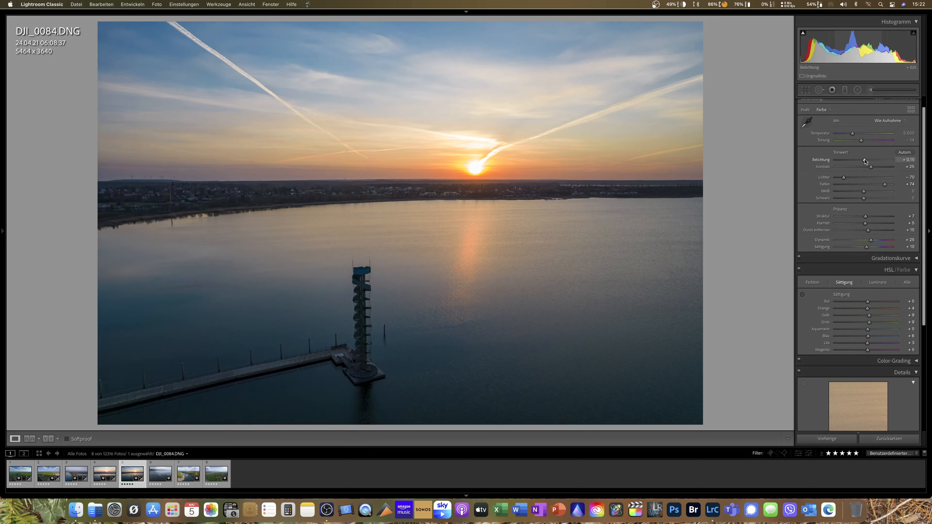
pyautogui.moveTo(863, 161); pyautogui.dragTo(871, 161)
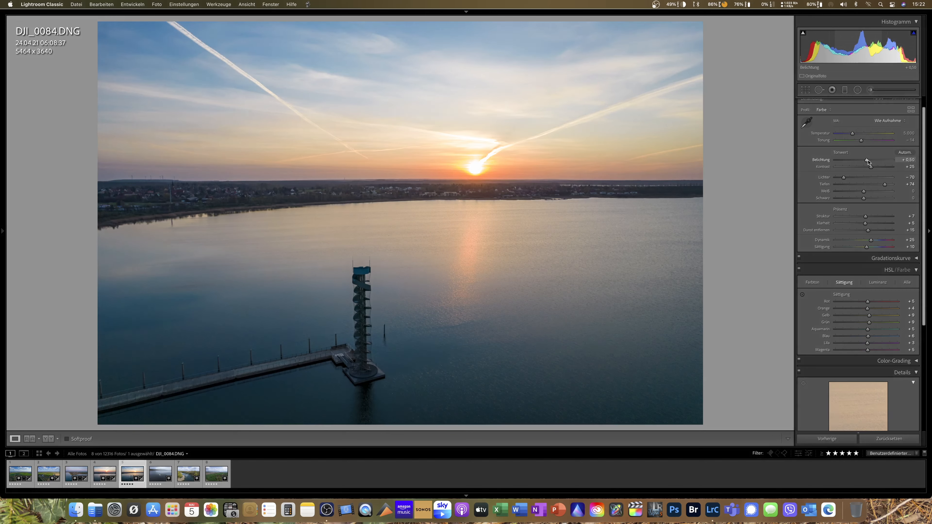
pyautogui.moveTo(868, 159); pyautogui.dragTo(867, 160)
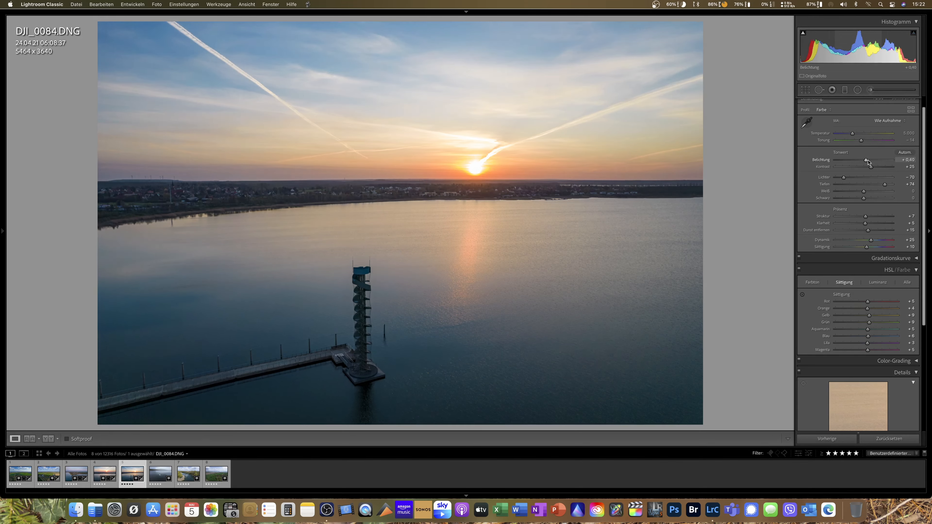
pyautogui.moveTo(864, 191); pyautogui.dragTo(863, 194)
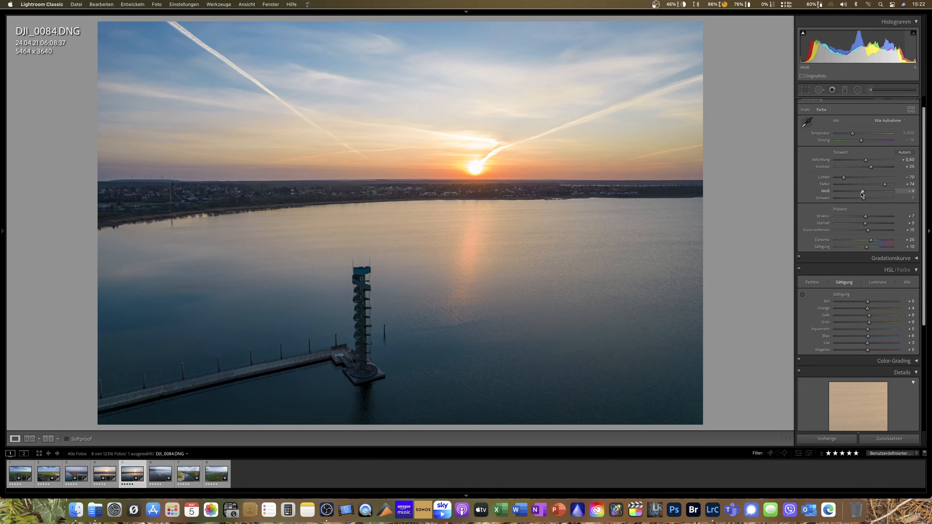
pyautogui.moveTo(864, 191); pyautogui.dragTo(858, 191)
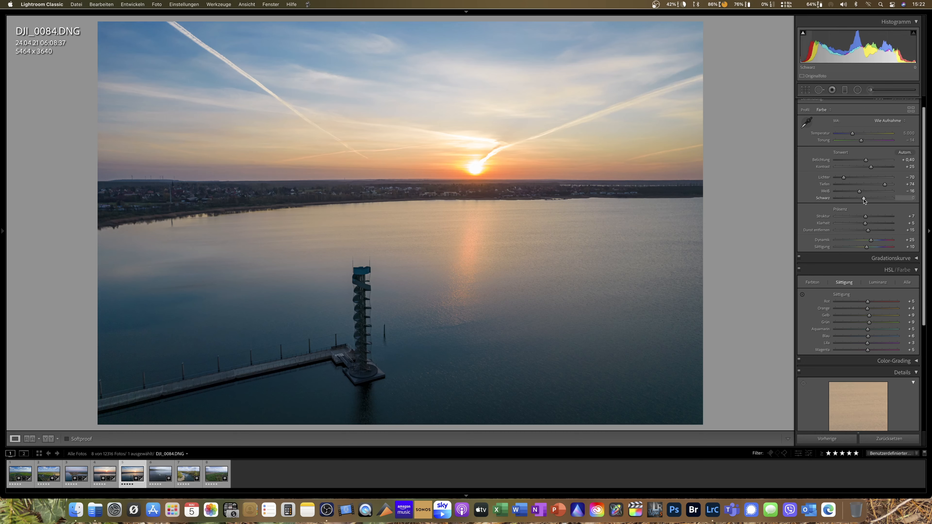
# Lift the blacks strongly to about +72.
pyautogui.moveTo(863, 198); pyautogui.dragTo(868, 199)
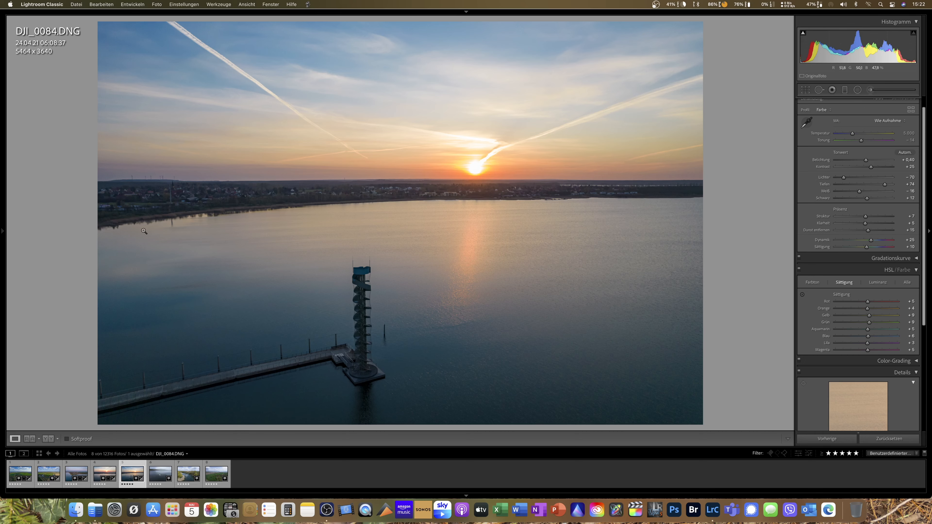
pyautogui.moveTo(427, 293)
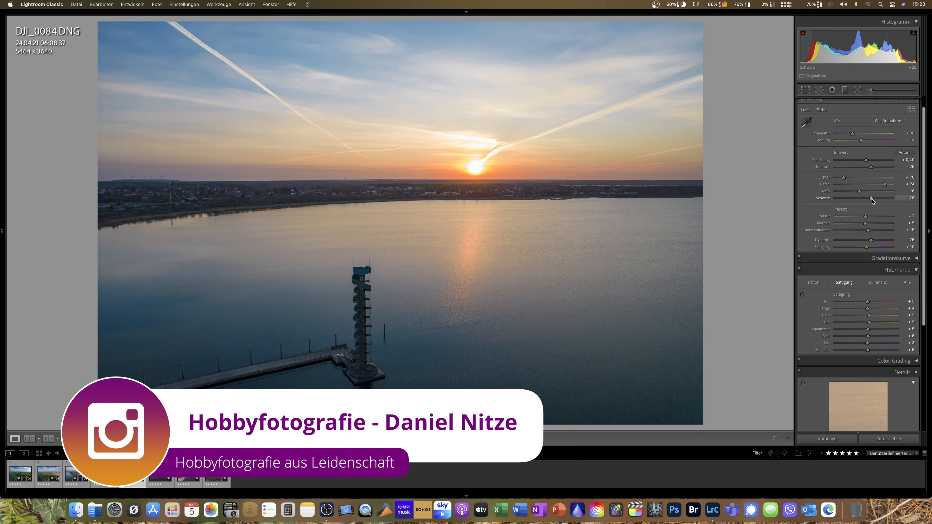
pyautogui.moveTo(871, 198); pyautogui.dragTo(876, 199)
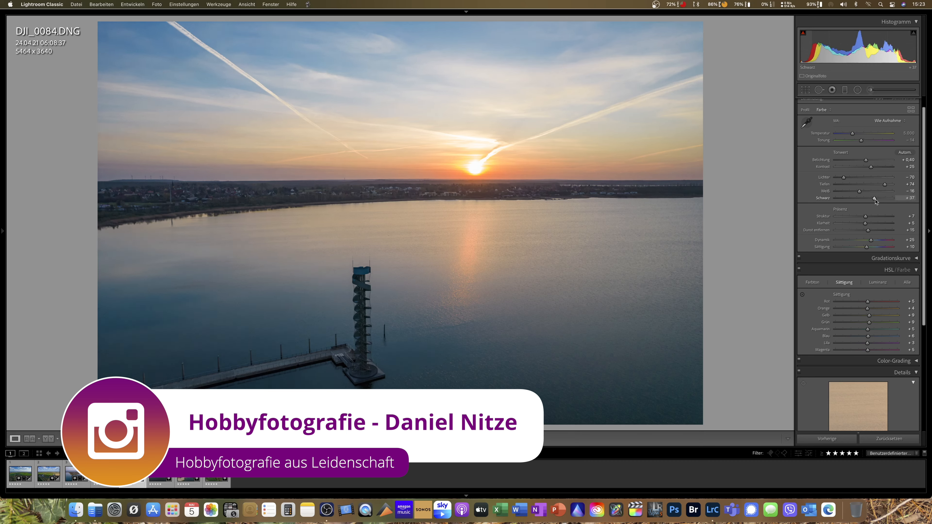
pyautogui.moveTo(874, 198); pyautogui.dragTo(883, 198)
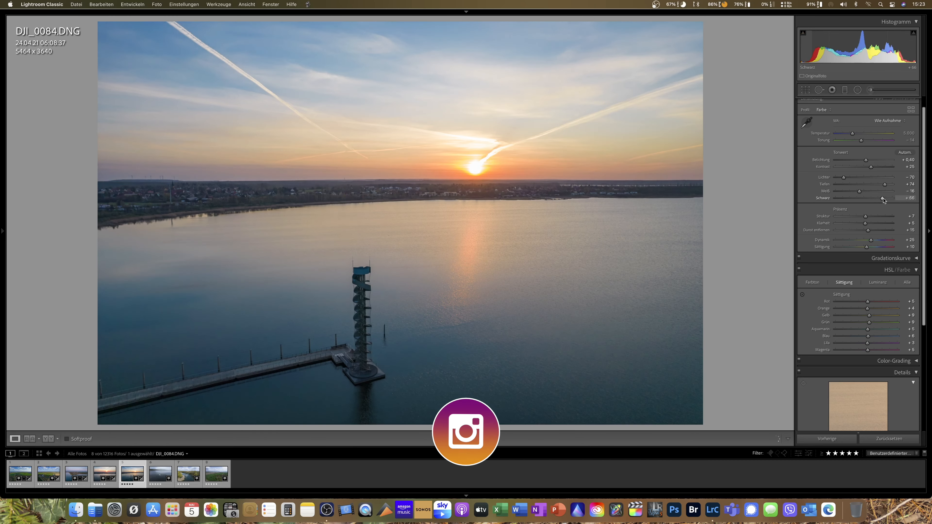
pyautogui.moveTo(883, 198); pyautogui.dragTo(884, 198)
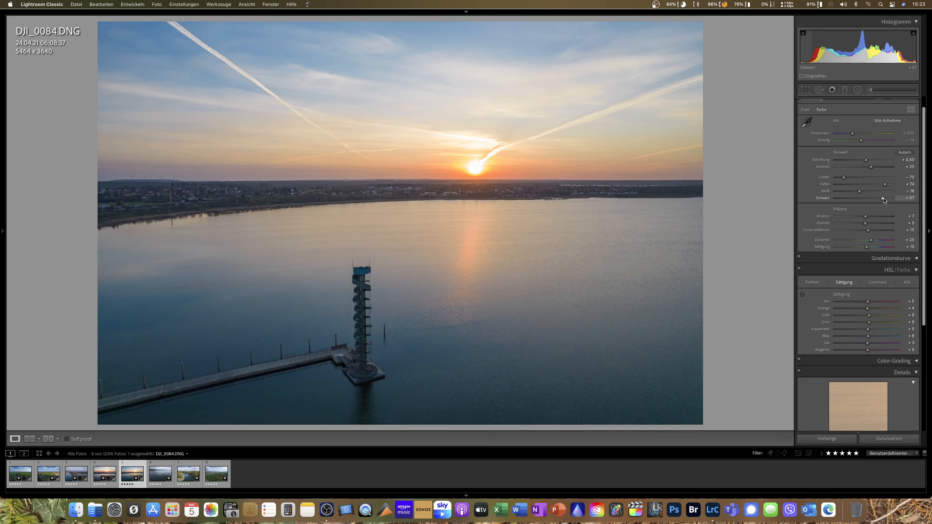
pyautogui.moveTo(883, 198); pyautogui.dragTo(881, 199)
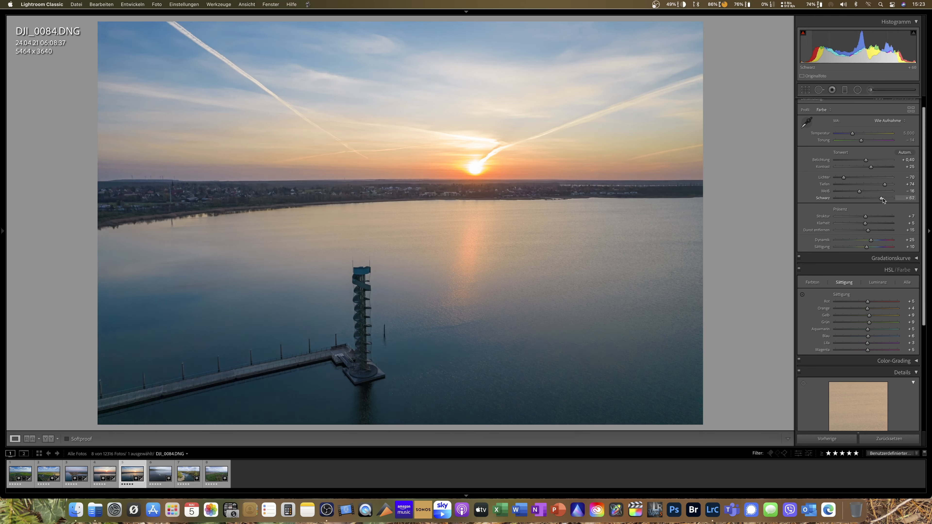
pyautogui.moveTo(880, 198); pyautogui.dragTo(885, 198)
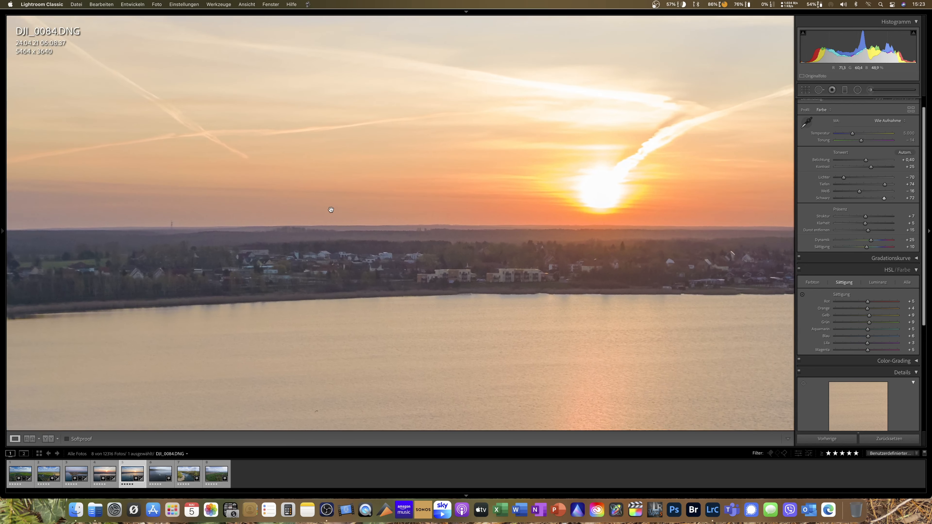
pyautogui.moveTo(331, 209); pyautogui.dragTo(504, 251)
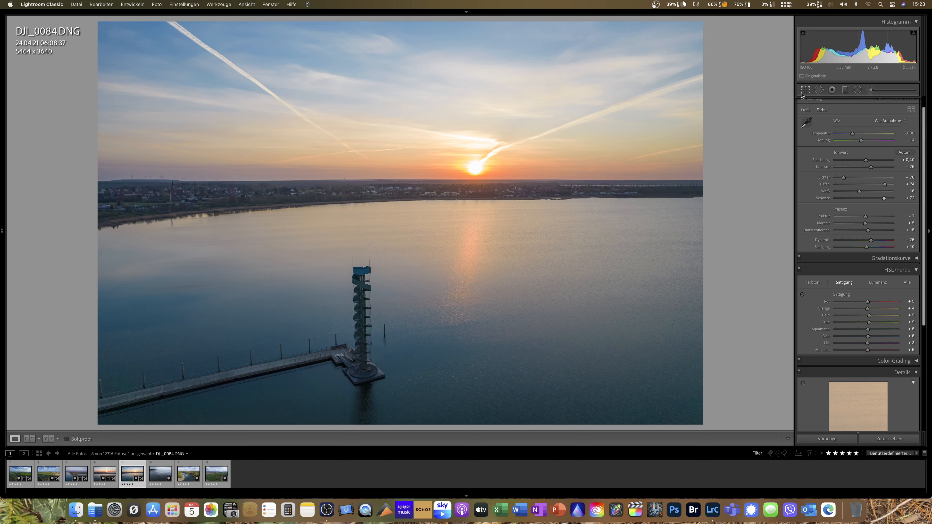
# Start the crop overlay on DJI_0084 for the 5027 × 3349 frame.
pyautogui.click(806, 90)
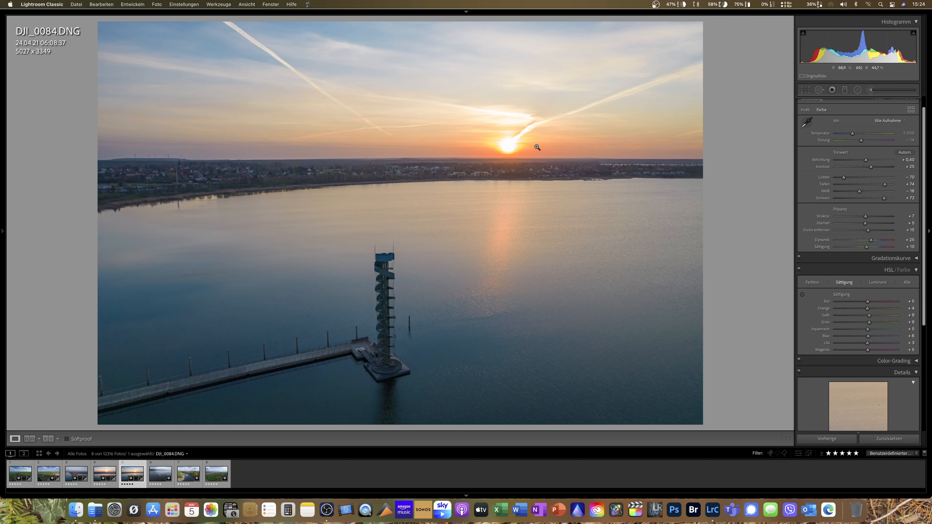
pyautogui.moveTo(554, 242)
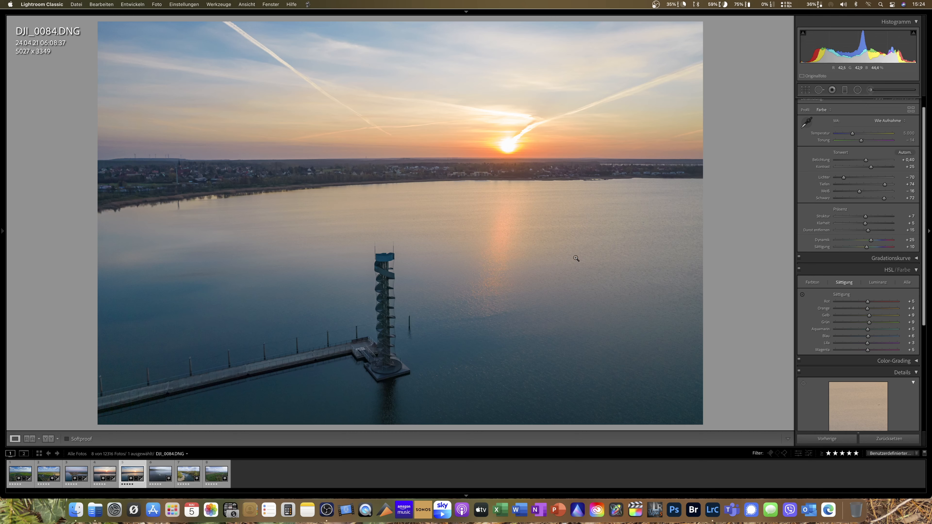
pyautogui.moveTo(357, 73)
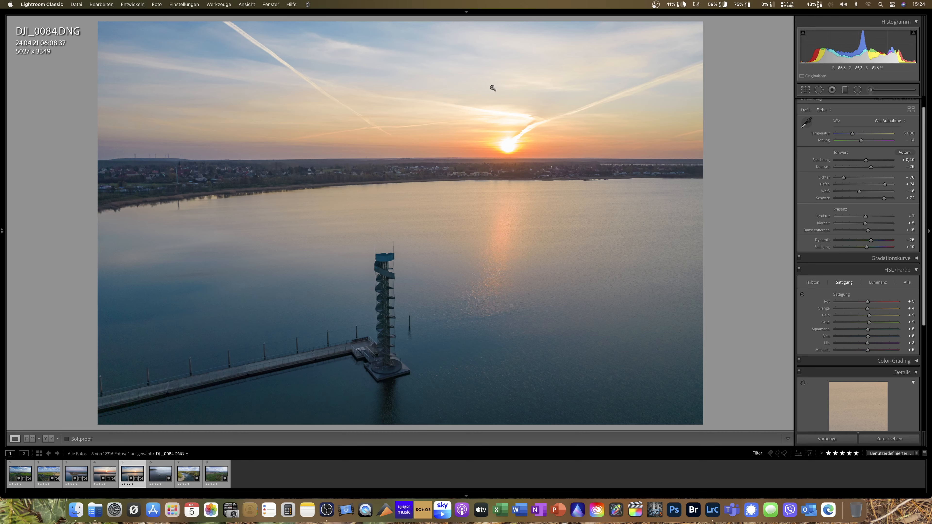
pyautogui.moveTo(548, 153)
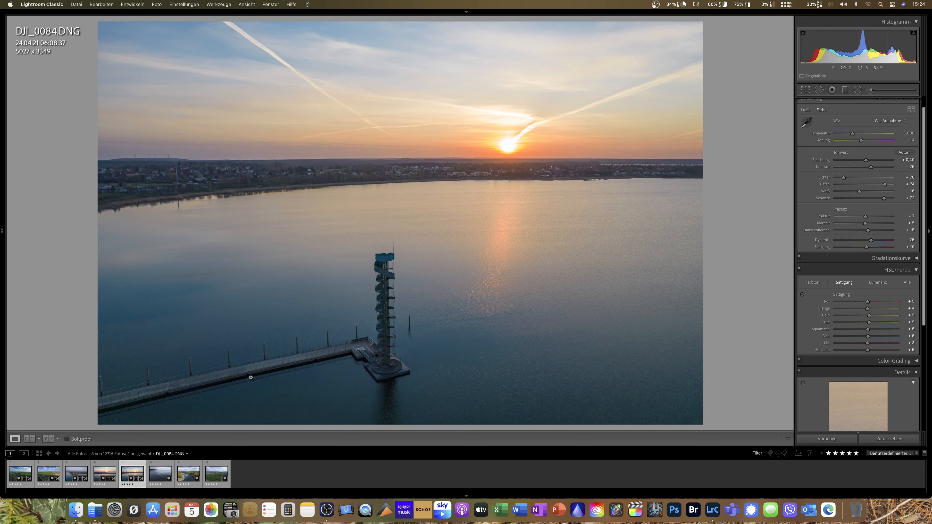
pyautogui.moveTo(232, 386)
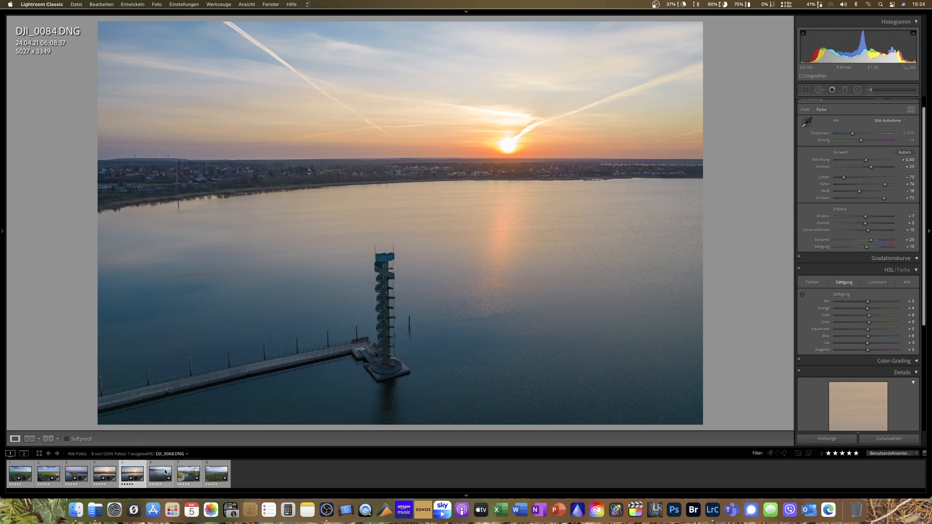
pyautogui.moveTo(156, 479)
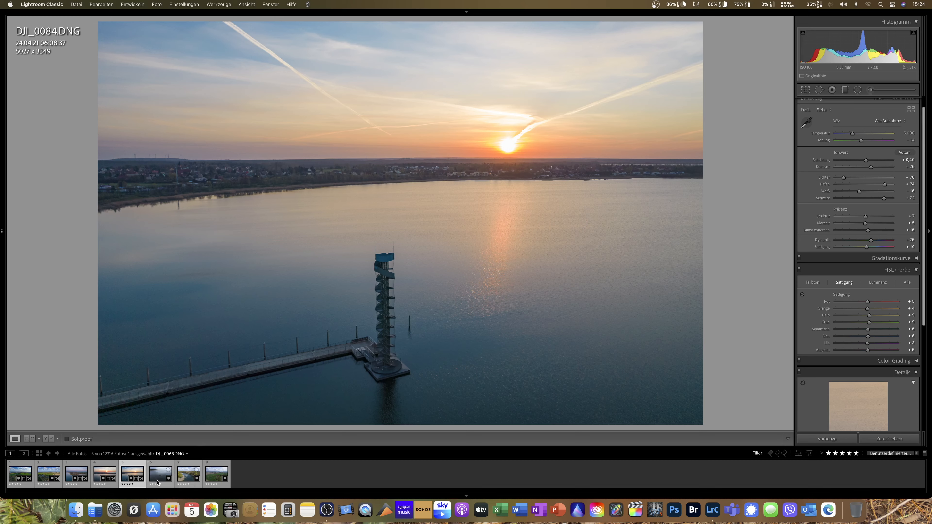
# Paste the earlier develop settings onto swan photo DJI_0068.
pyautogui.click(160, 473)
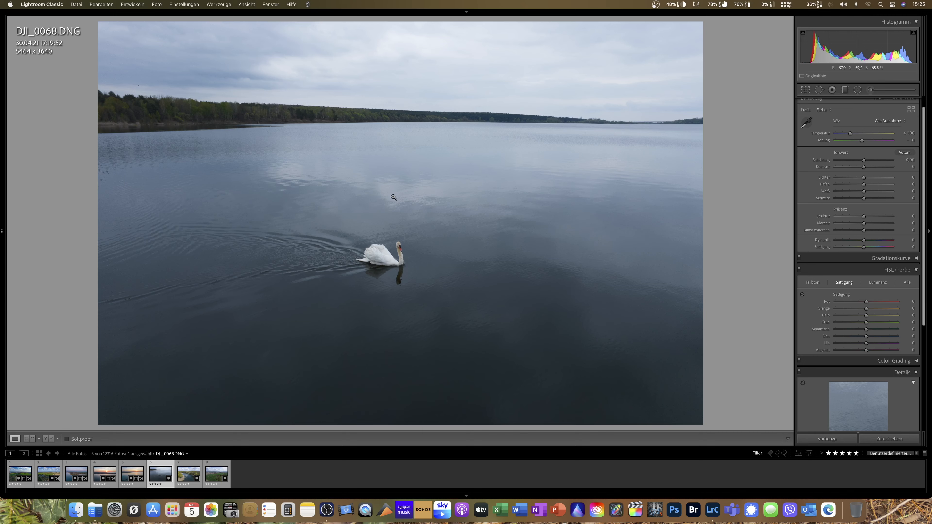
pyautogui.moveTo(446, 207)
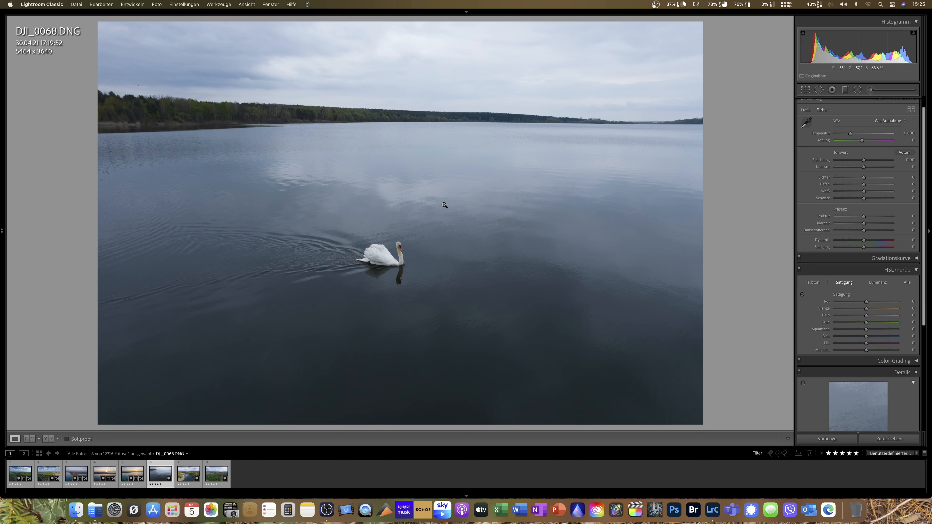
pyautogui.rightClick(443, 205)
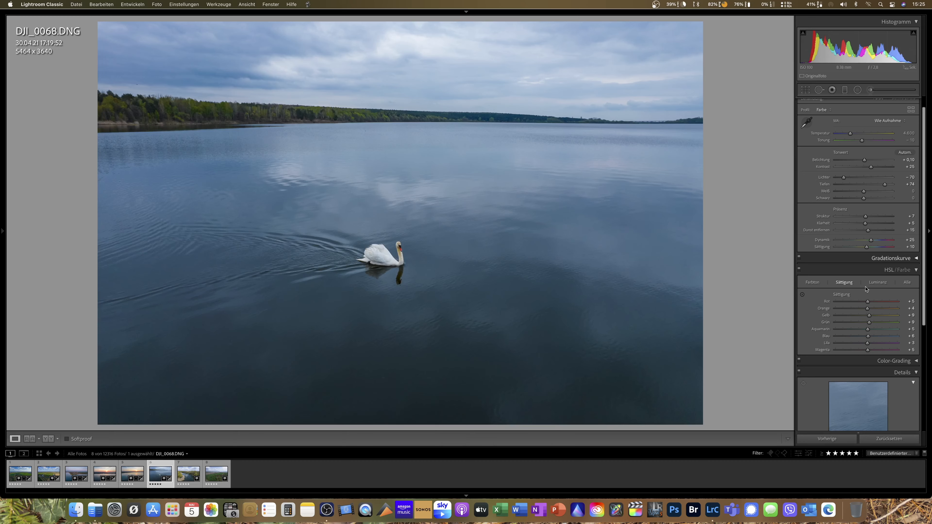
# Lower the green and blue saturation in HSL on DJI_0068.
pyautogui.moveTo(885, 321); pyautogui.dragTo(868, 322)
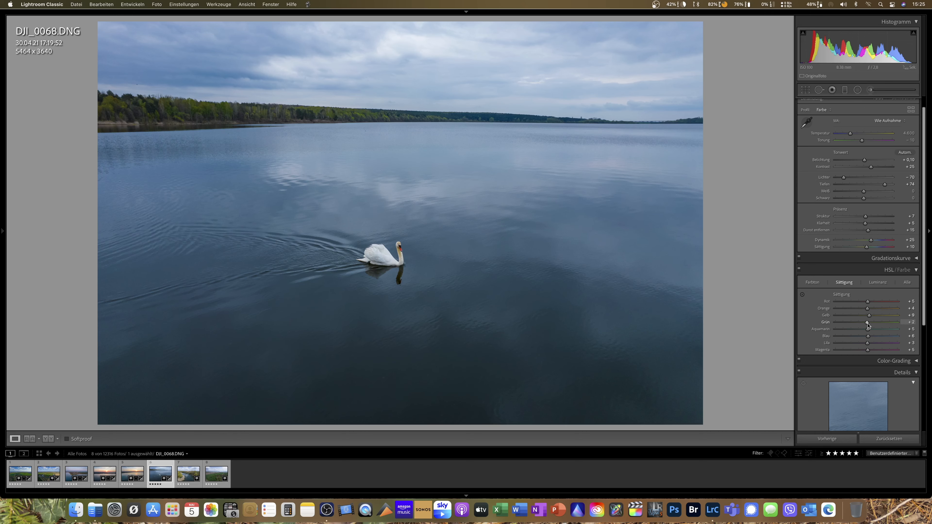
pyautogui.moveTo(868, 323); pyautogui.dragTo(866, 323)
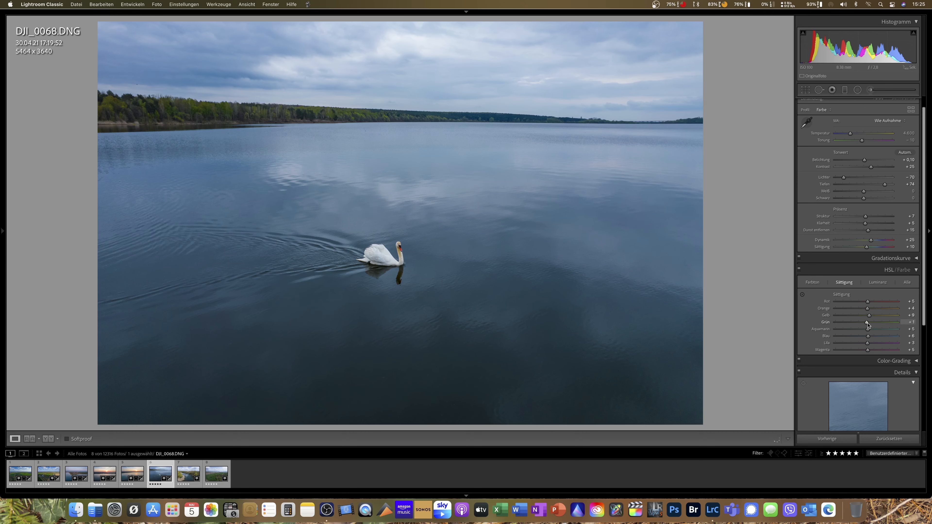
pyautogui.moveTo(869, 322); pyautogui.dragTo(869, 322)
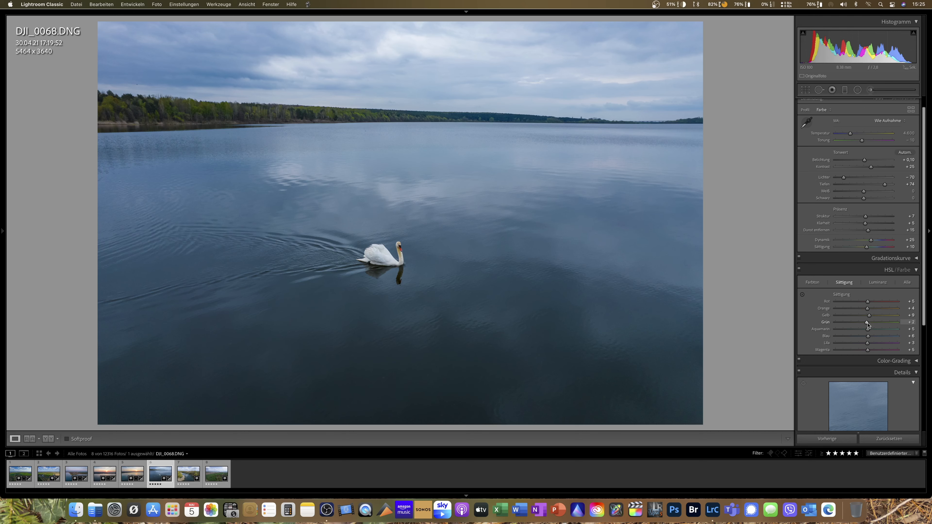
pyautogui.moveTo(874, 343)
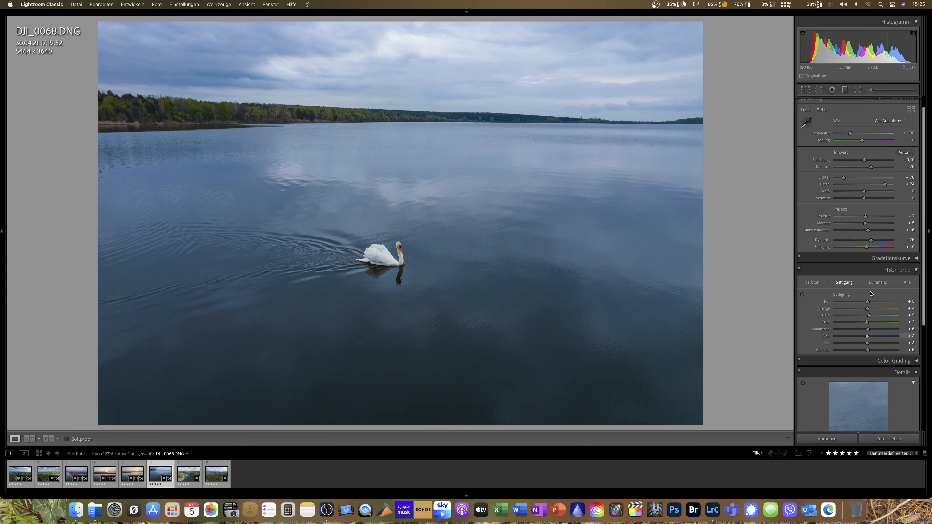
pyautogui.moveTo(869, 301); pyautogui.dragTo(874, 301)
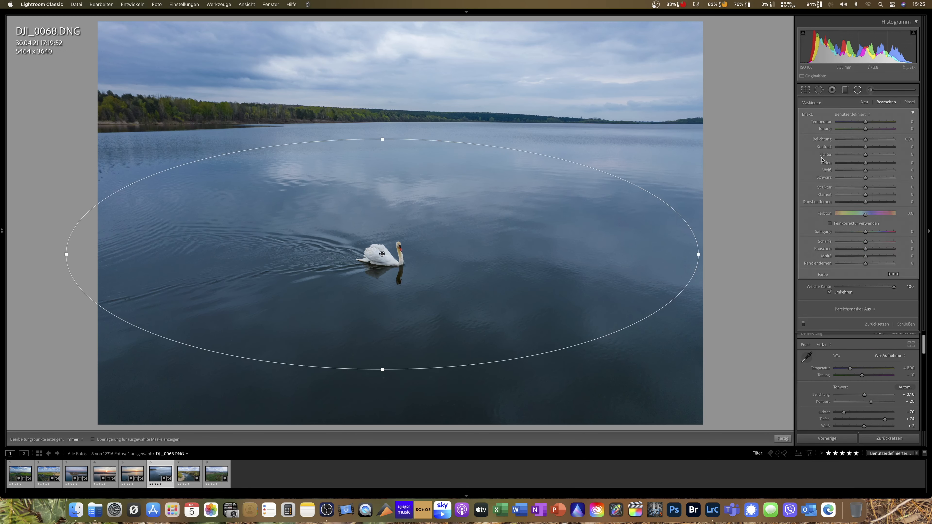
# Raise shadows to about +60 and whites to about +13 inside the lake-and-swan mask.
pyautogui.moveTo(866, 164); pyautogui.dragTo(863, 163)
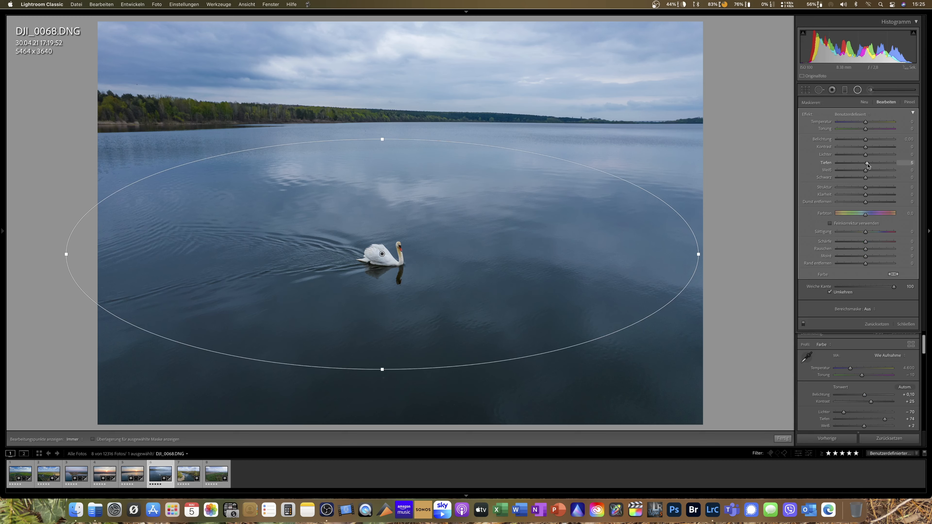
pyautogui.moveTo(866, 163); pyautogui.dragTo(883, 164)
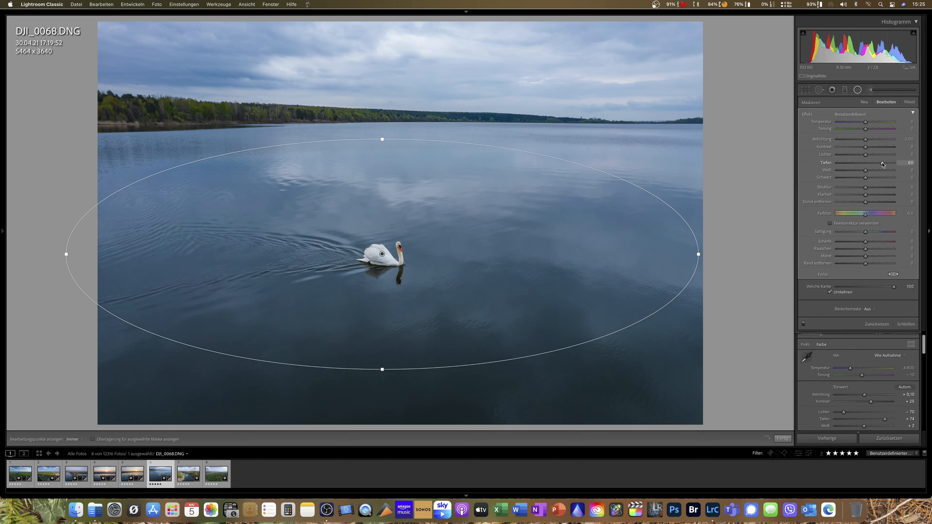
pyautogui.moveTo(874, 162); pyautogui.dragTo(886, 162)
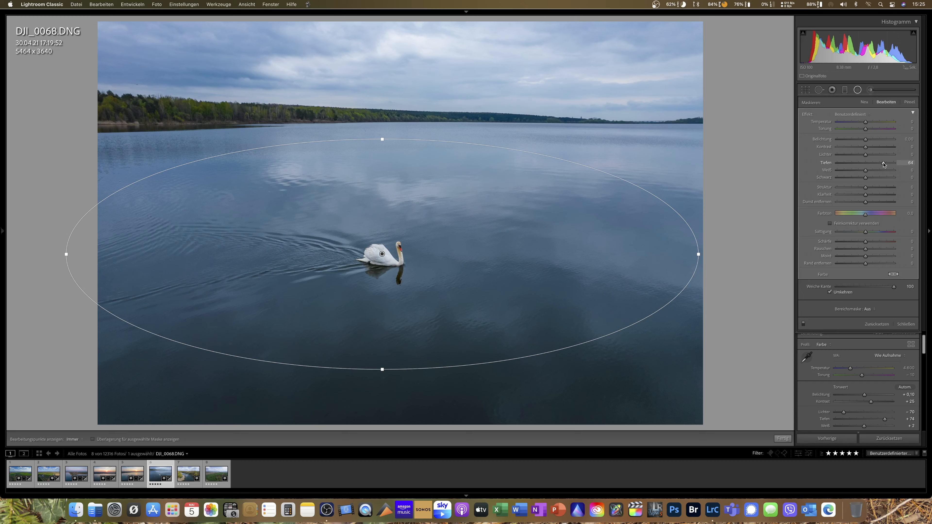
pyautogui.moveTo(881, 163); pyautogui.dragTo(884, 163)
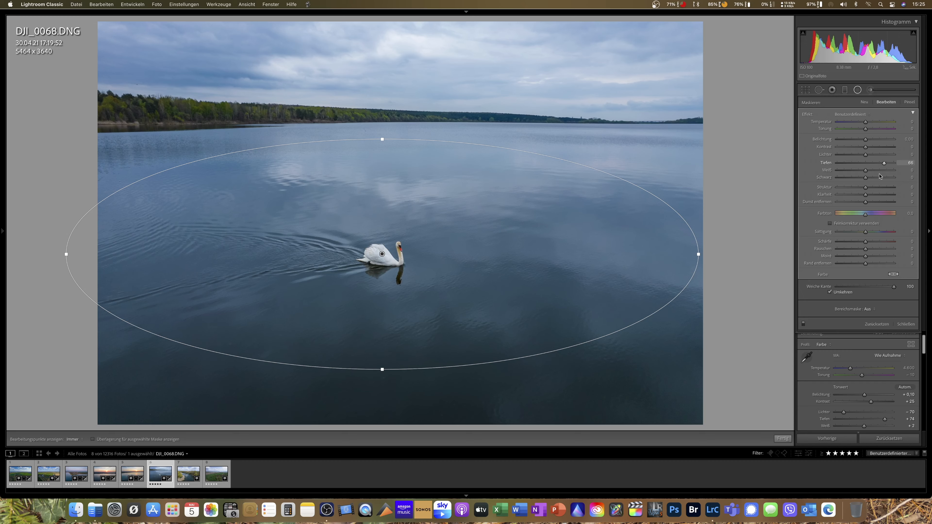
pyautogui.moveTo(866, 170); pyautogui.dragTo(870, 170)
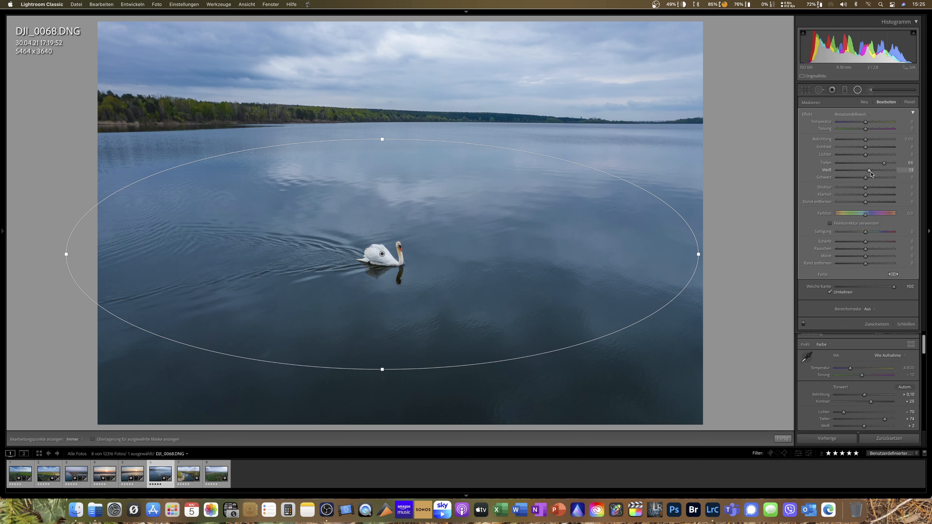
pyautogui.moveTo(870, 170); pyautogui.dragTo(873, 171)
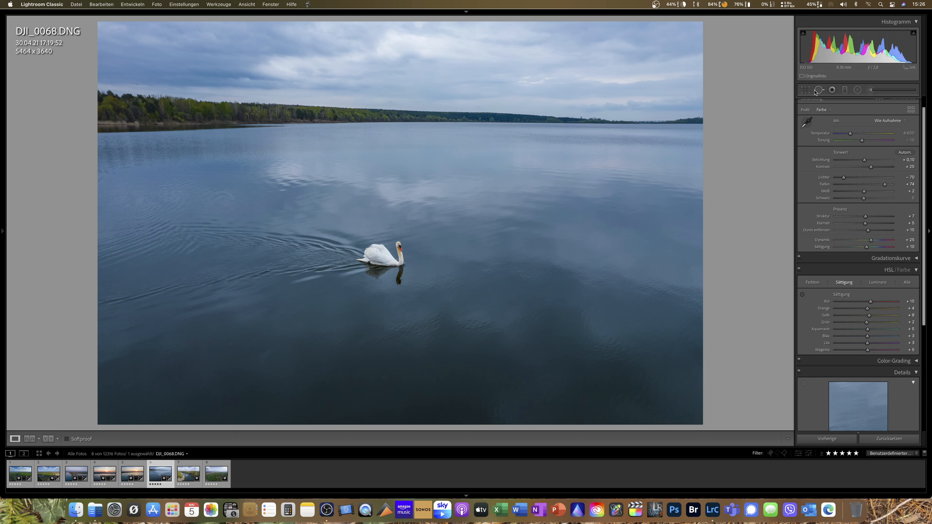
pyautogui.click(805, 90)
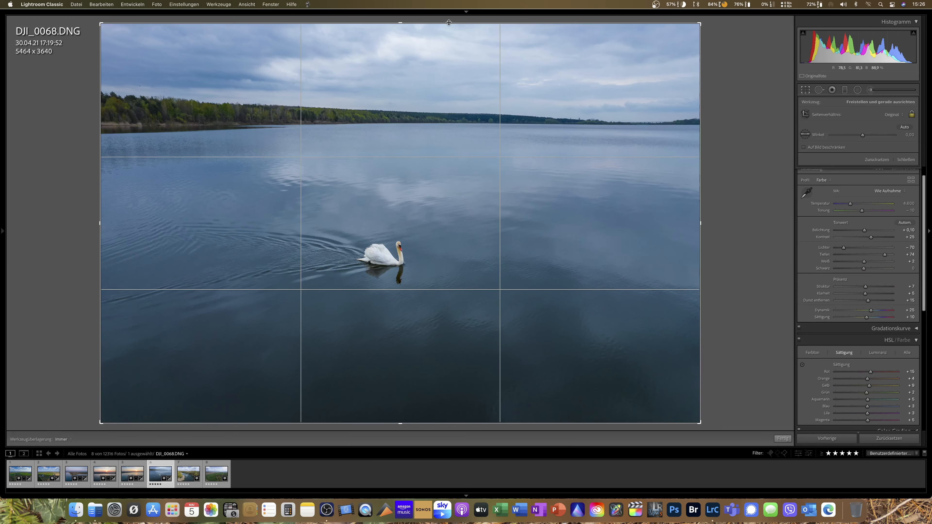
pyautogui.moveTo(401, 24); pyautogui.dragTo(400, 77)
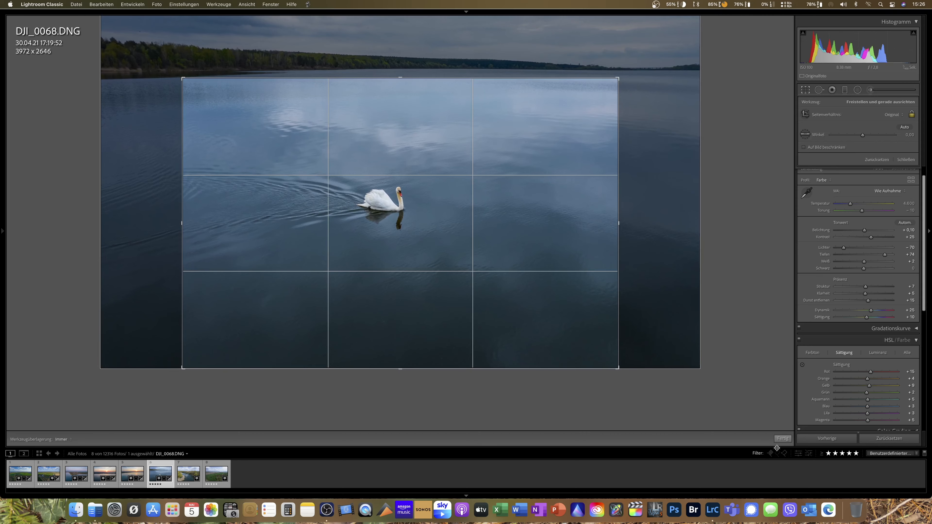
pyautogui.click(783, 439)
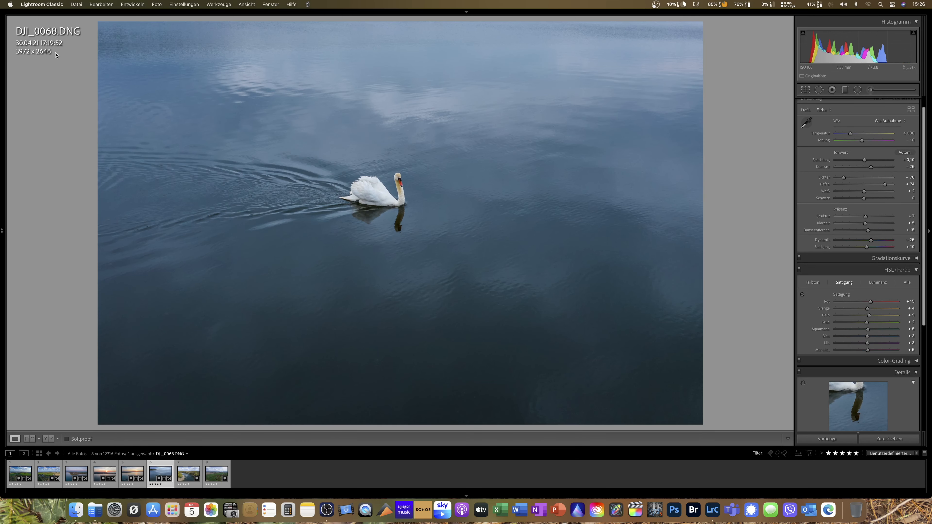
pyautogui.moveTo(430, 199)
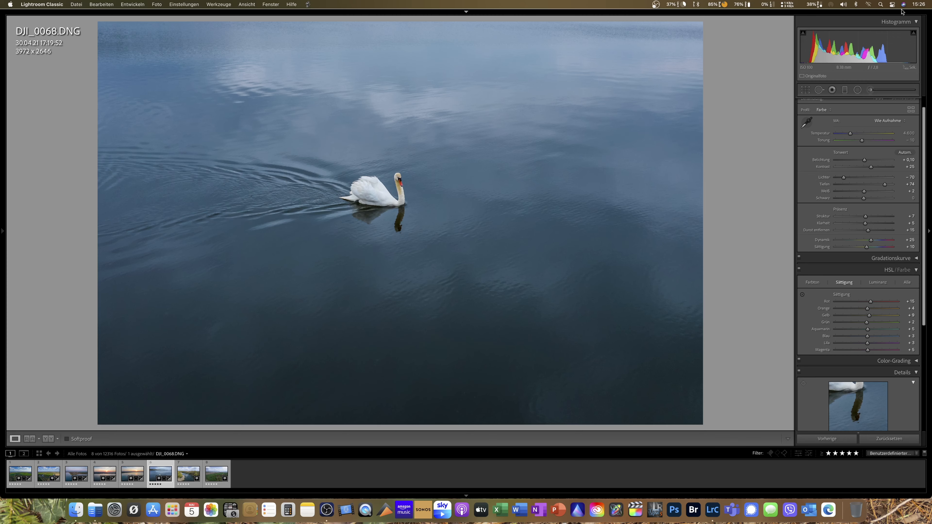
pyautogui.click(806, 90)
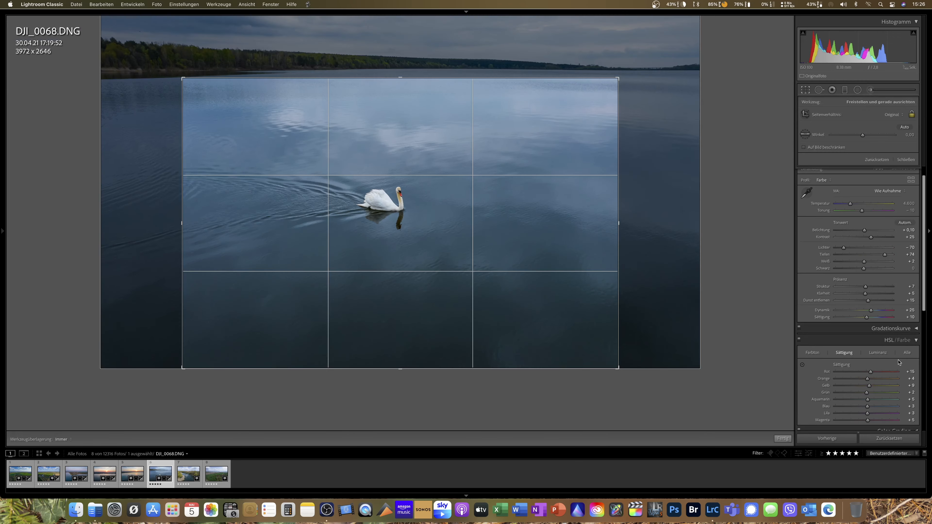
pyautogui.click(877, 160)
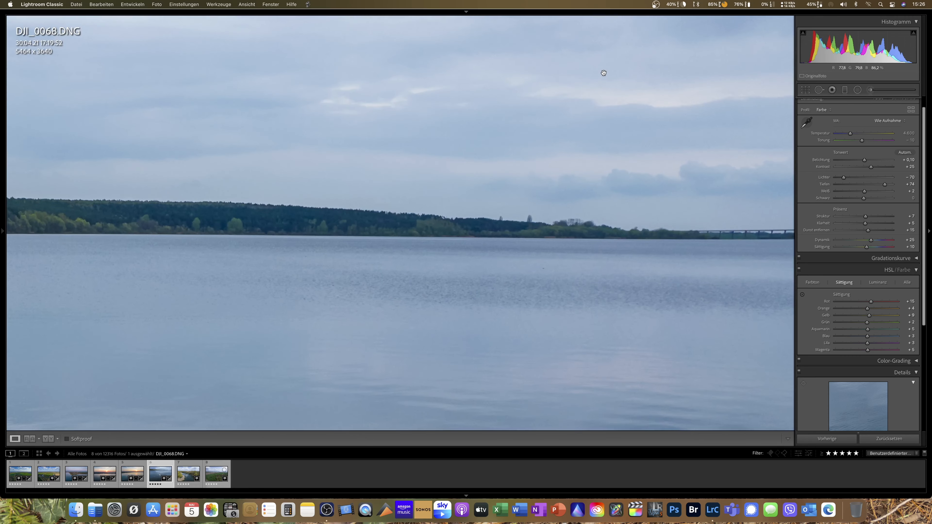
pyautogui.click(603, 73)
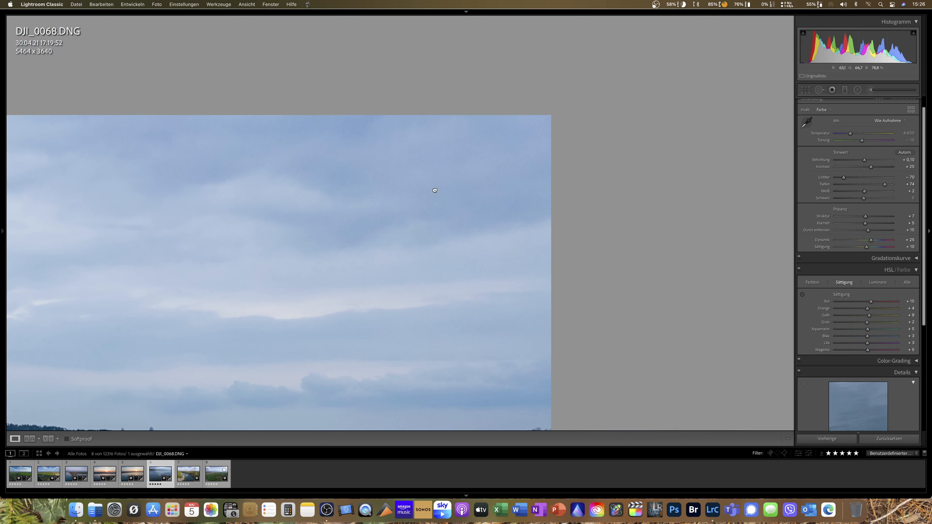
pyautogui.moveTo(522, 152)
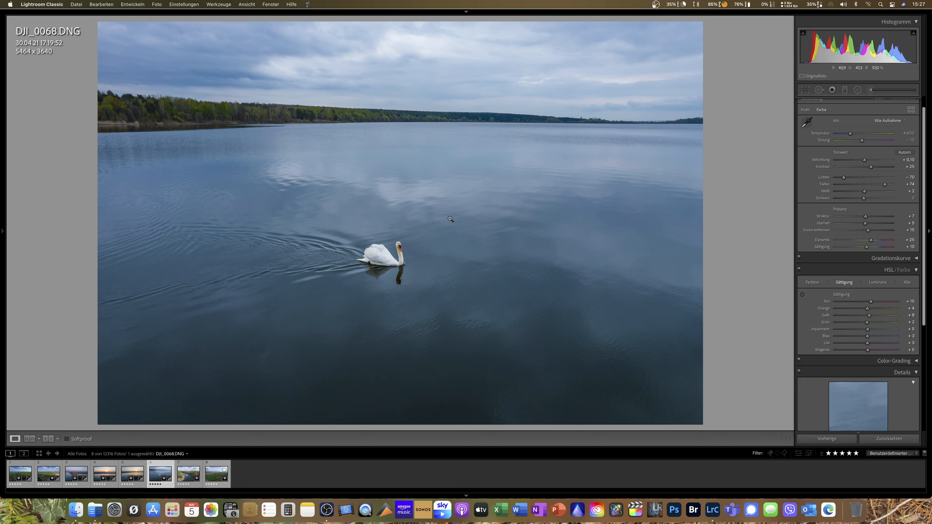
pyautogui.moveTo(597, 212)
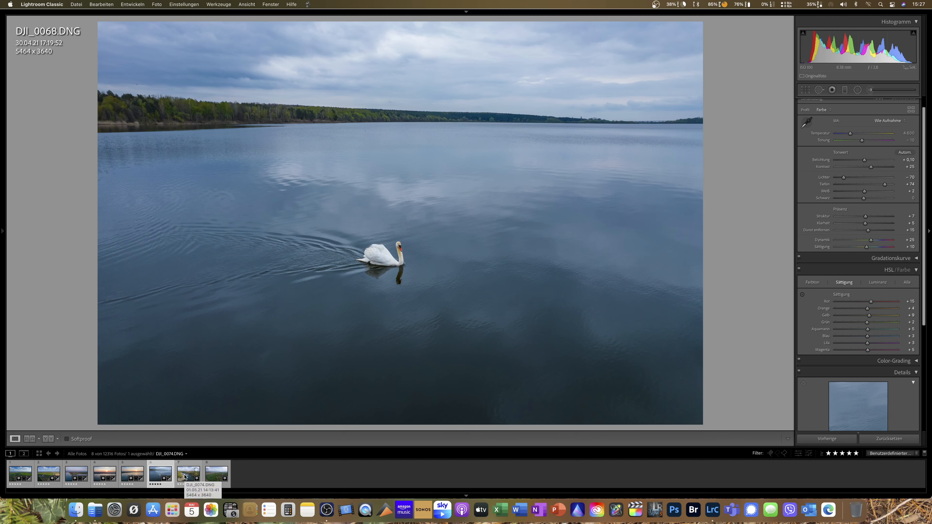
# Paste the copied develop settings onto river swans photo DJI_0074 via Einstellungen einfügen.
pyautogui.click(189, 475)
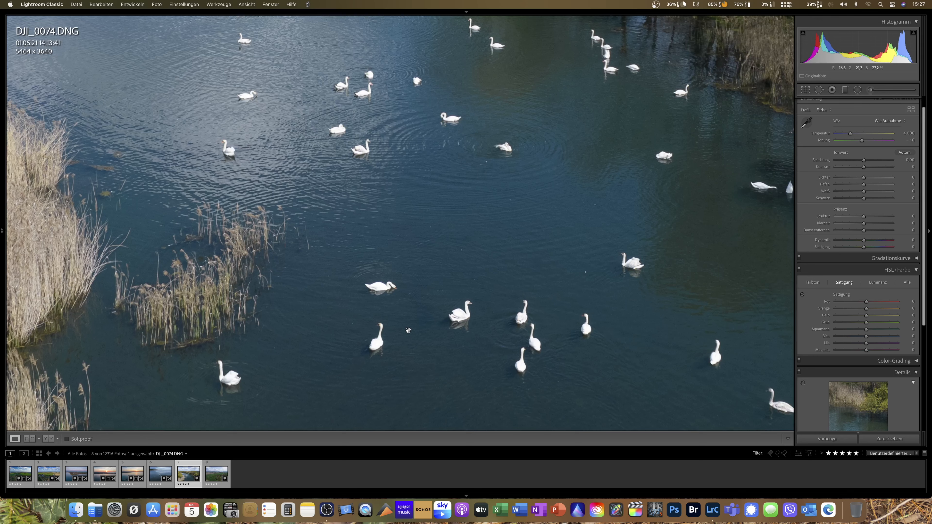
pyautogui.rightClick(408, 330)
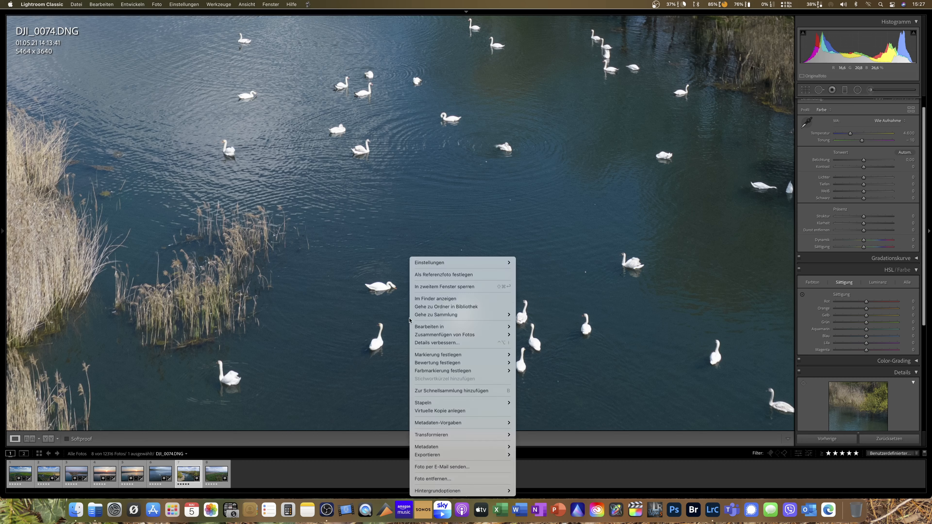
pyautogui.moveTo(439, 263)
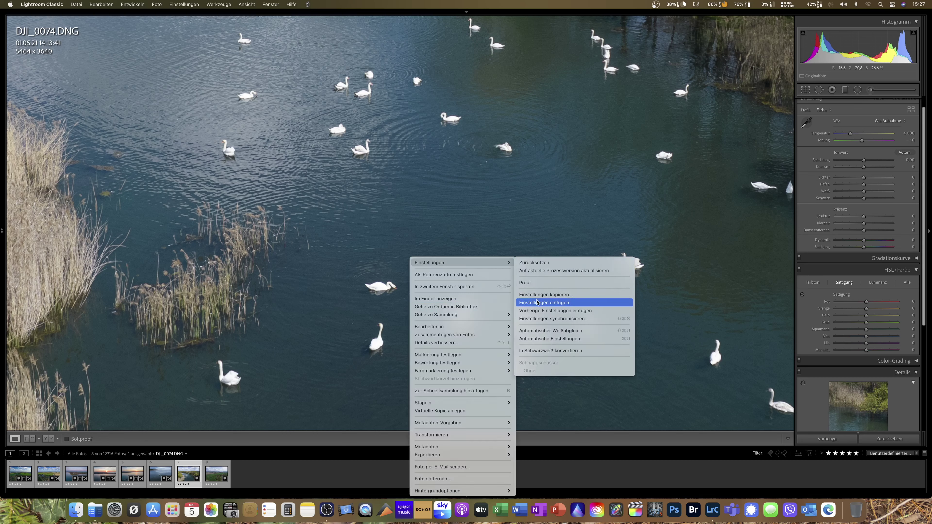
pyautogui.click(544, 303)
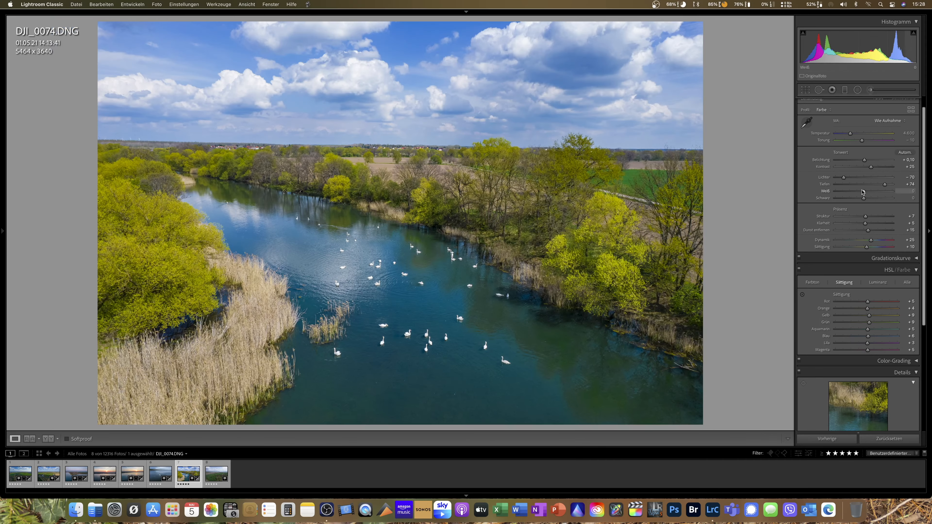
# Raise Whites to about +28 and Blacks to +18 on DJI_0074.
pyautogui.moveTo(885, 191); pyautogui.dragTo(864, 191)
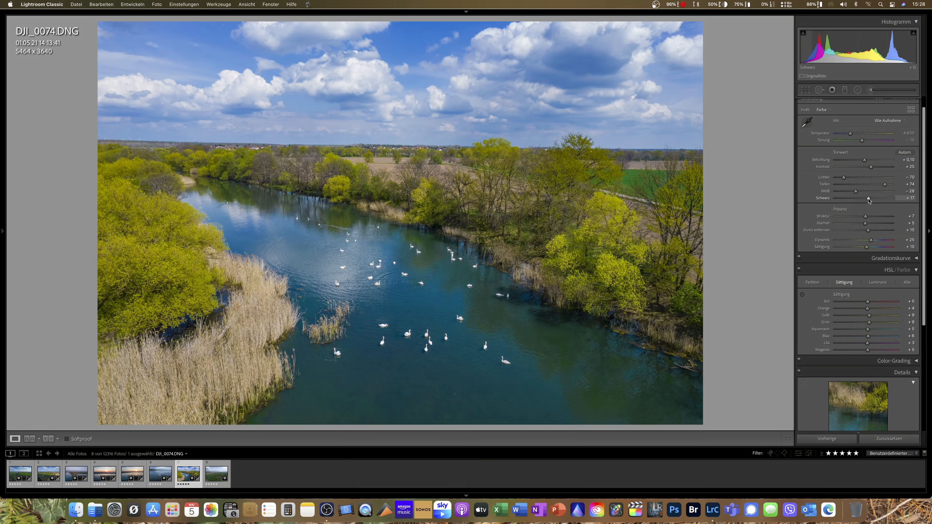
pyautogui.moveTo(862, 198); pyautogui.dragTo(865, 198)
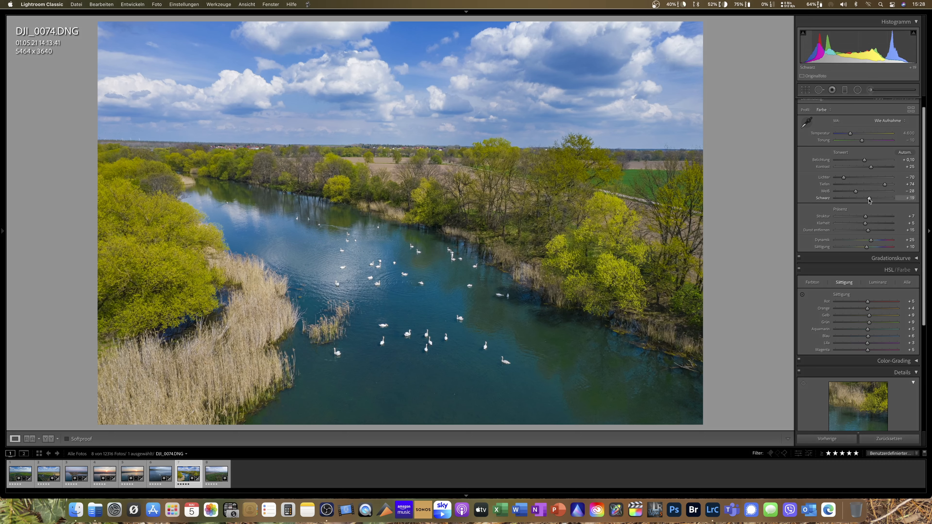
pyautogui.moveTo(869, 199); pyautogui.dragTo(868, 199)
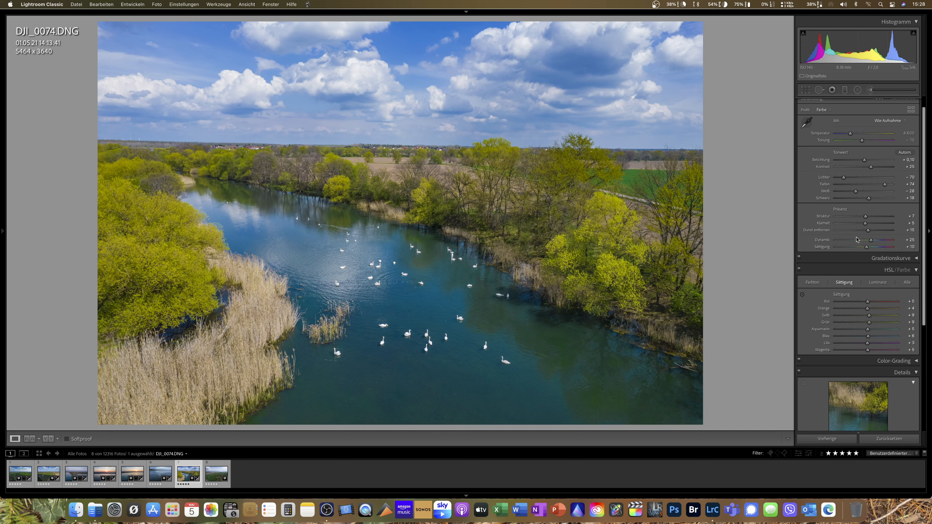
pyautogui.moveTo(867, 207)
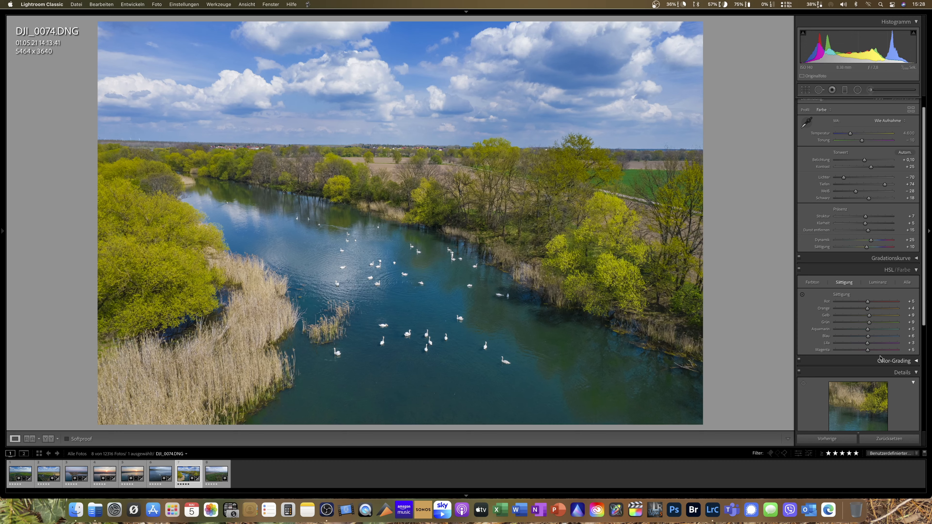
# Lower Blue saturation to about +2 and tweak Blue luminance in HSL for DJI_0074.
pyautogui.moveTo(884, 336); pyautogui.dragTo(867, 336)
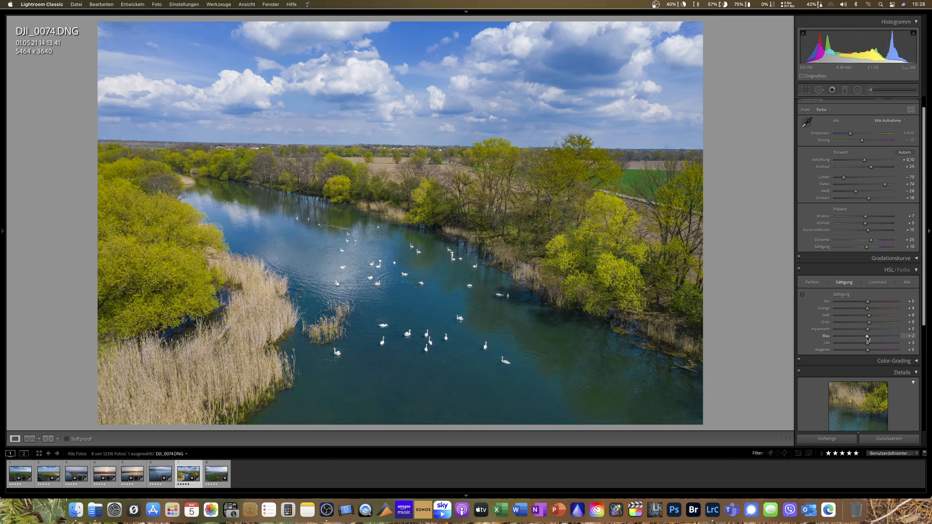
pyautogui.click(878, 283)
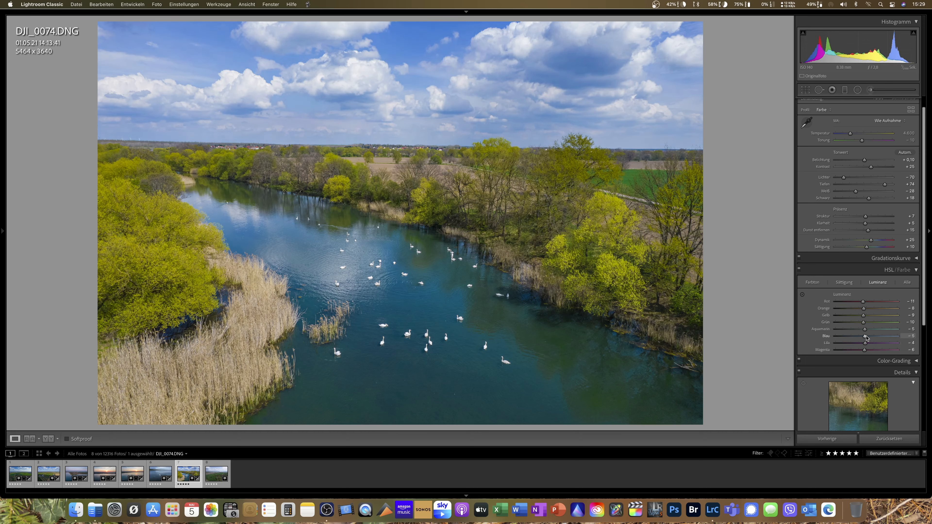
pyautogui.moveTo(866, 338); pyautogui.dragTo(868, 338)
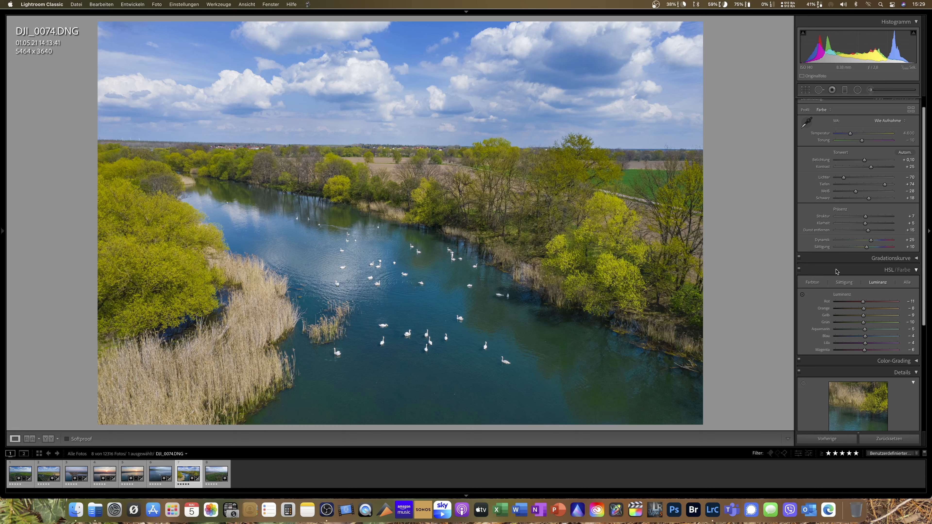
pyautogui.click(844, 282)
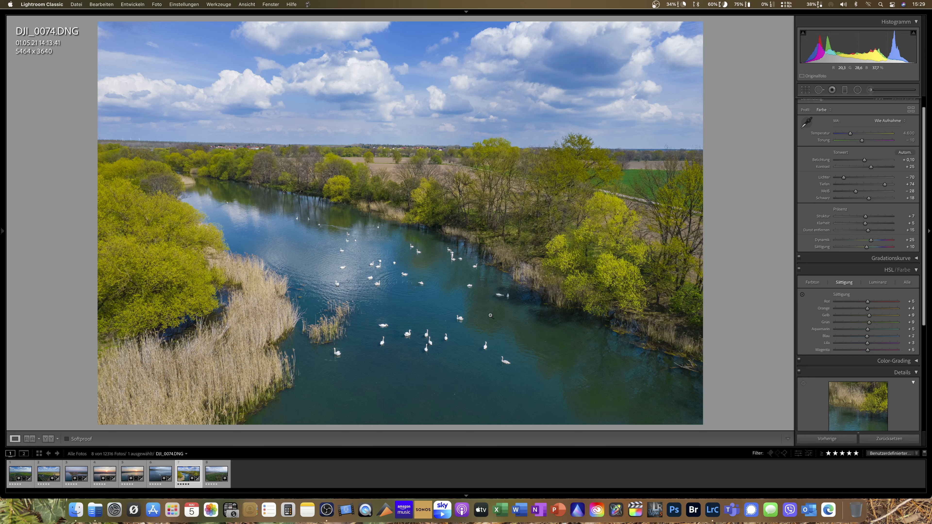
pyautogui.moveTo(425, 297)
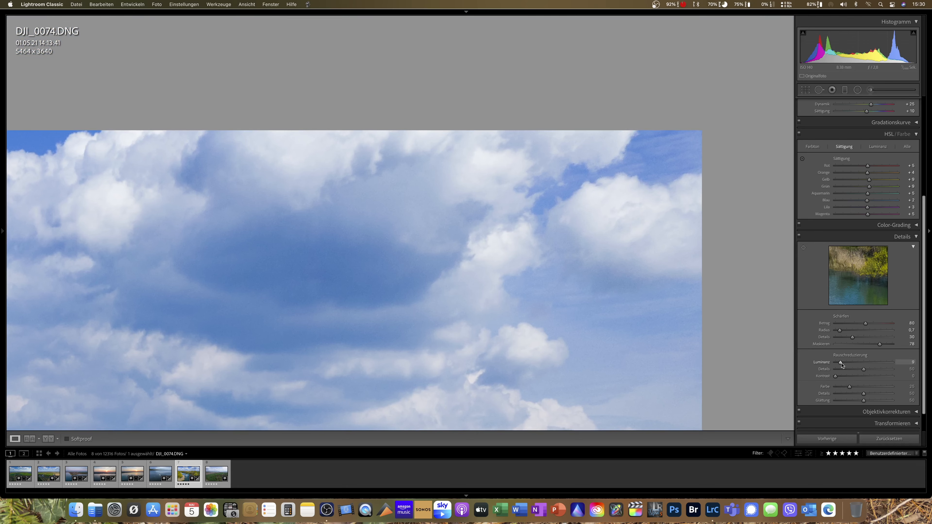
# Set luminance noise reduction to 10 and colour noise reduction to 30, then move on to DJI_0093.
pyautogui.moveTo(838, 363); pyautogui.dragTo(841, 362)
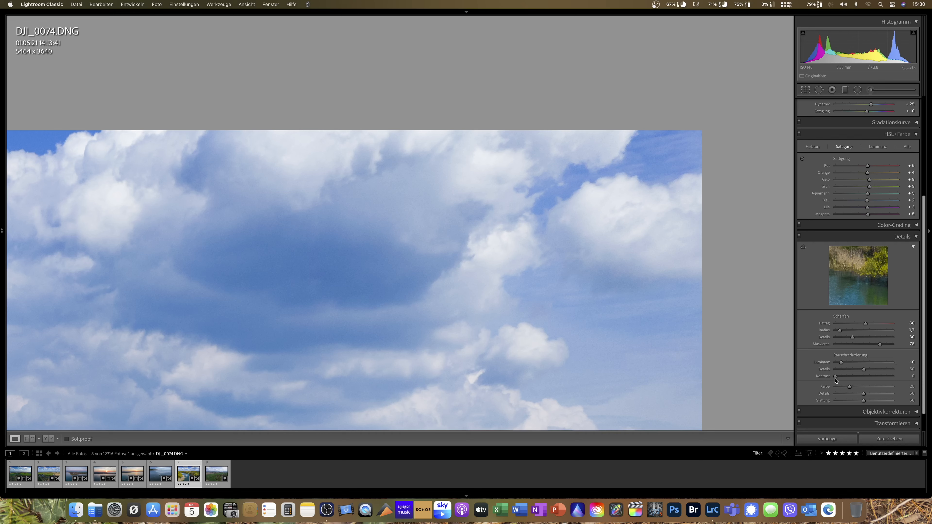
pyautogui.moveTo(848, 387); pyautogui.dragTo(852, 386)
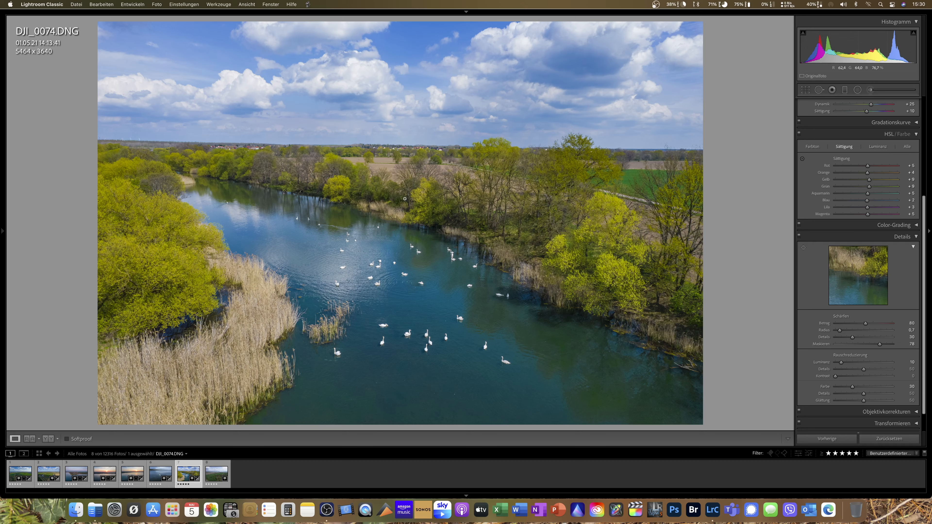
pyautogui.moveTo(397, 267)
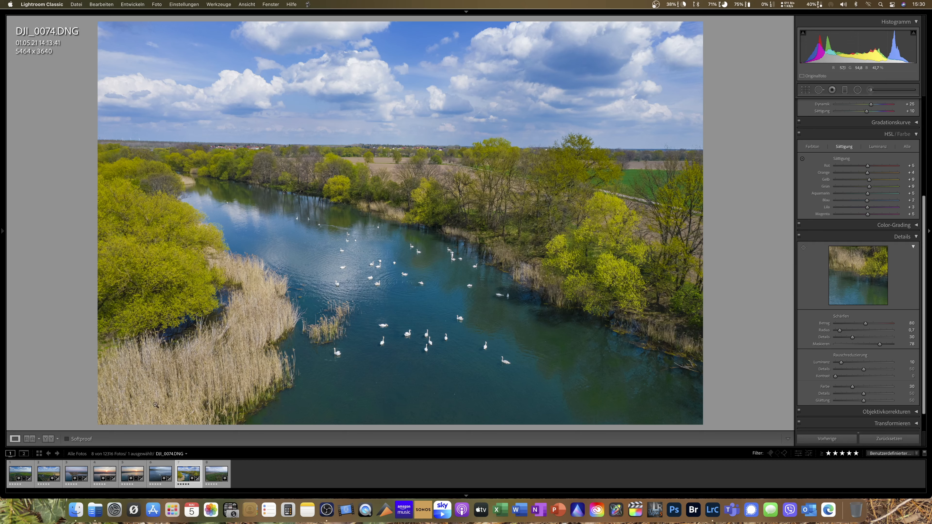
pyautogui.click(217, 475)
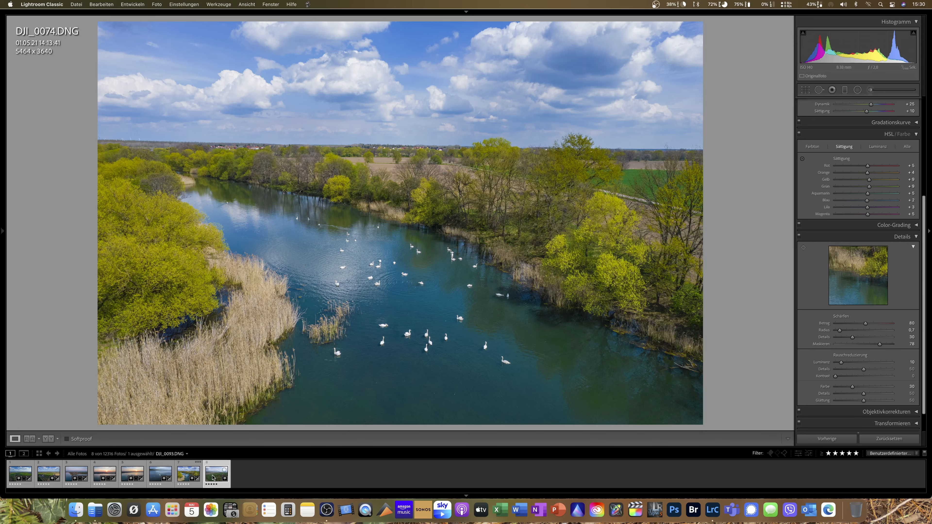
# Select the DJI_0093 thumbnail in the filmstrip to develop it at default settings.
pyautogui.click(217, 475)
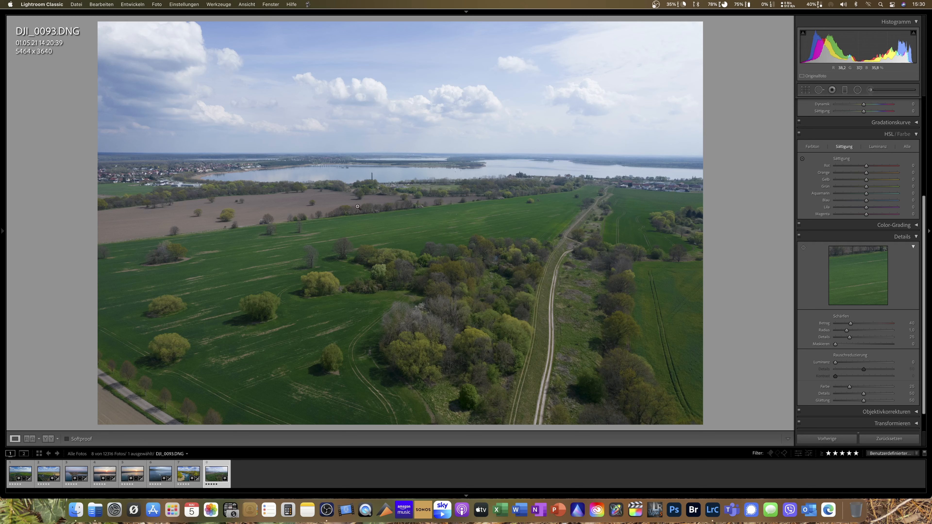
pyautogui.moveTo(377, 173)
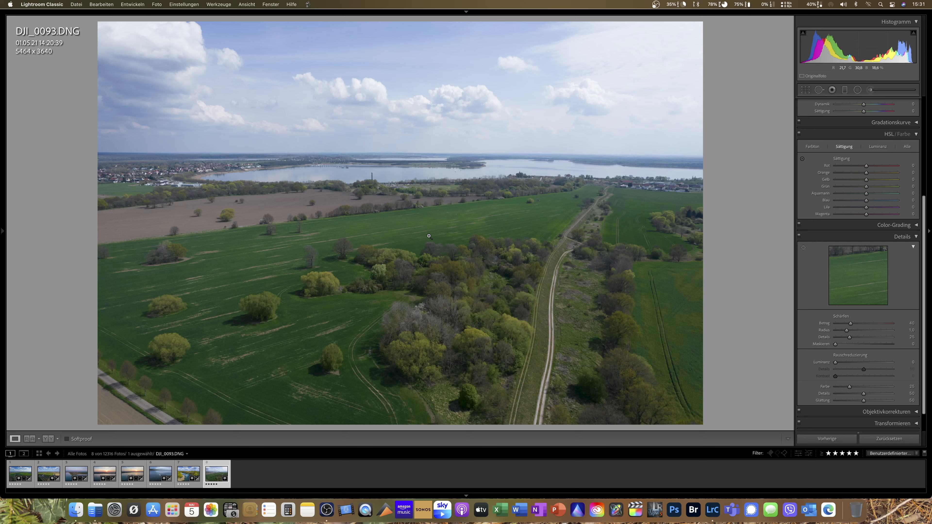
# Paste the copied develop settings onto DJI_0093 via Einstellungen einfügen.
pyautogui.rightClick(447, 233)
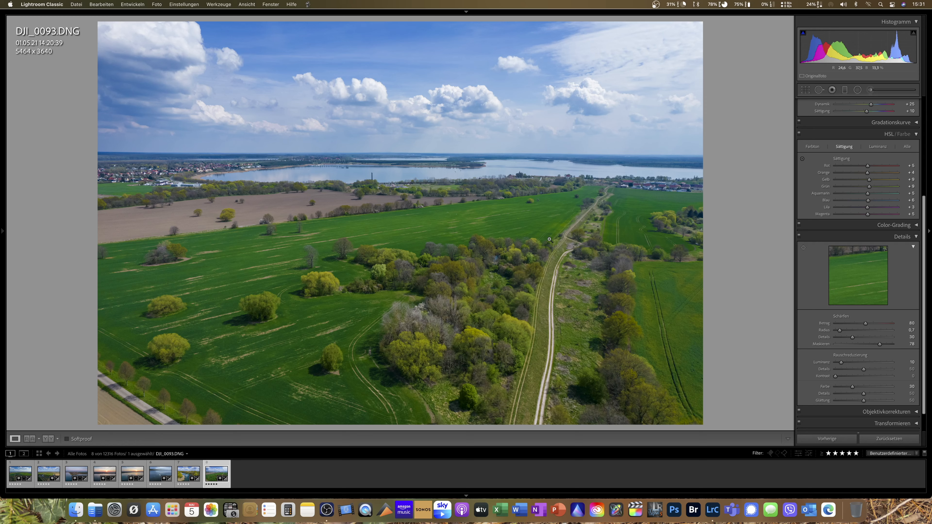
pyautogui.moveTo(453, 228)
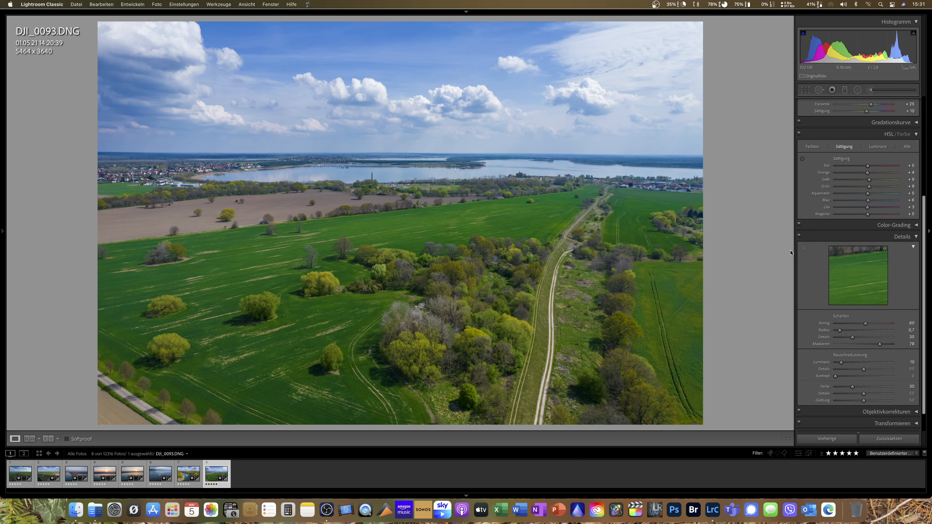
pyautogui.moveTo(725, 301)
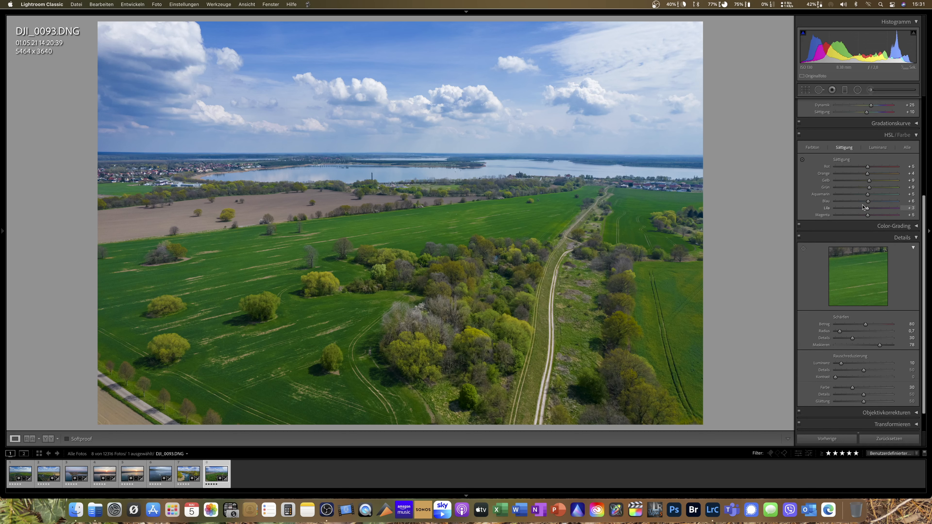
# Lower Blue saturation and raise Blue luminance in HSL for DJI_0093.
pyautogui.moveTo(886, 201); pyautogui.dragTo(850, 201)
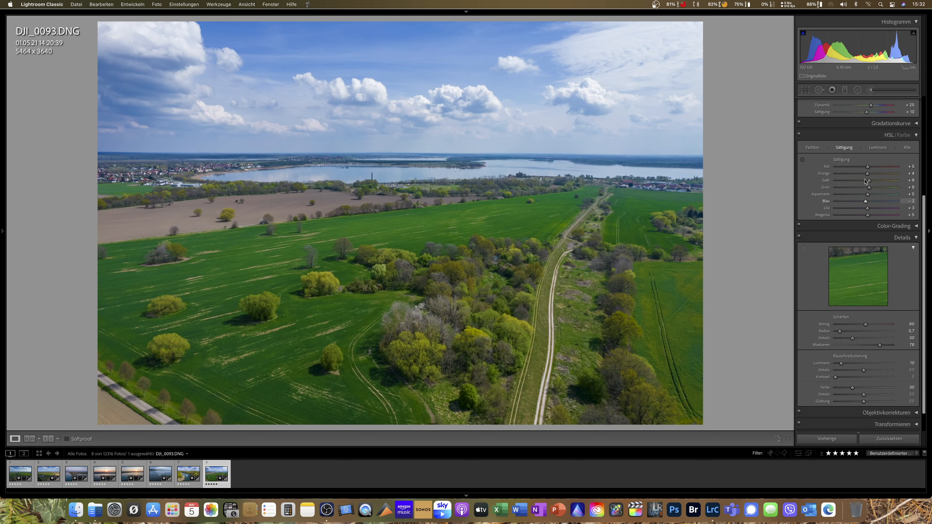
pyautogui.click(878, 148)
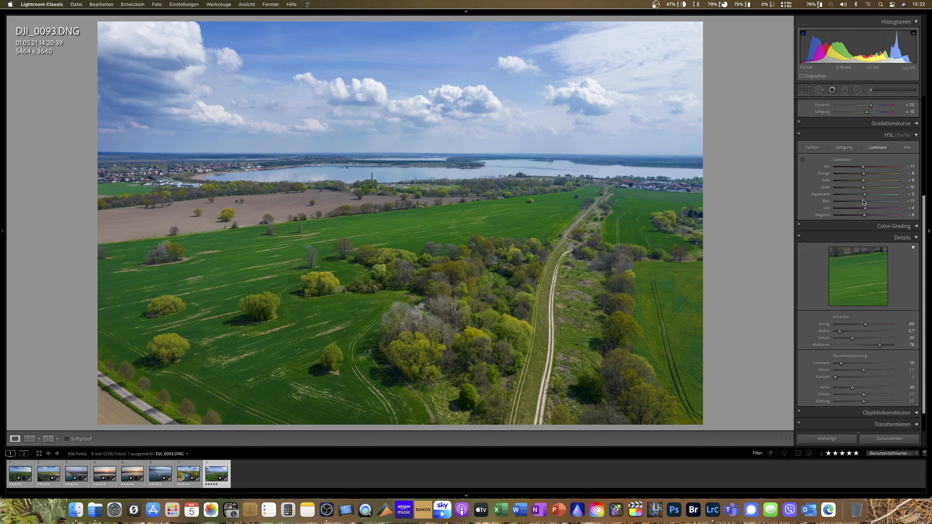
pyautogui.moveTo(862, 201); pyautogui.dragTo(877, 201)
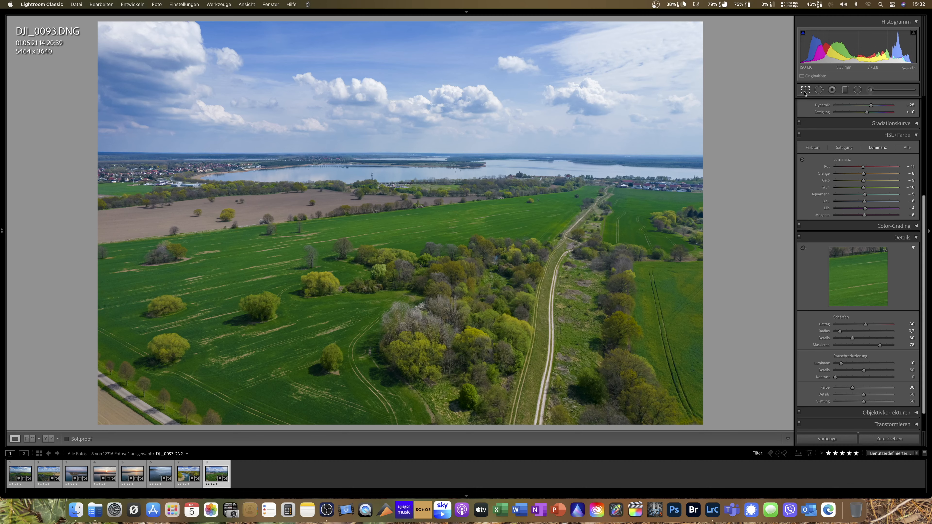
# Crop DJI_0093 to 4680 × 3118 so the path exits at the right edge.
pyautogui.click(805, 90)
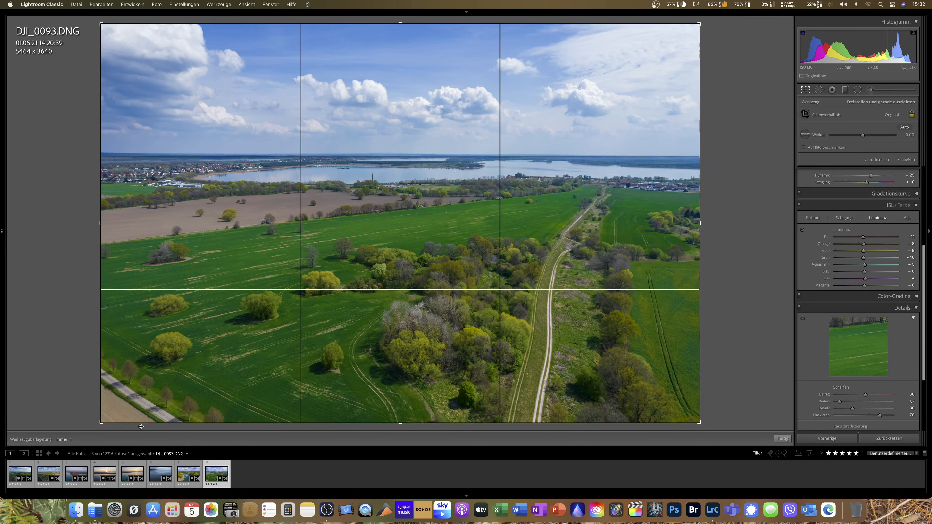
pyautogui.moveTo(667, 391)
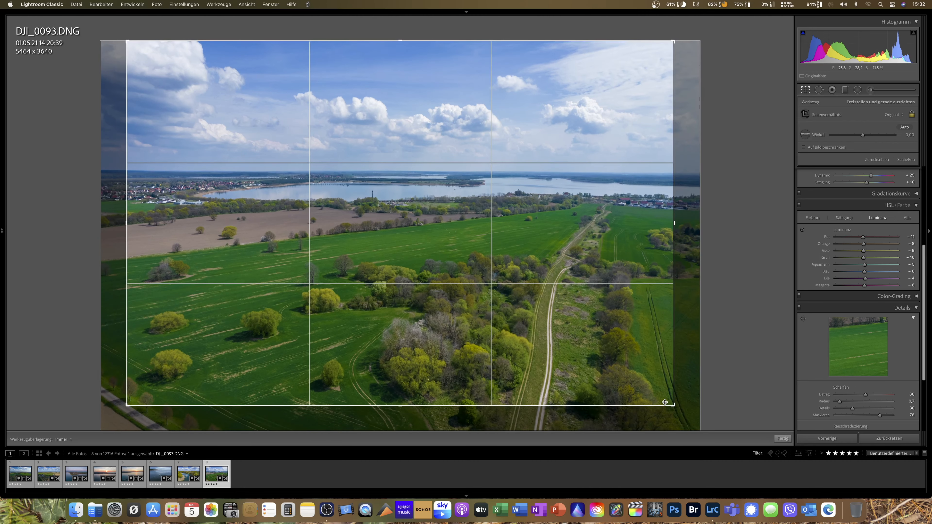
pyautogui.moveTo(665, 402); pyautogui.dragTo(662, 399)
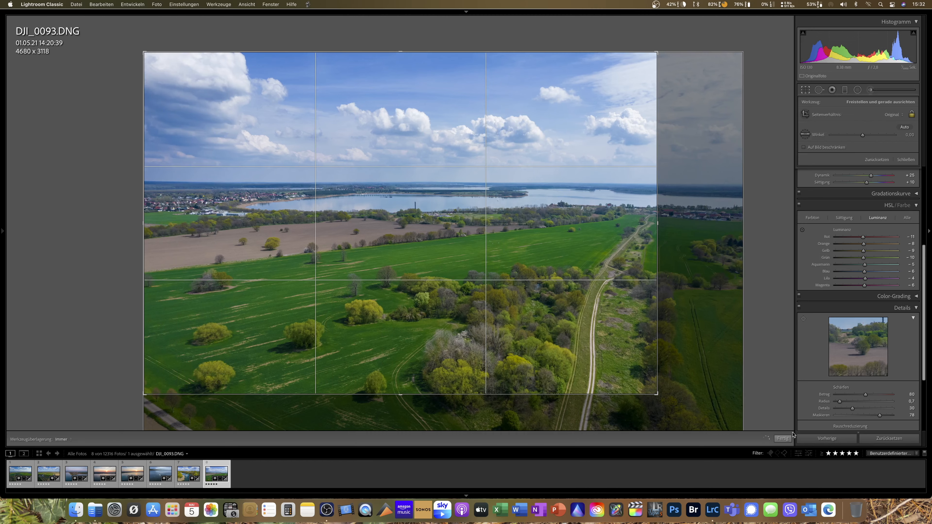
pyautogui.click(783, 439)
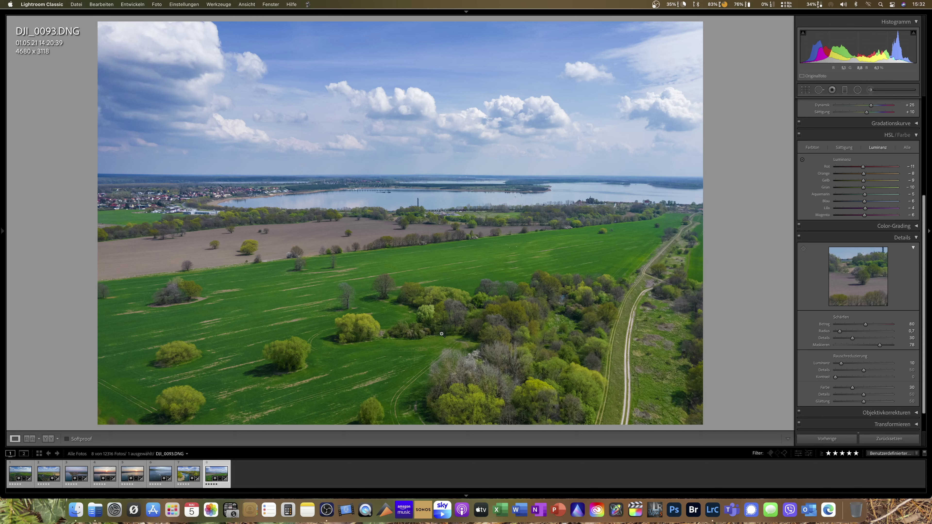
pyautogui.moveTo(339, 173)
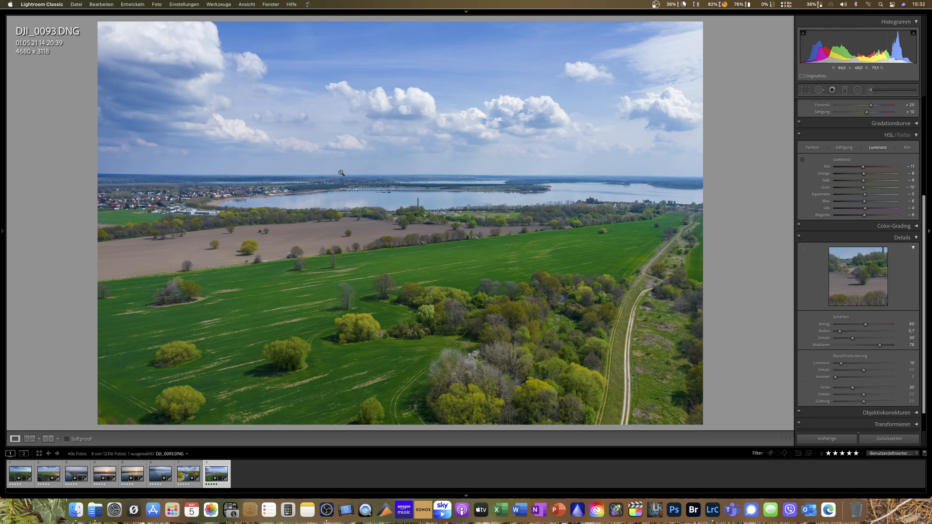